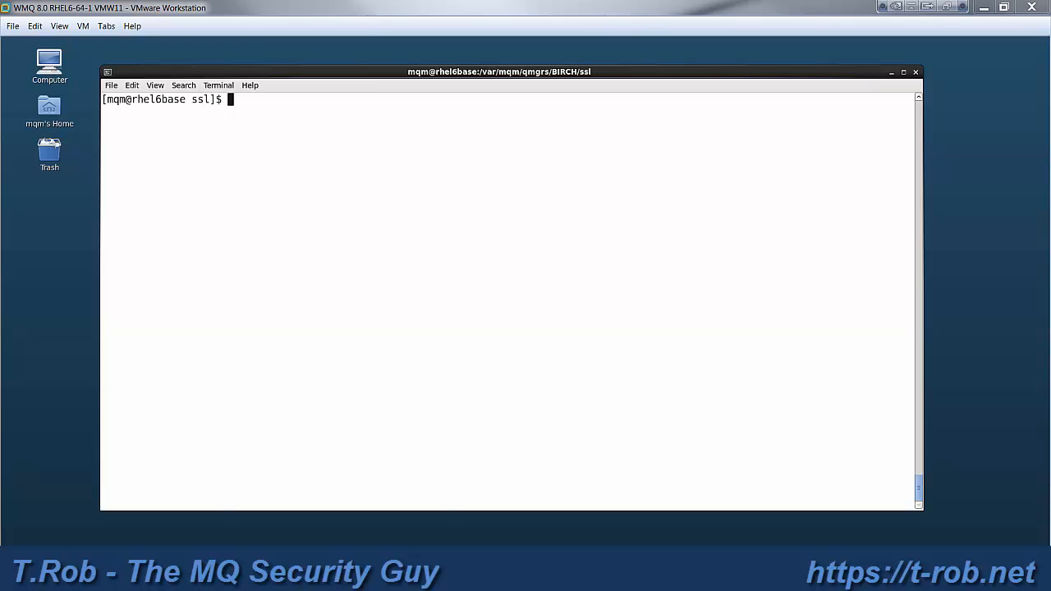
- Show the working directory, then decode 90250472bc568eaf.crt with openssl x509 -text -noout
{"action": "type", "text": "p"}
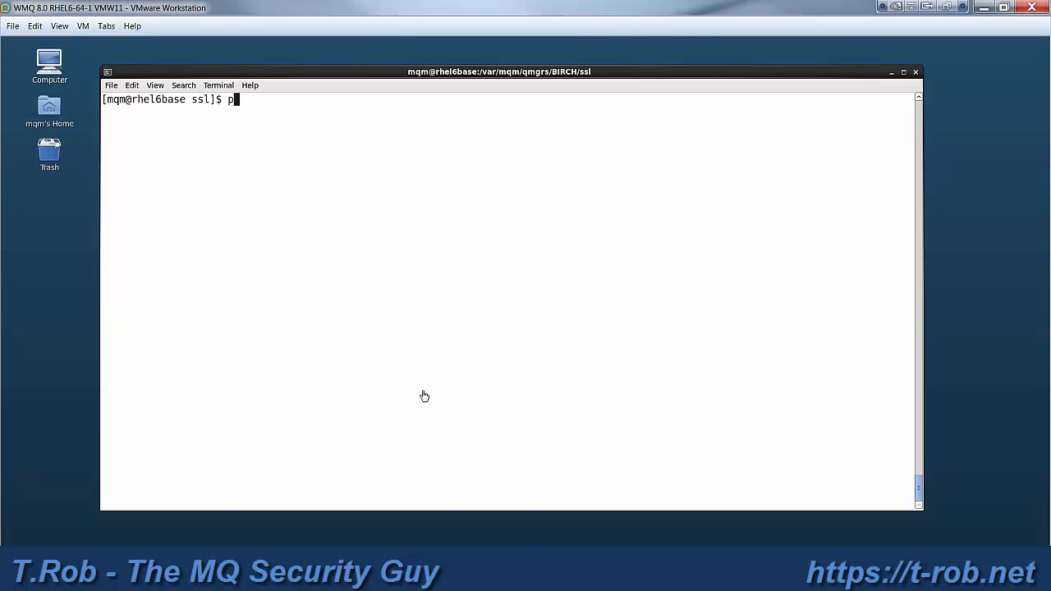
{"action": "key", "text": "Return"}
{"action": "type", "text": "op"}
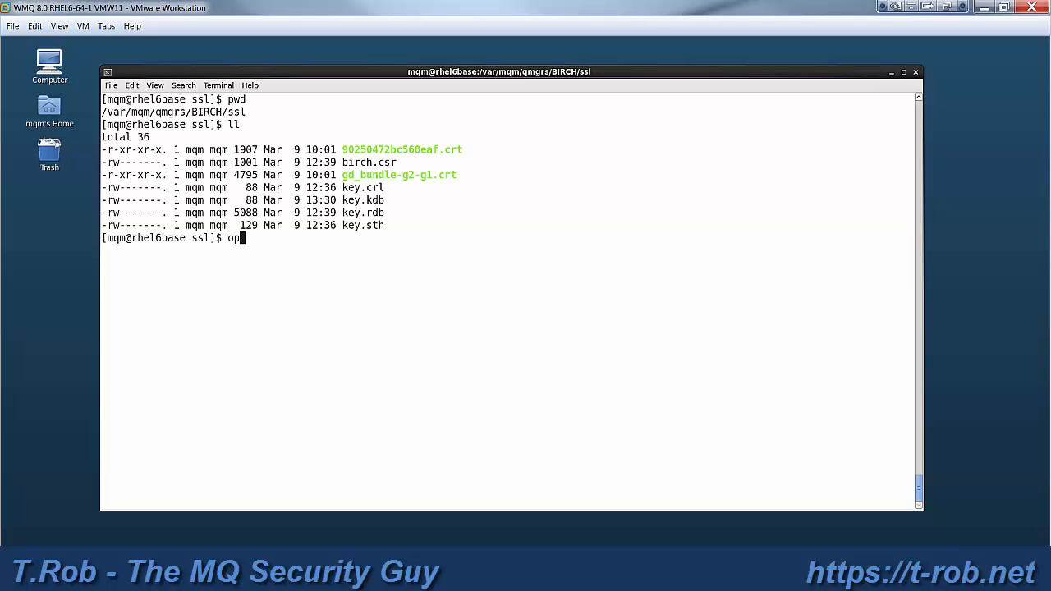
{"action": "type", "text": "enssl x"}
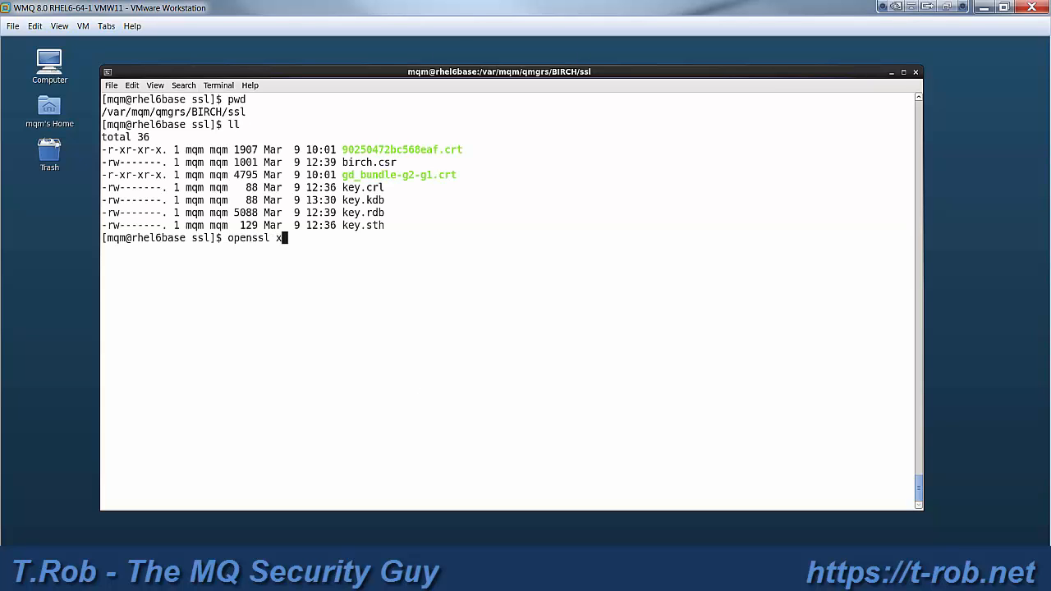
{"action": "type", "text": "509"}
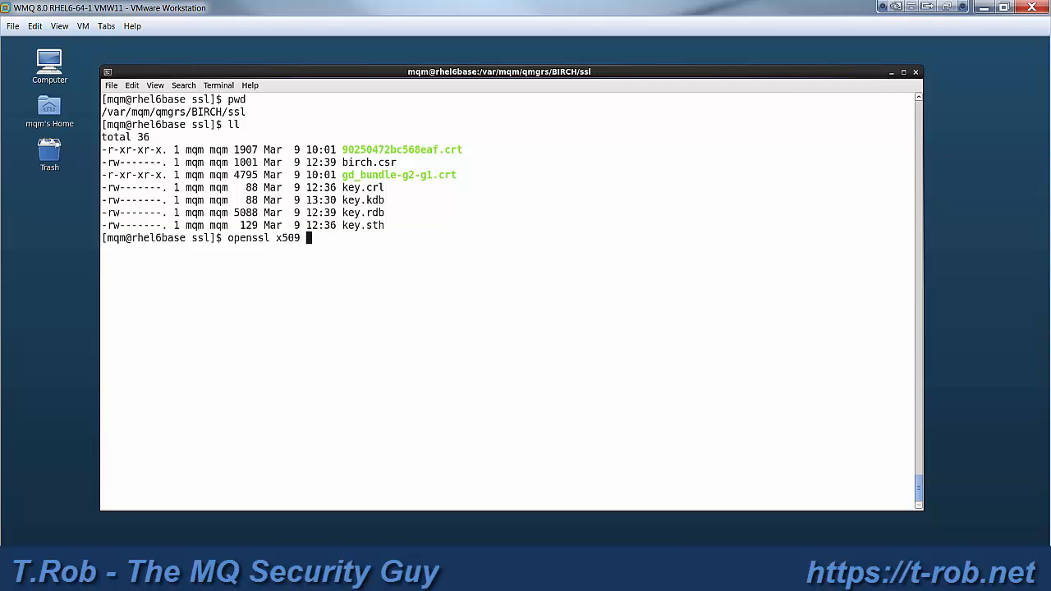
{"action": "type", "text": "-tex"}
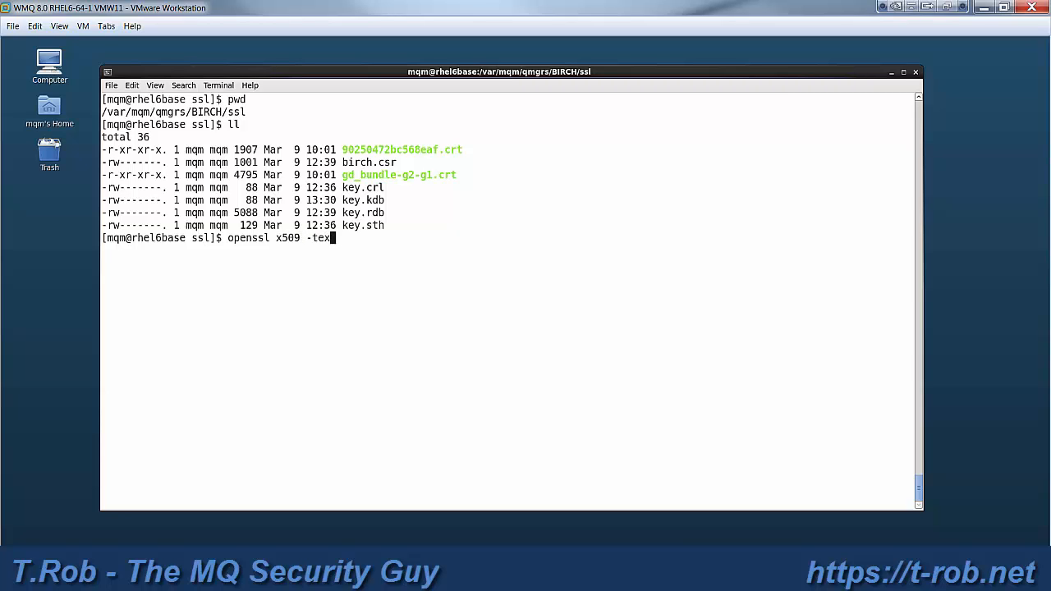
{"action": "type", "text": "t -noo"}
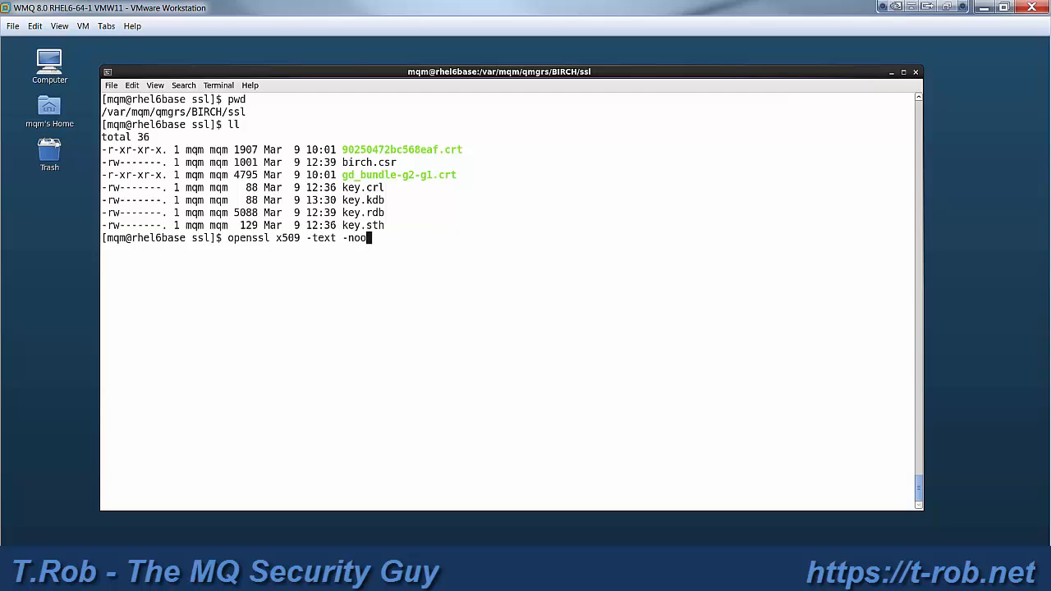
{"action": "type", "text": "ut"}
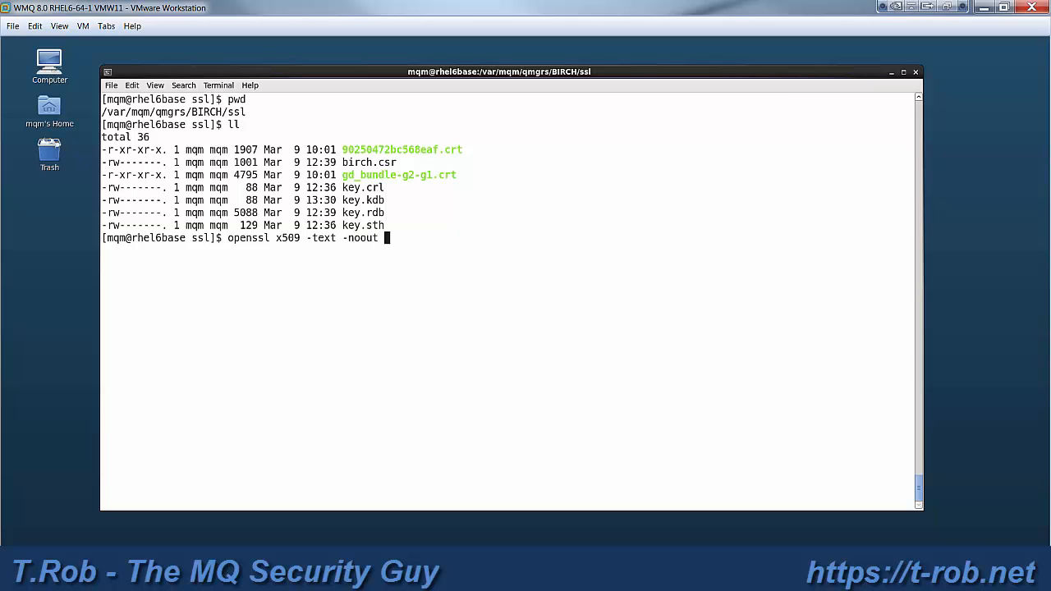
{"action": "type", "text": "-in"}
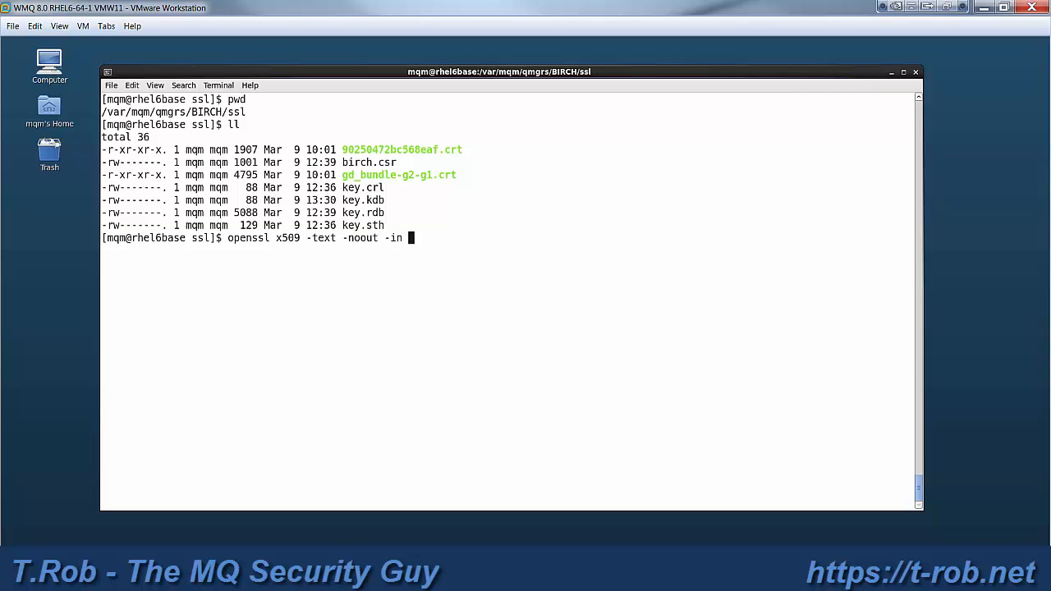
{"action": "double_click", "coordinate": [401, 149]}
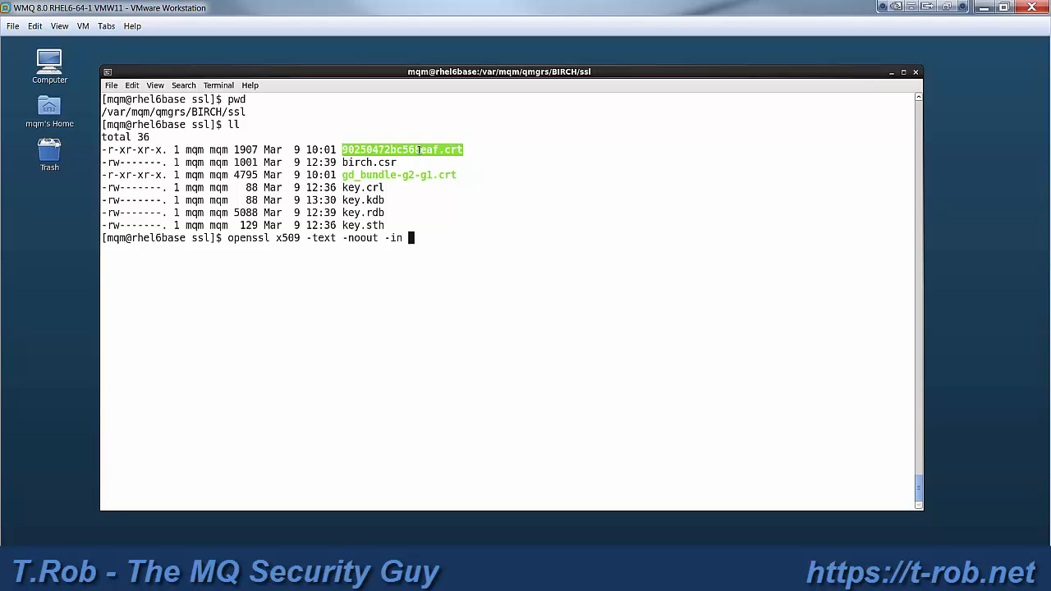
{"action": "type", "text": "90250472bc568eaf.crt"}
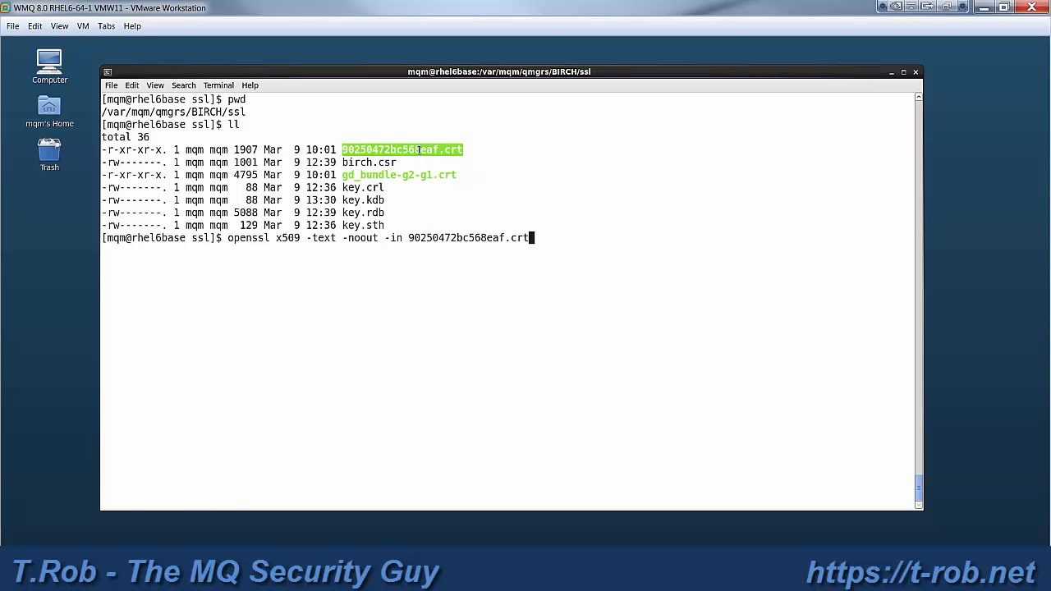
{"action": "key", "text": "Return"}
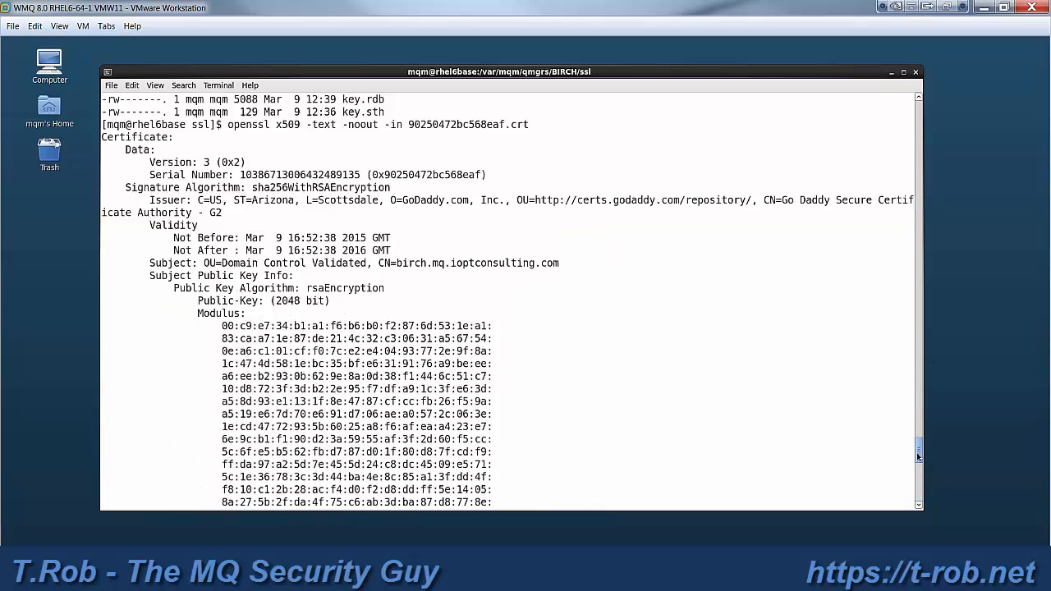
{"action": "scroll", "scroll_direction": "down", "scroll_amount": 3}
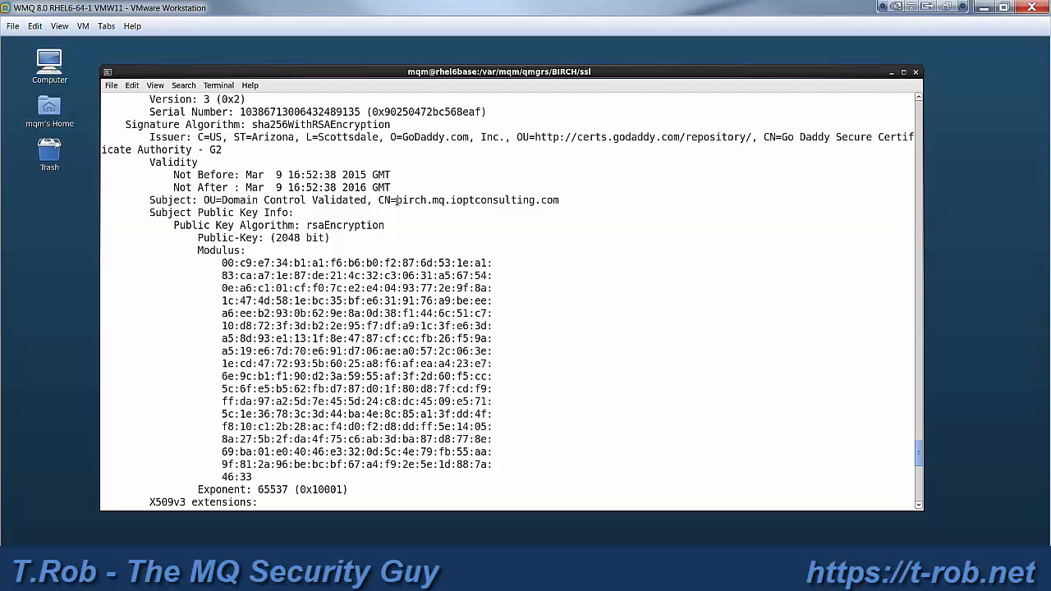
{"action": "double_click", "coordinate": [412, 200]}
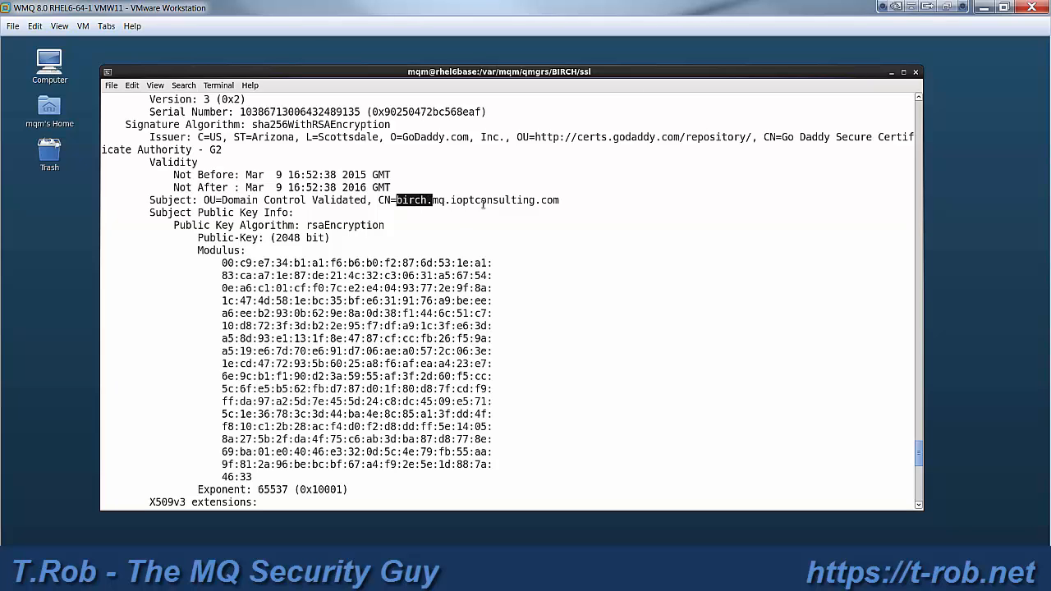
{"action": "scroll", "scroll_direction": "down", "scroll_amount": 3}
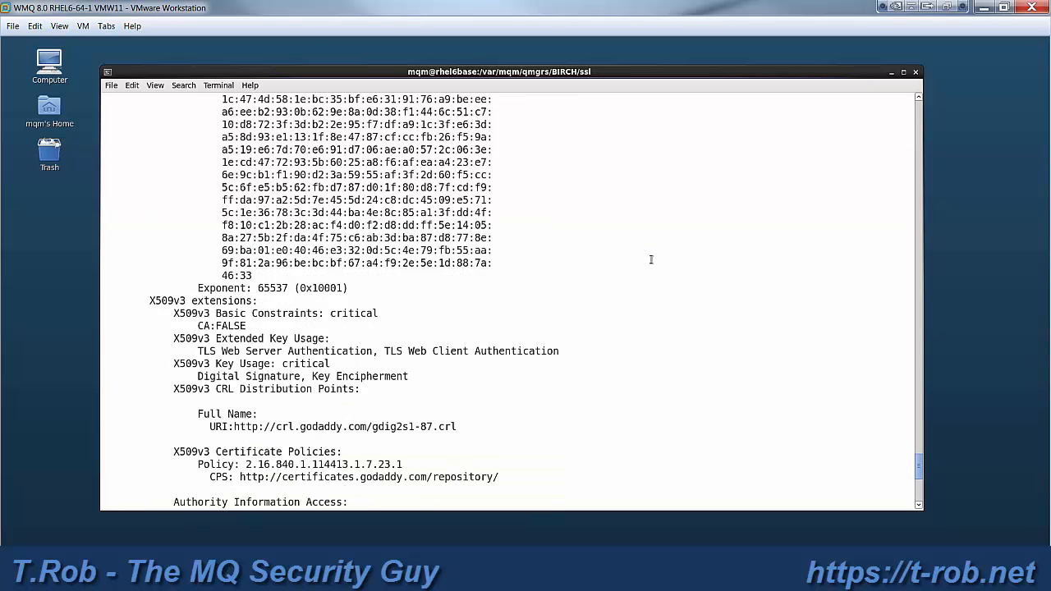
{"action": "scroll", "scroll_direction": "down", "scroll_amount": 3}
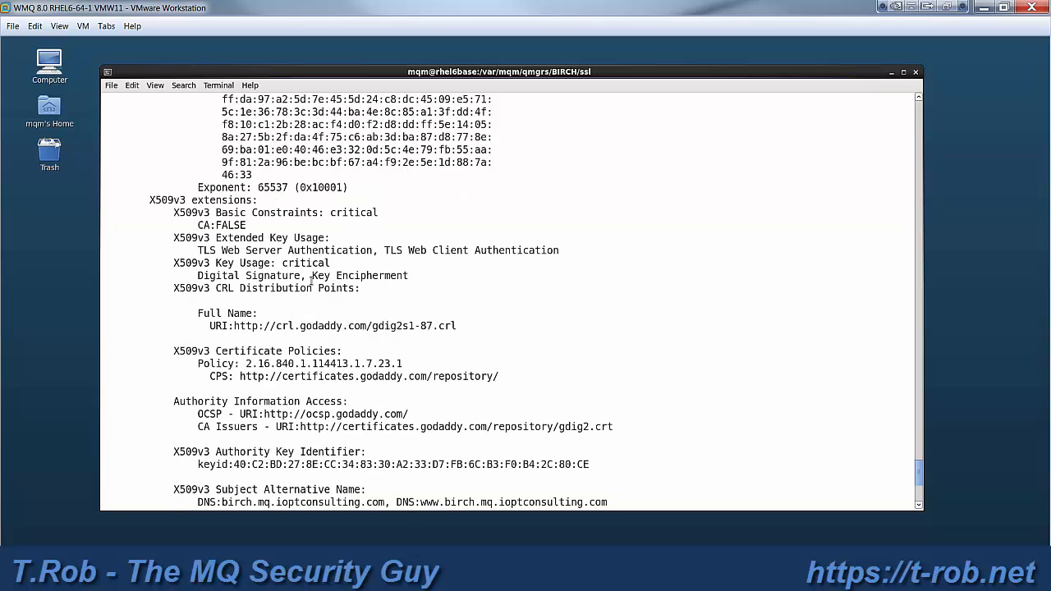
{"action": "double_click", "coordinate": [344, 326]}
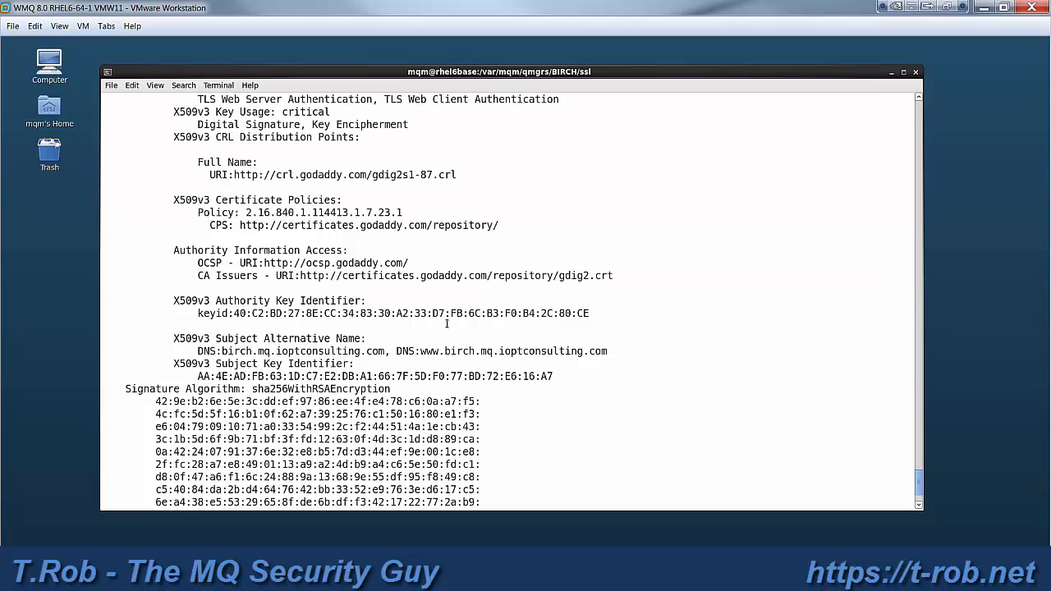
{"action": "scroll", "scroll_direction": "down", "scroll_amount": 3}
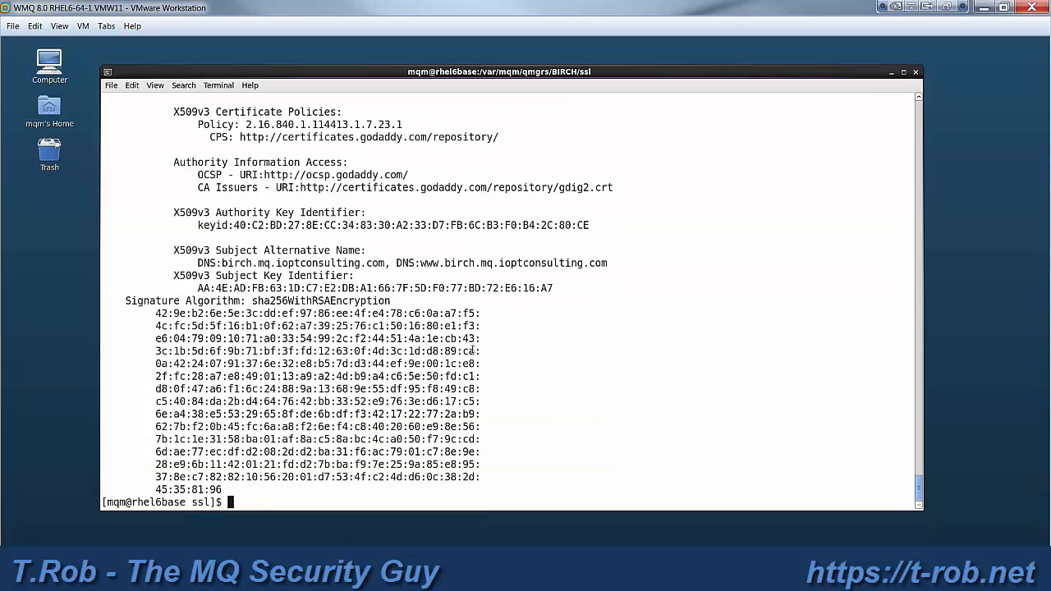
{"action": "double_click", "coordinate": [238, 250]}
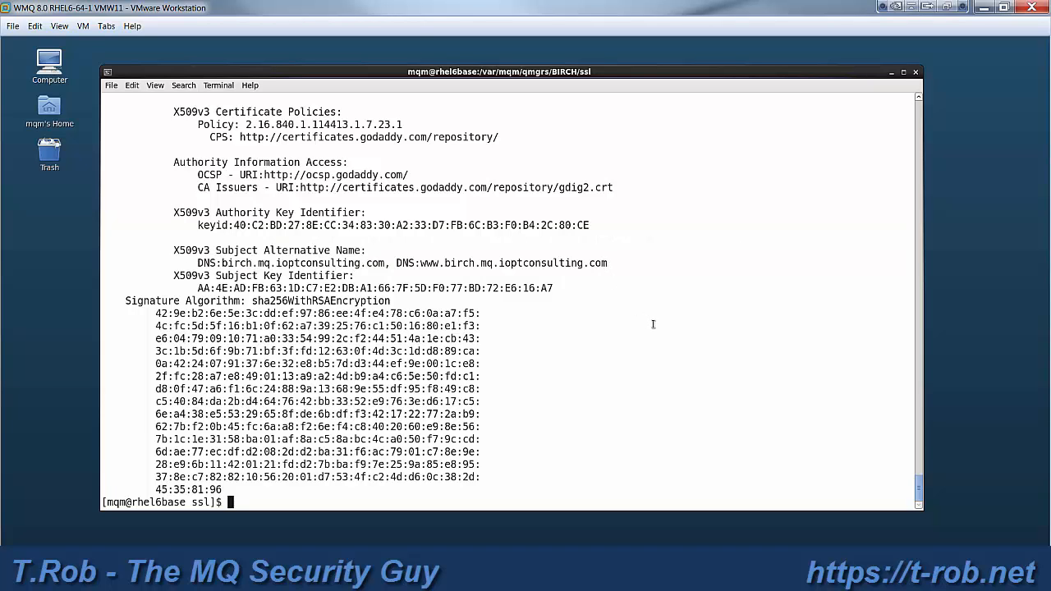
- List the ssl directory and print gd_bundle-g2-g1.crt, scrolling up through its certificate blocks
{"action": "type", "text": "ll"}
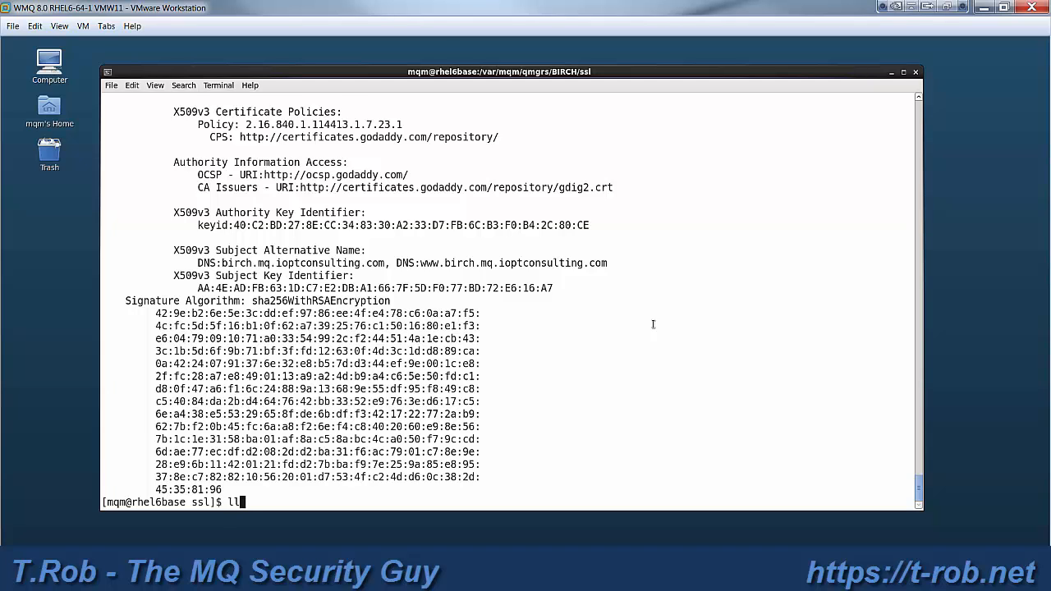
{"action": "key", "text": "Return"}
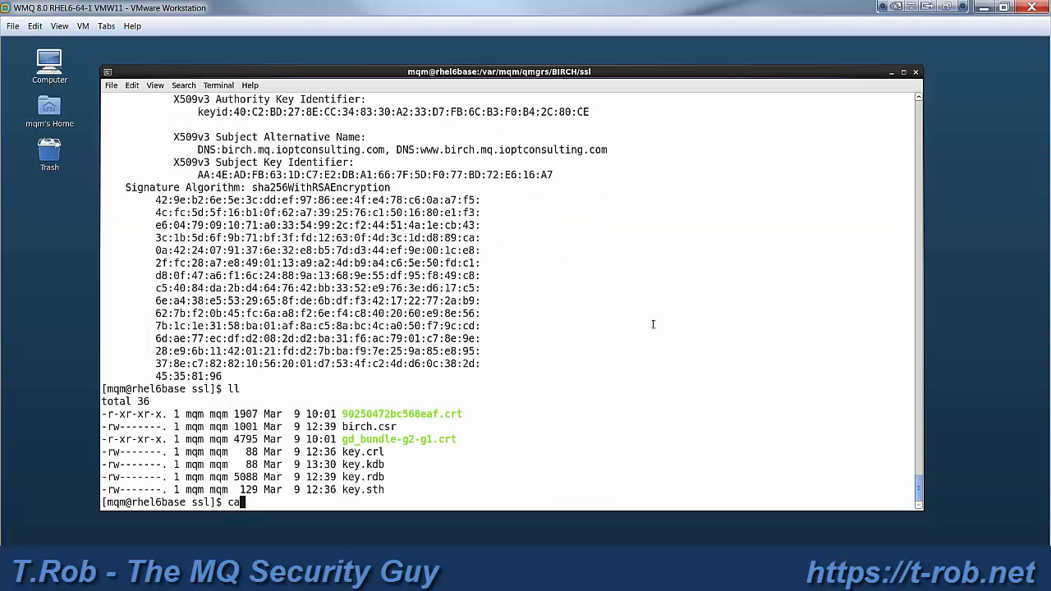
{"action": "type", "text": "t gd_bundle-g2-g1.crt"}
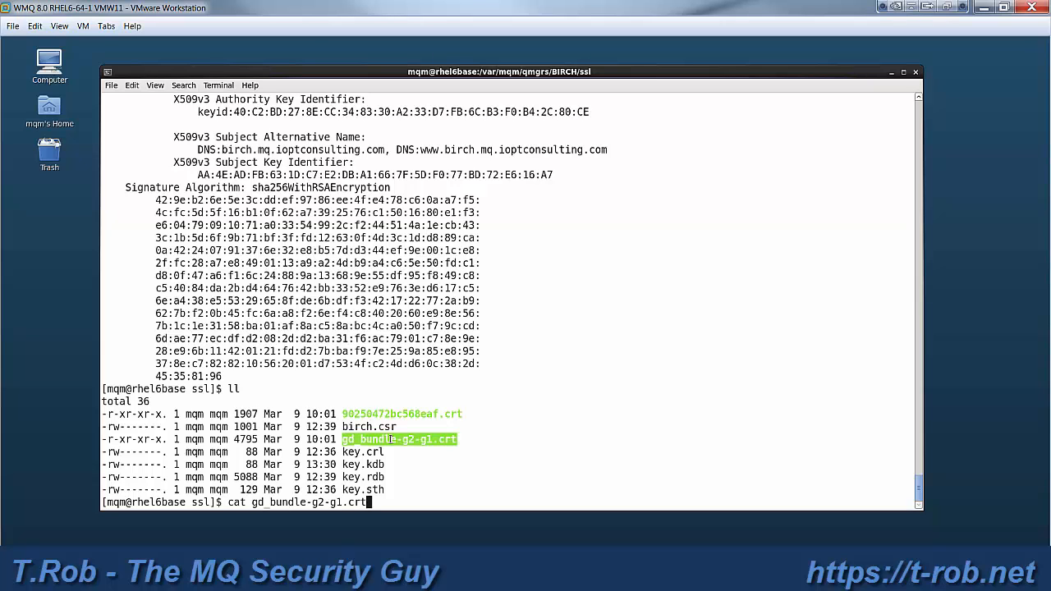
{"action": "key", "text": "Return"}
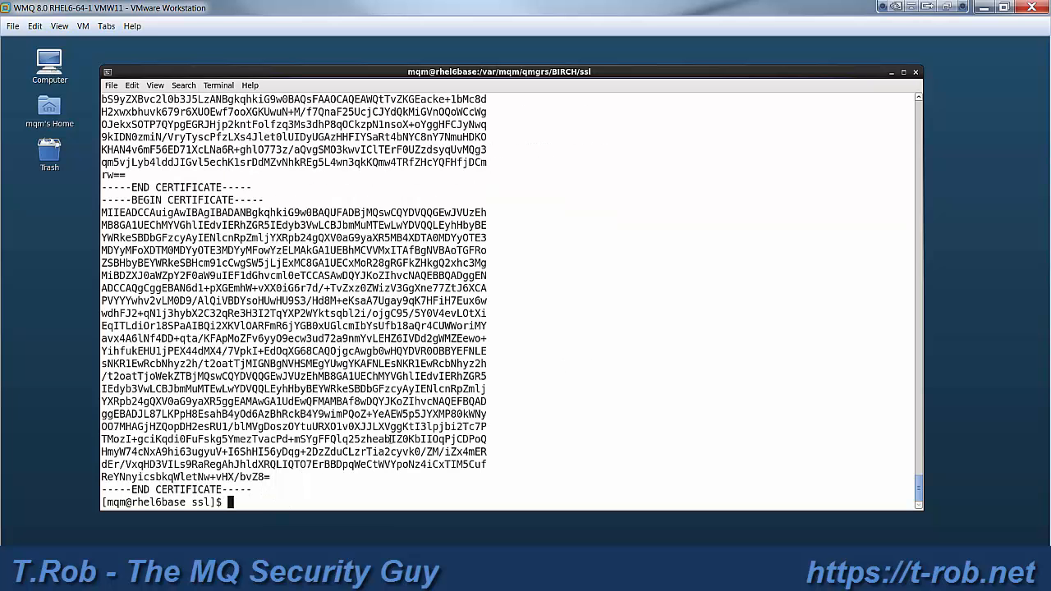
{"action": "mouse_move", "coordinate": [870, 509]}
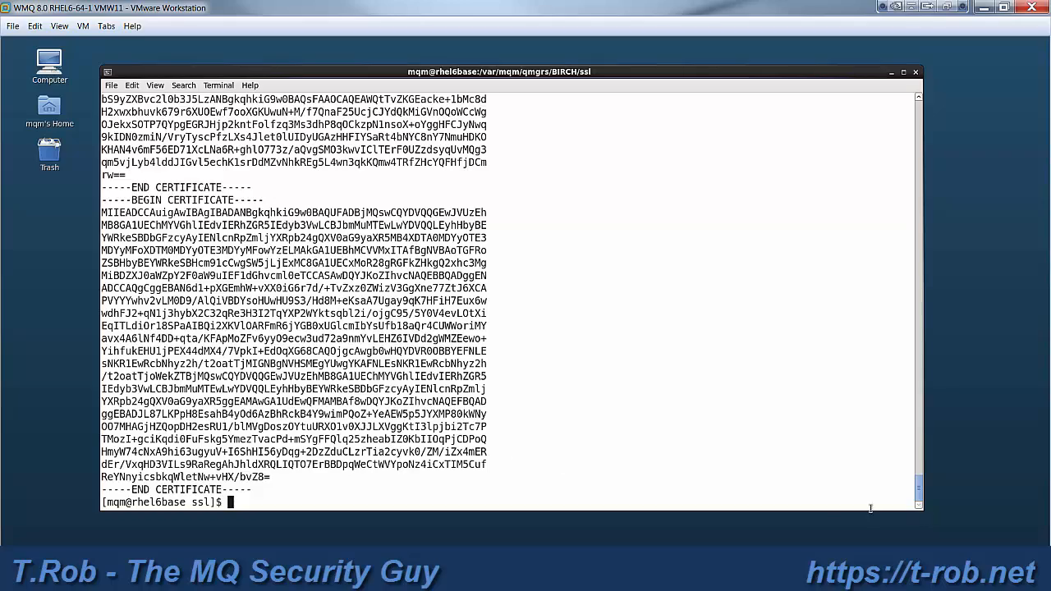
{"action": "scroll", "scroll_direction": "up", "scroll_amount": 3}
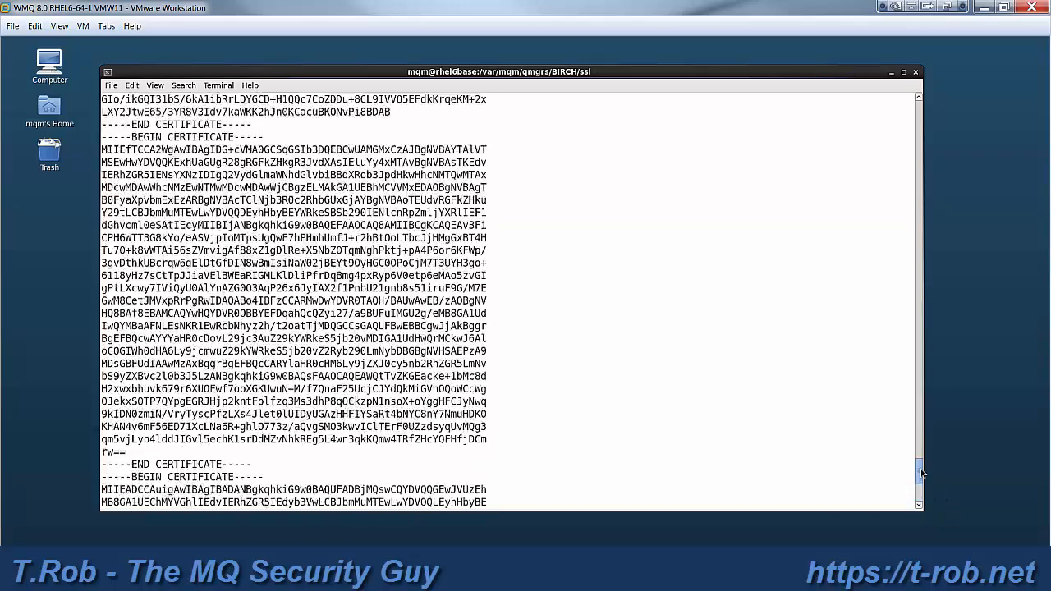
{"action": "scroll", "scroll_direction": "up", "scroll_amount": 3}
{"action": "type", "text": "cat >"}
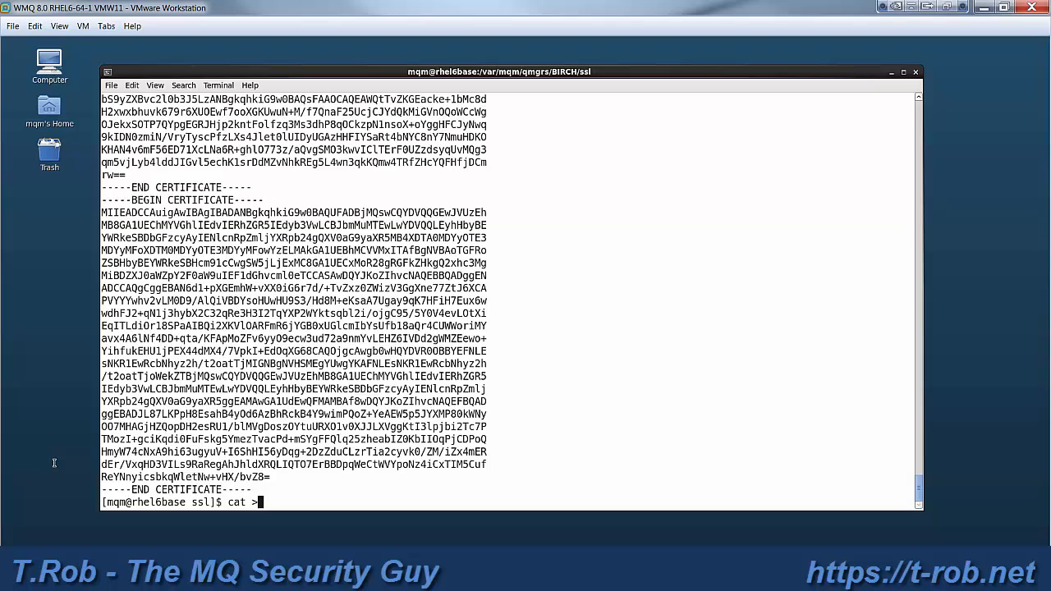
- Start cat >cert1.crt and paste the first certificate block from the bundle
{"action": "type", "text": "cert1"}
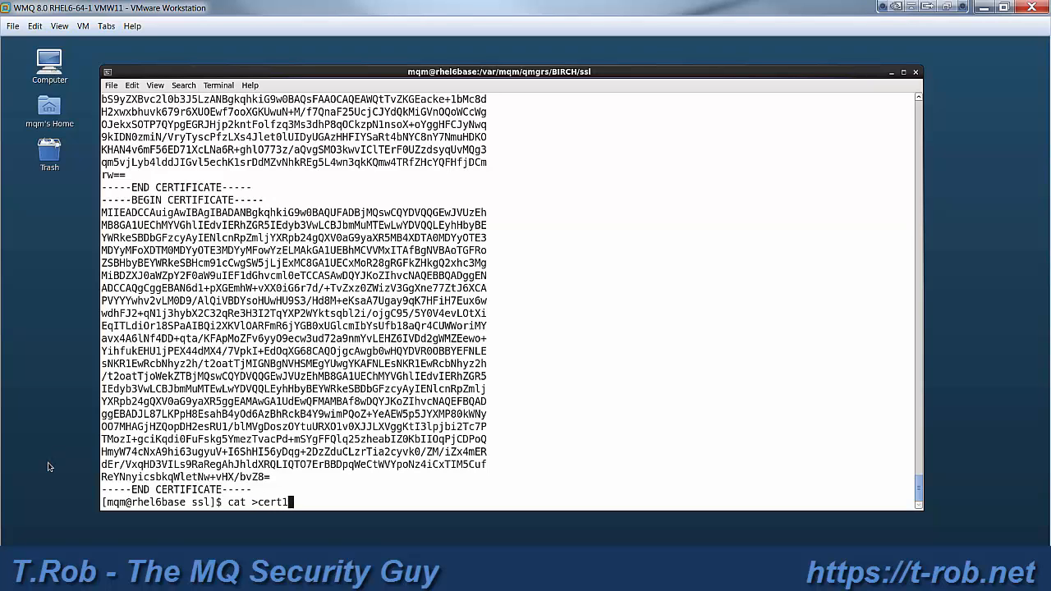
{"action": "type", "text": ".crt"}
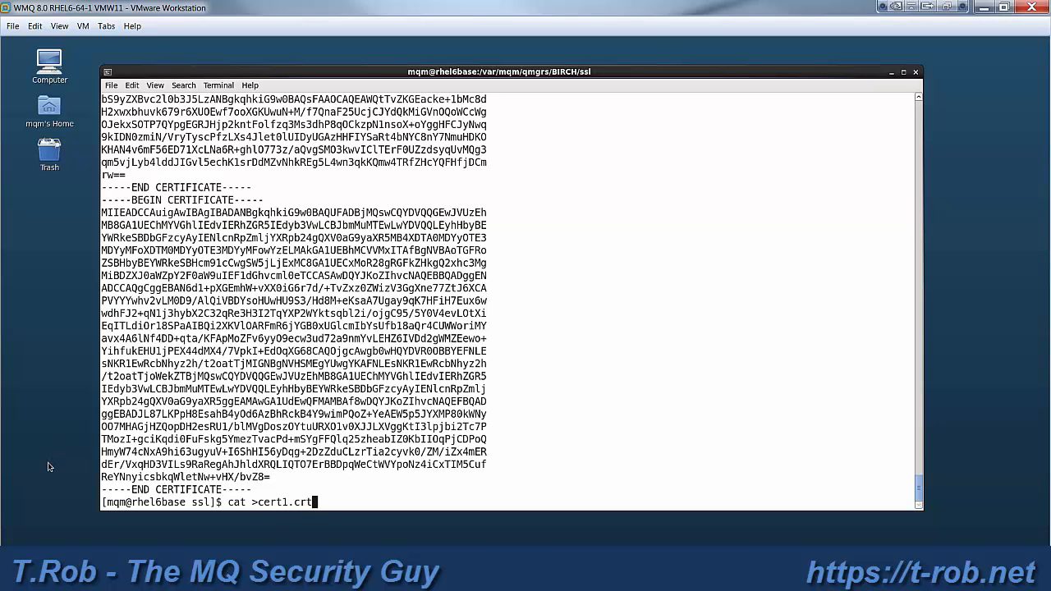
{"action": "key", "text": "Return"}
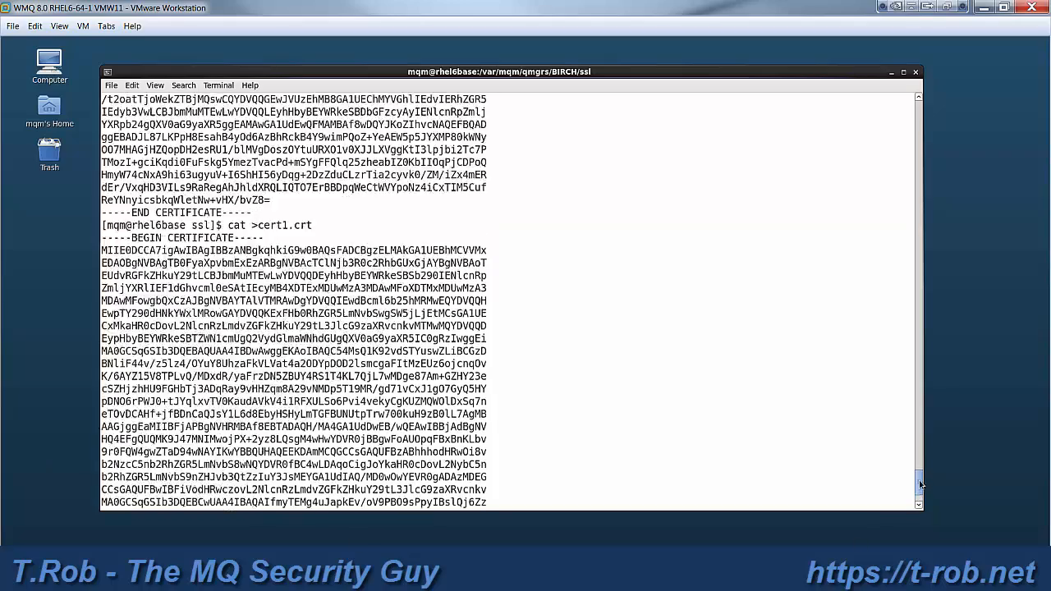
{"action": "scroll", "scroll_direction": "down", "scroll_amount": 3}
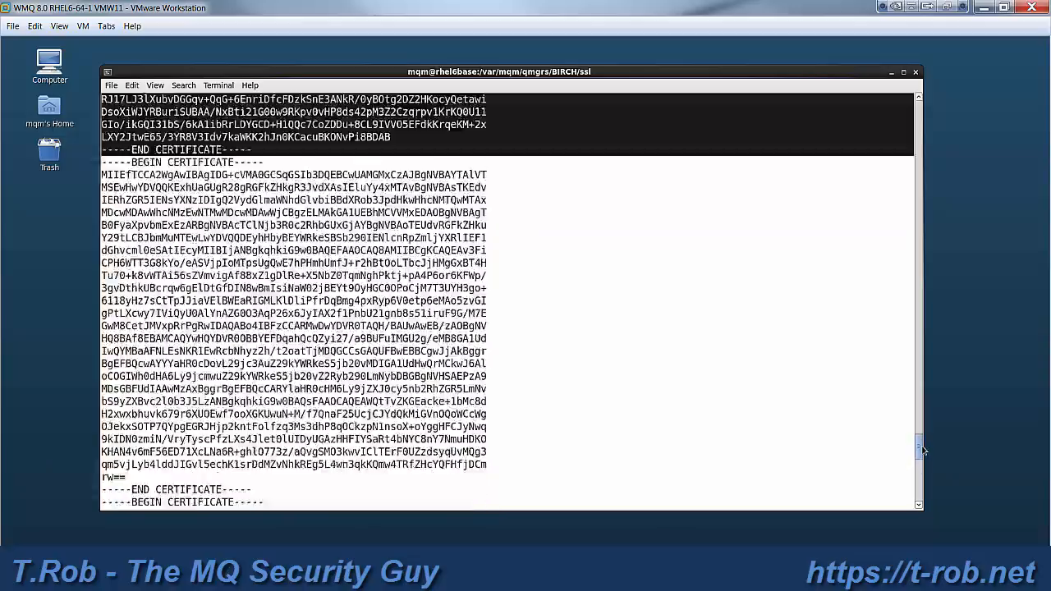
{"action": "scroll", "scroll_direction": "down", "scroll_amount": 3}
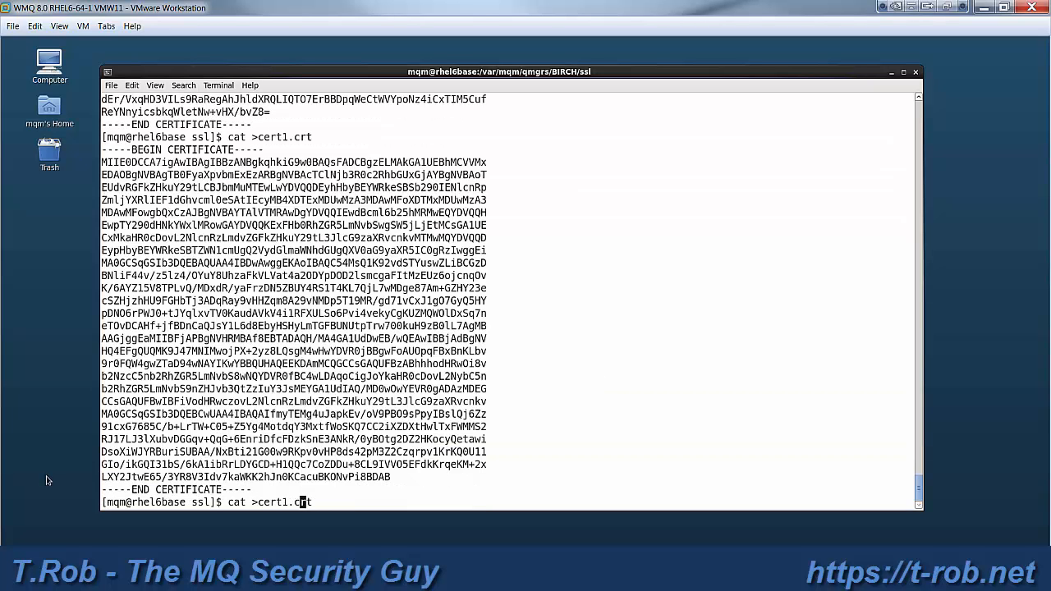
- Save the next pasted certificate block into cert2.crt
{"action": "type", "text": "2"}
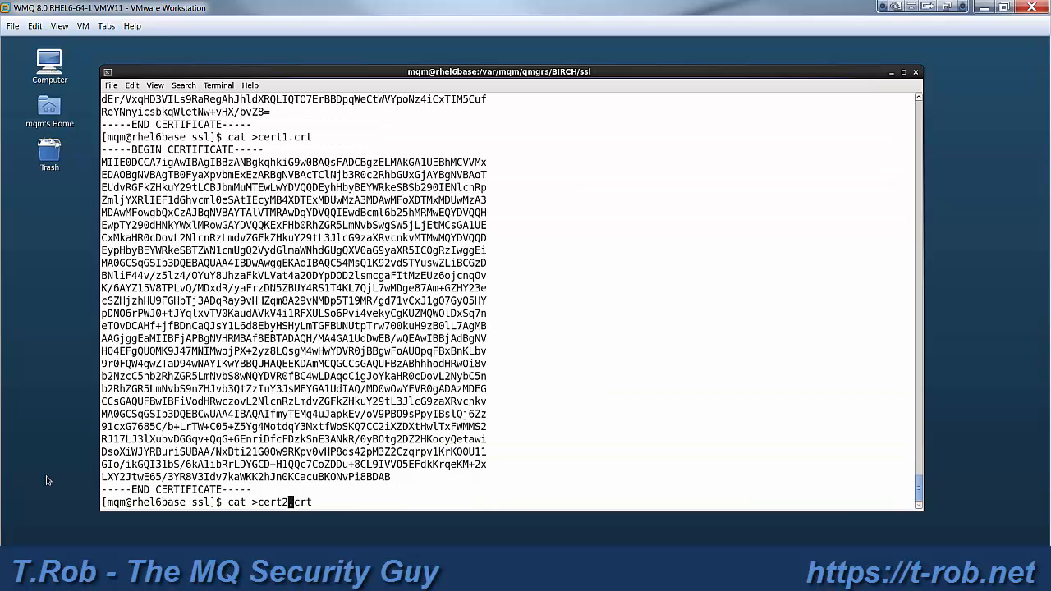
{"action": "key", "text": "Return"}
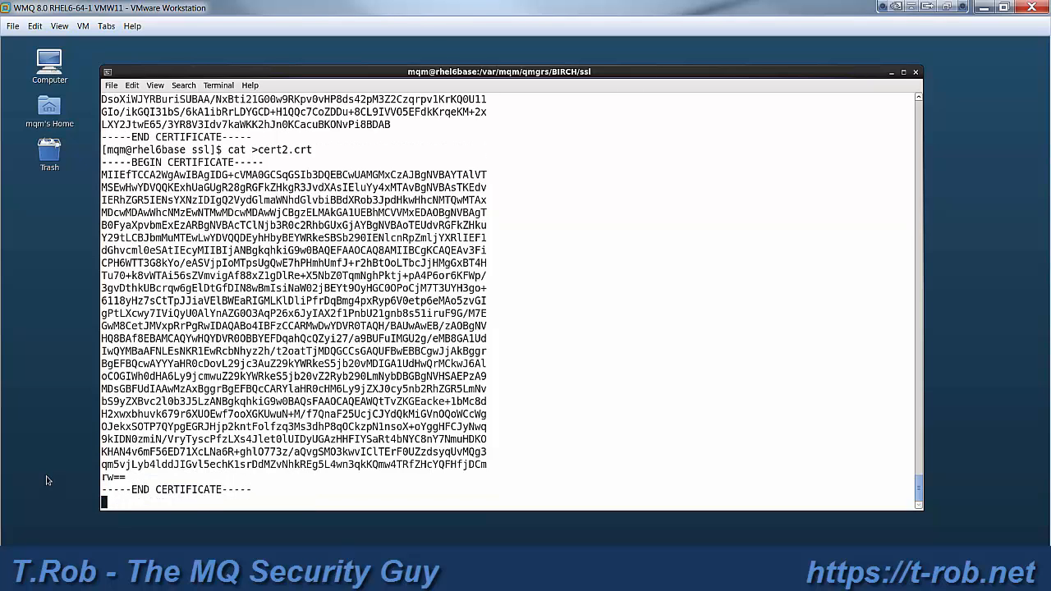
{"action": "key", "text": "Return"}
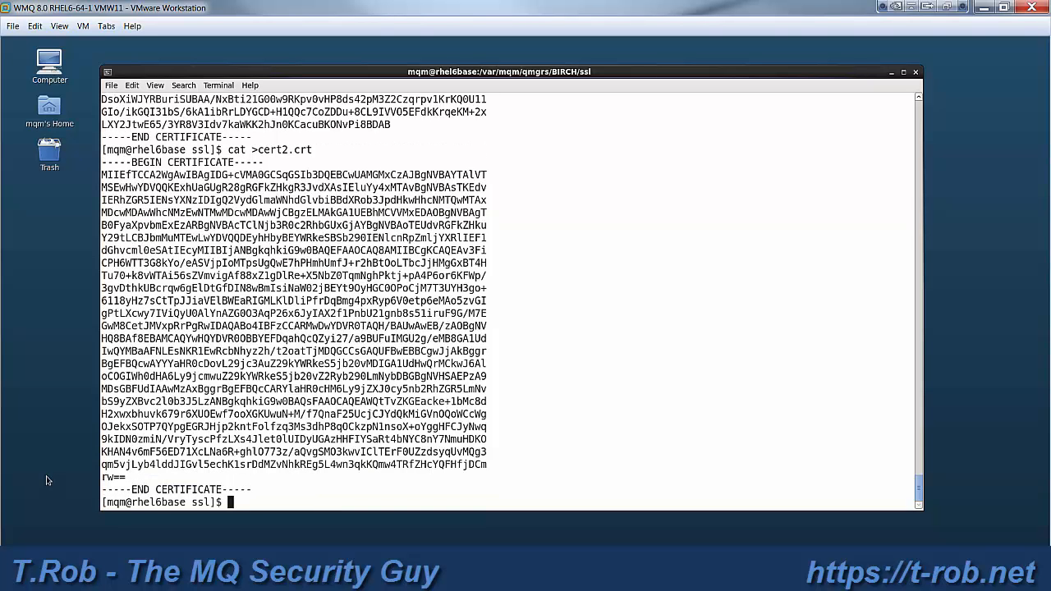
{"action": "mouse_move", "coordinate": [972, 503]}
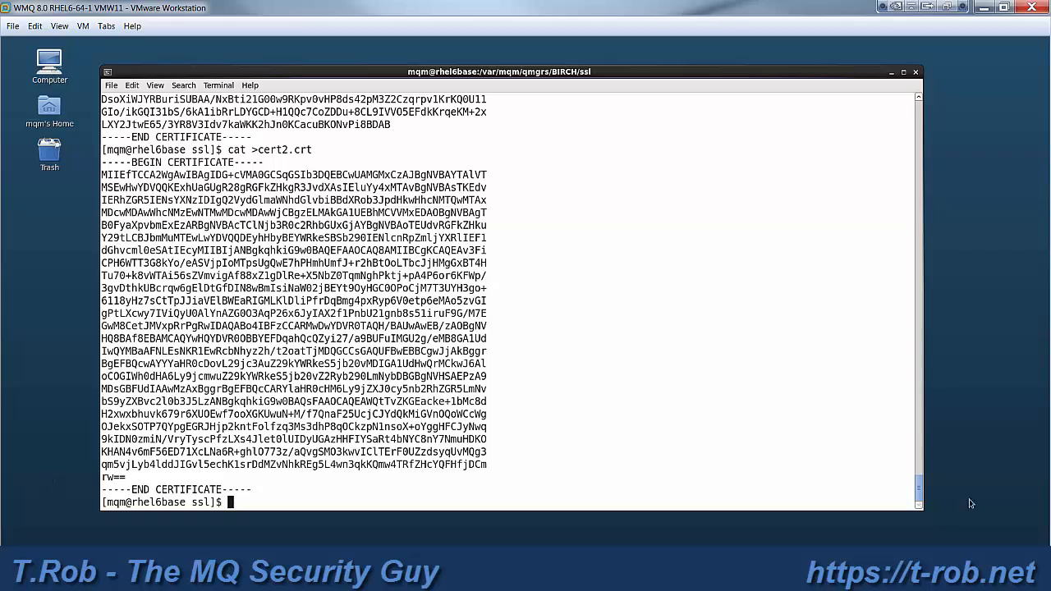
{"action": "scroll", "scroll_direction": "down", "scroll_amount": 3}
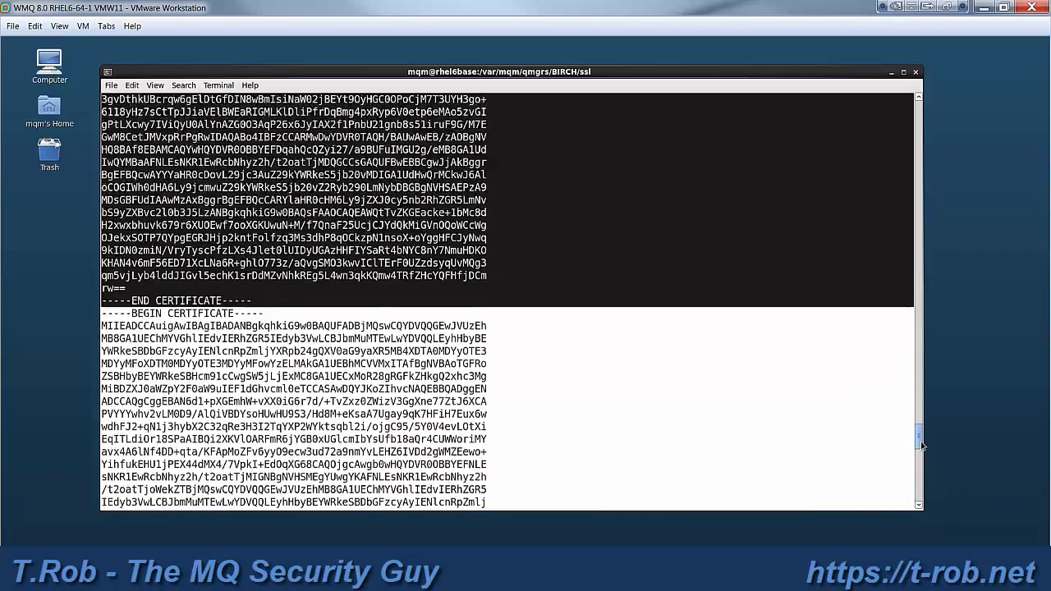
{"action": "scroll", "scroll_direction": "down", "scroll_amount": 3}
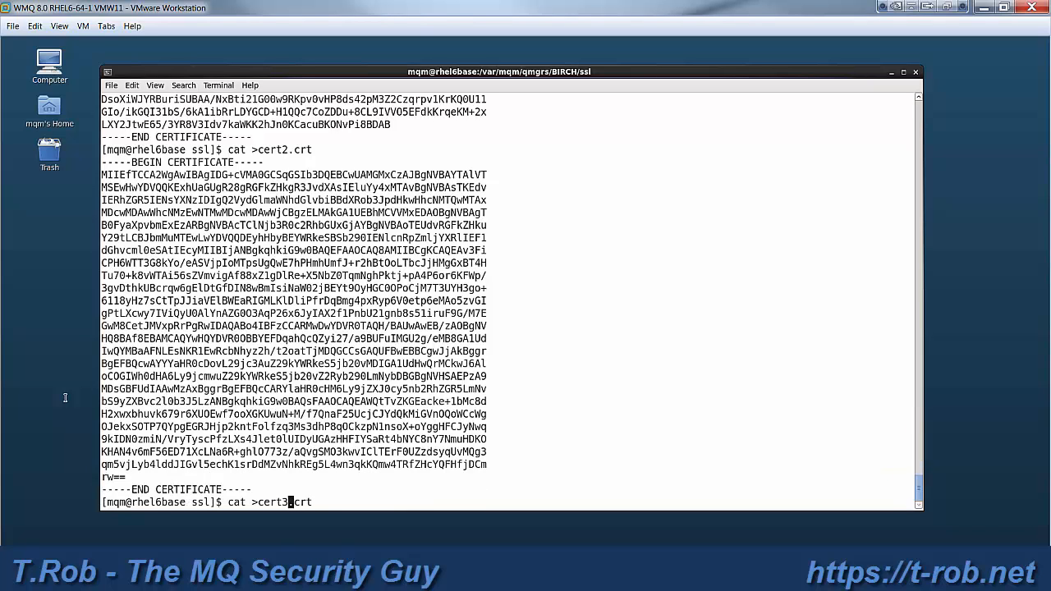
- Run cat >cert3.crt to capture the third certificate block
{"action": "key", "text": "Return"}
{"action": "type", "text": "ll"}
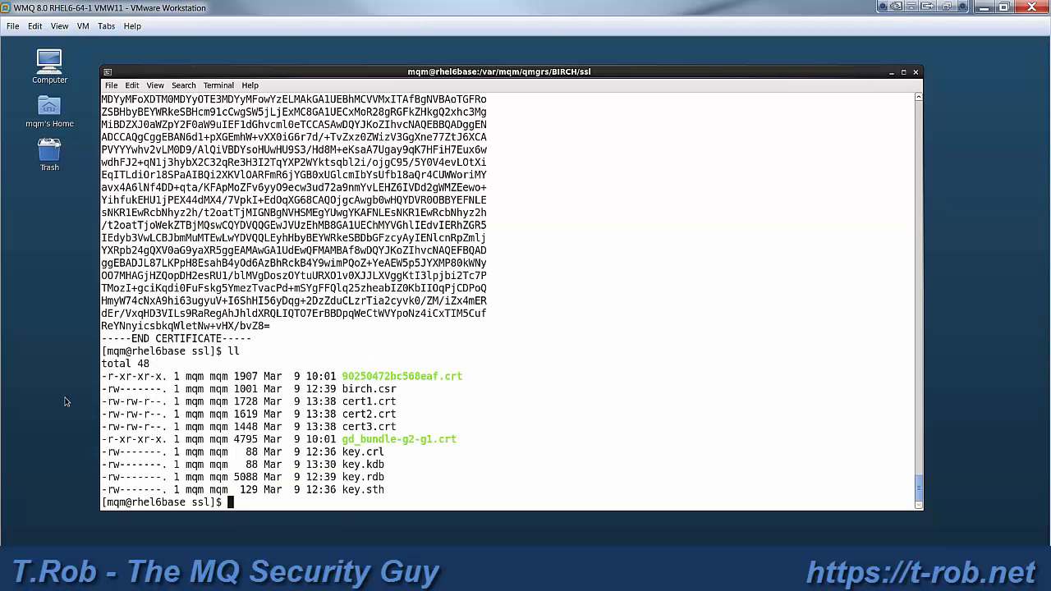
{"action": "mouse_move", "coordinate": [80, 398]}
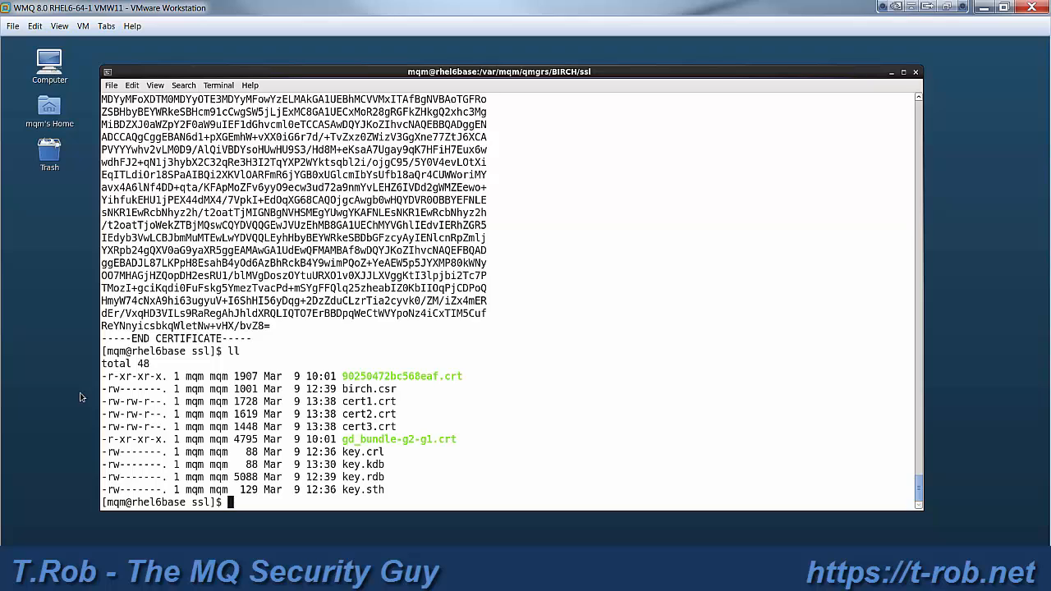
{"action": "mouse_move", "coordinate": [617, 431]}
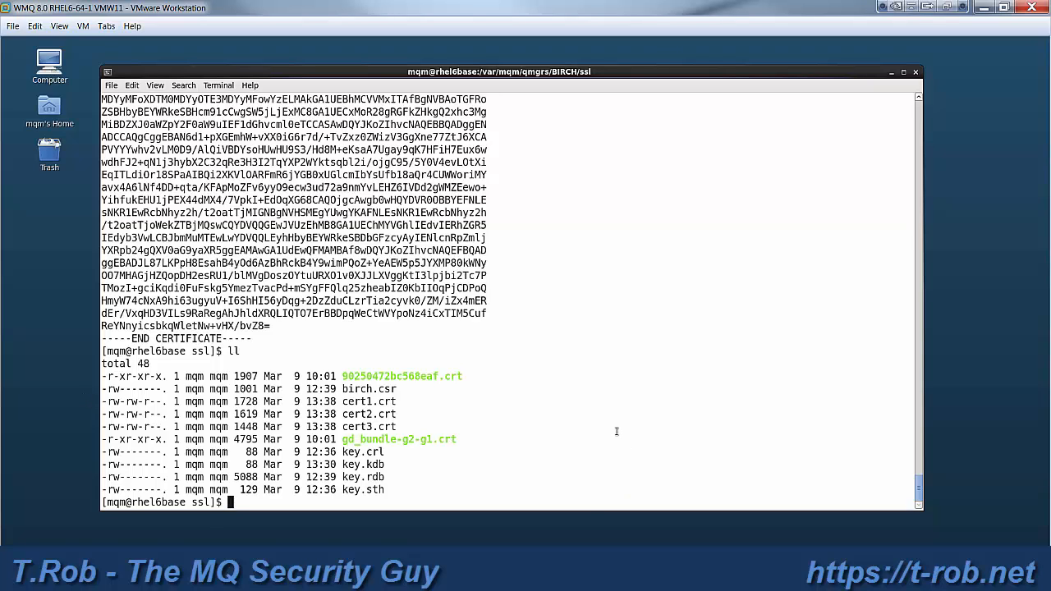
- Decode cert1.crt with openssl x509 -in cert1.crt -text -noout
{"action": "type", "text": "openssl x"}
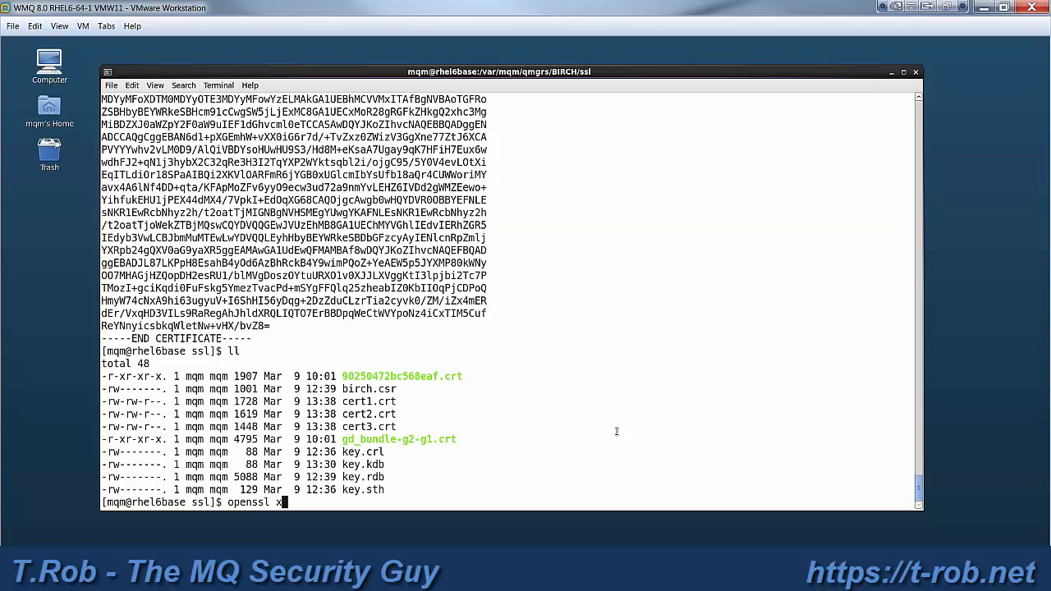
{"action": "type", "text": "509 -"}
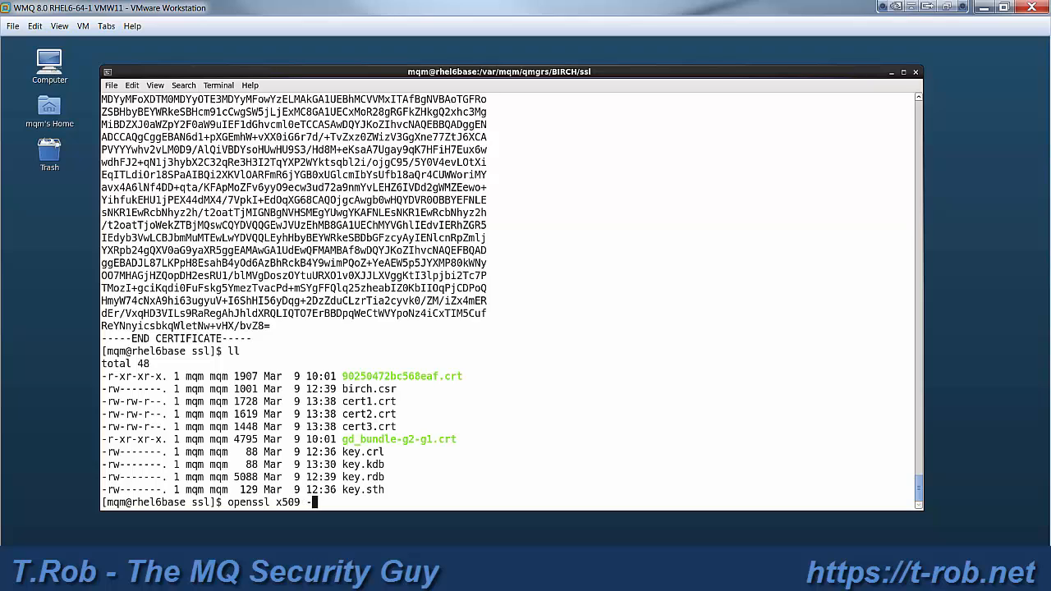
{"action": "type", "text": "in"}
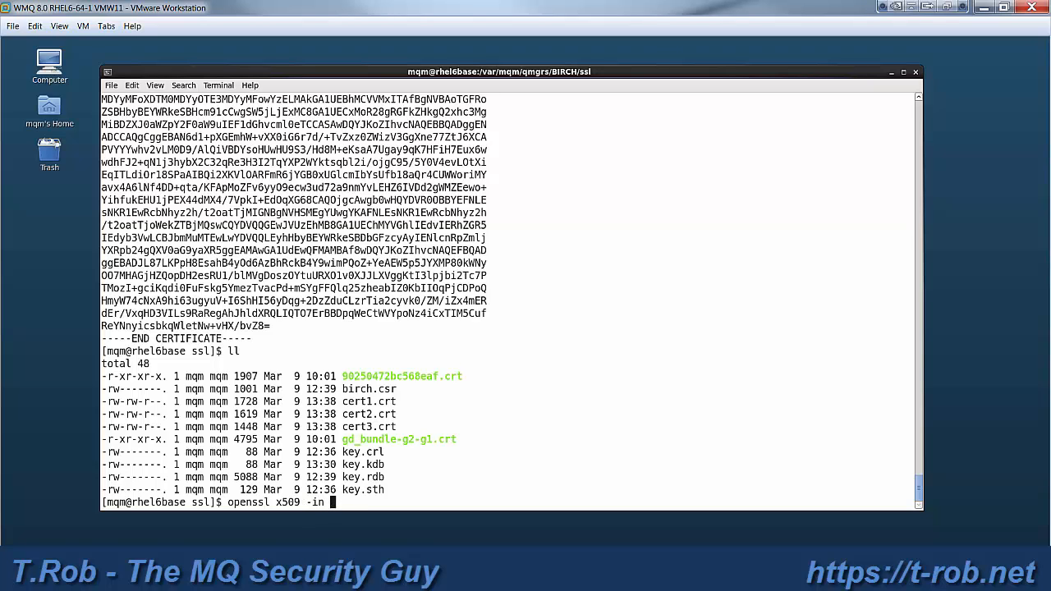
{"action": "type", "text": "te"}
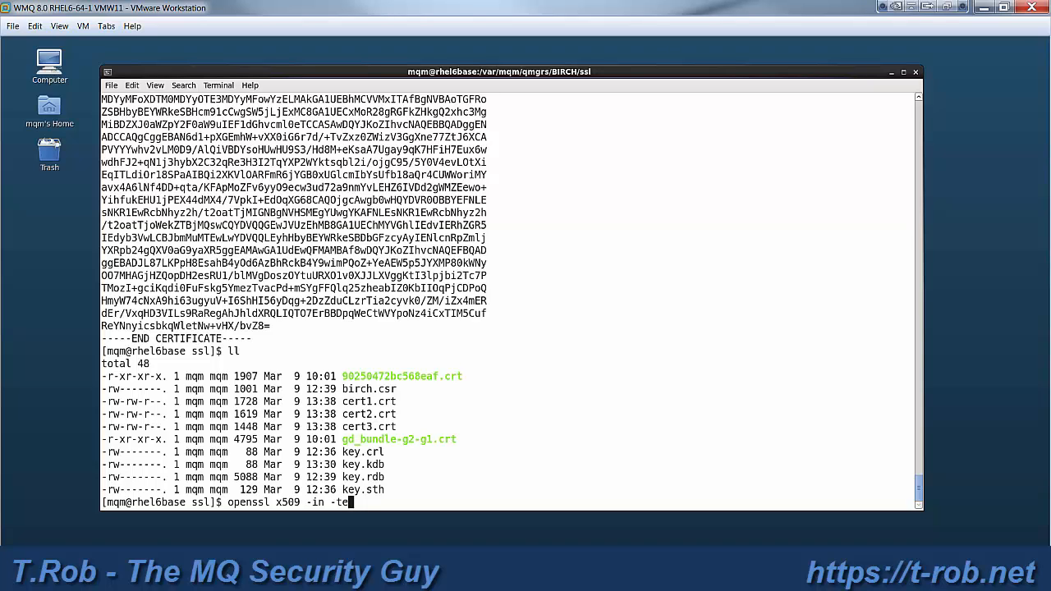
{"action": "key", "text": "BackSpace"}
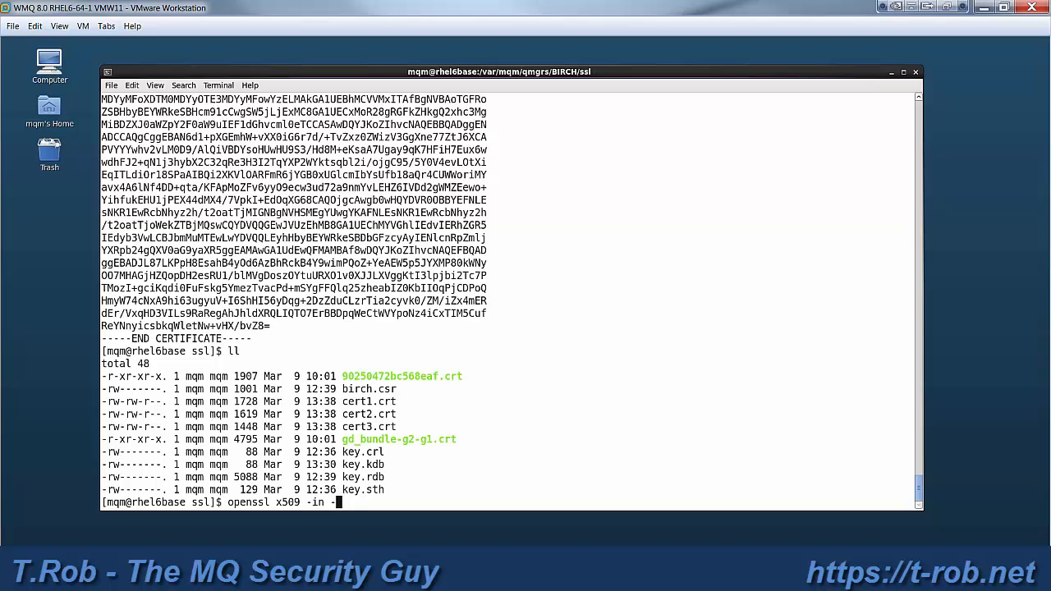
{"action": "type", "text": "te"}
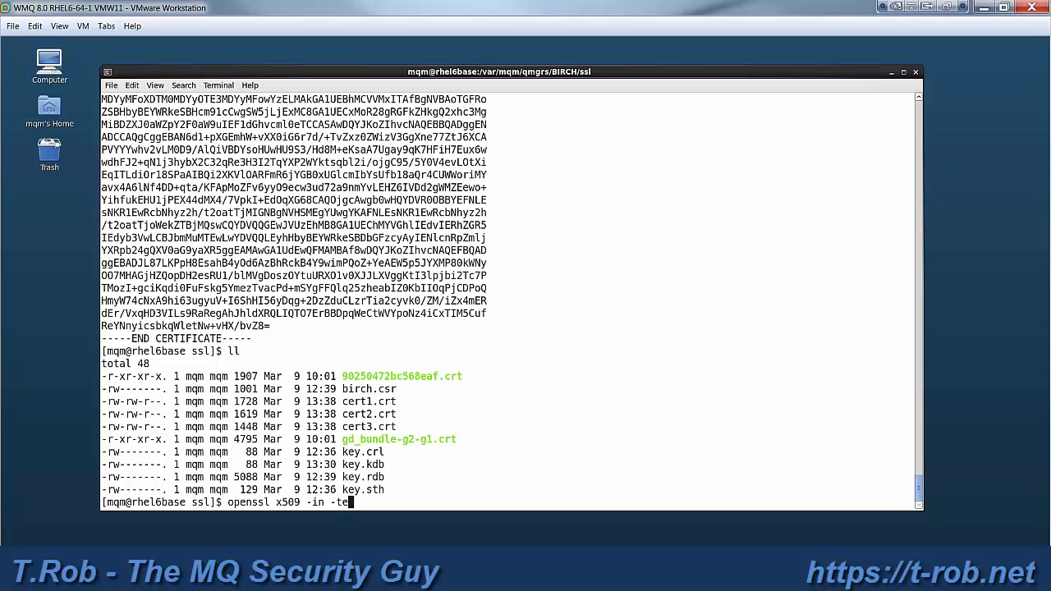
{"action": "type", "text": "xt"}
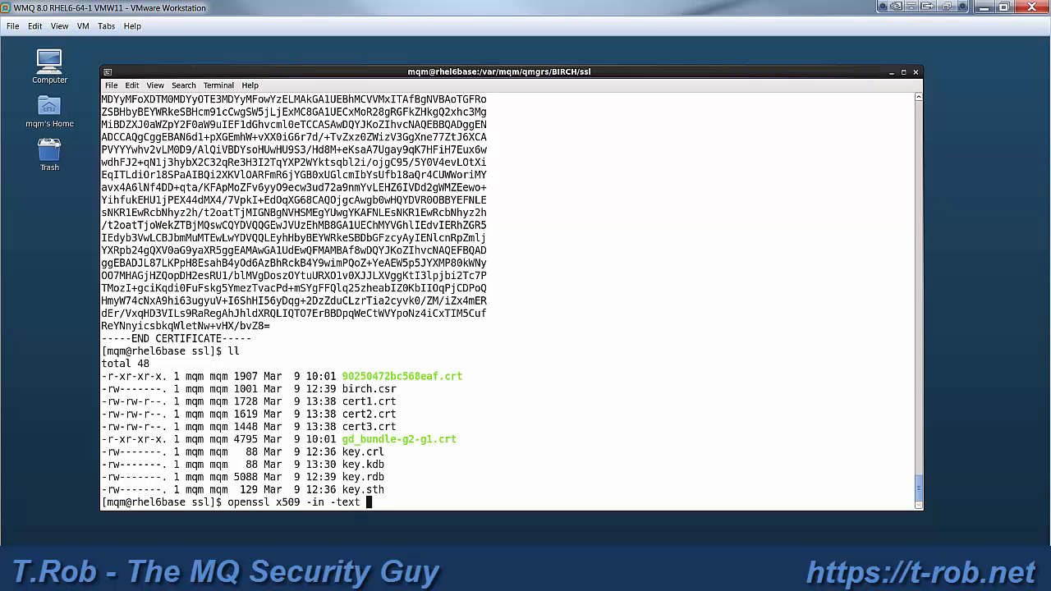
{"action": "key", "text": "BackSpace"}
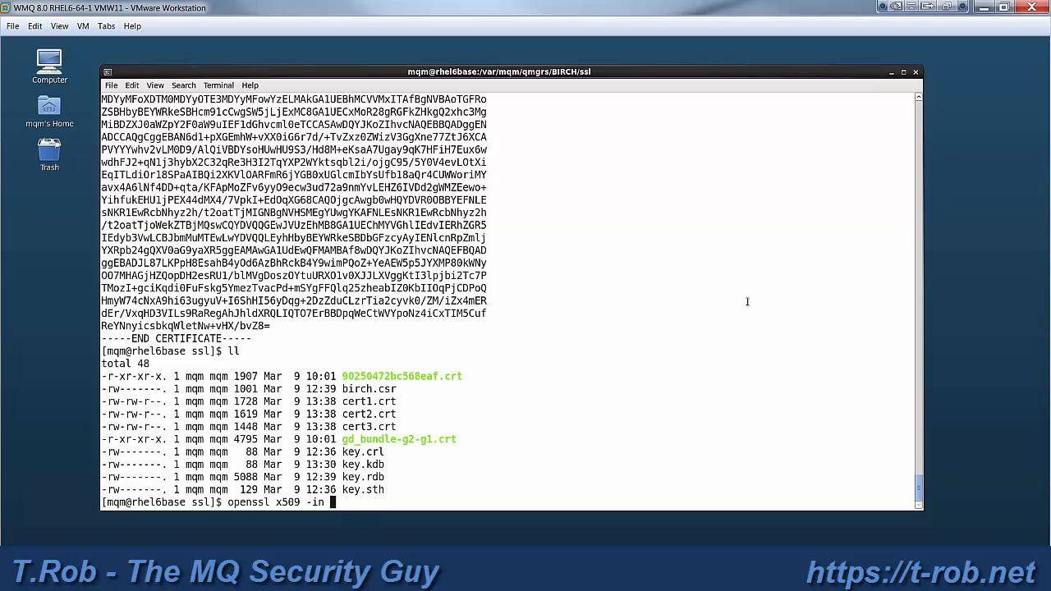
{"action": "double_click", "coordinate": [368, 402]}
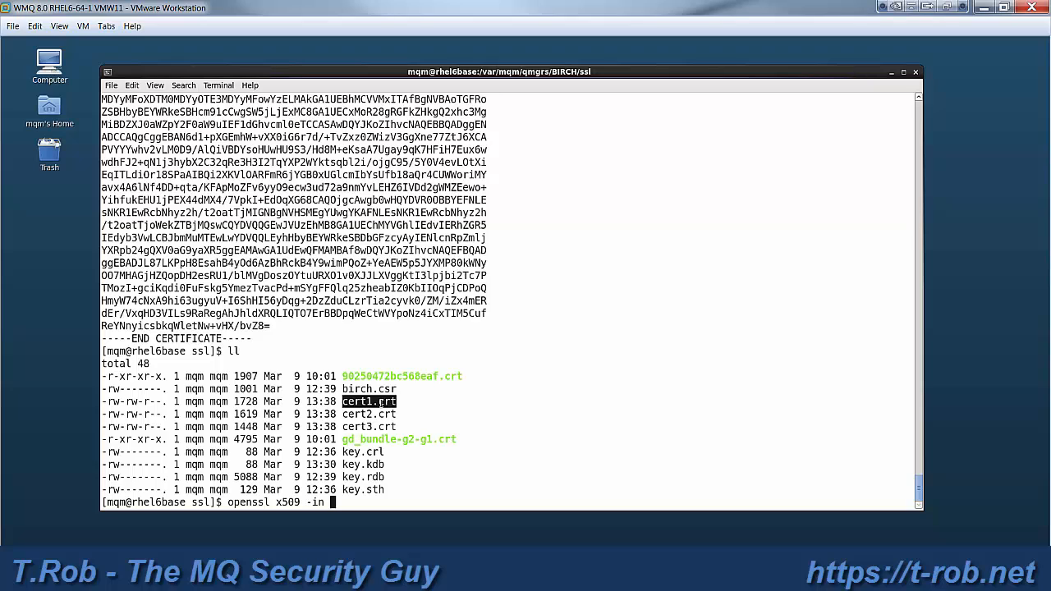
{"action": "type", "text": "cert1.crt"}
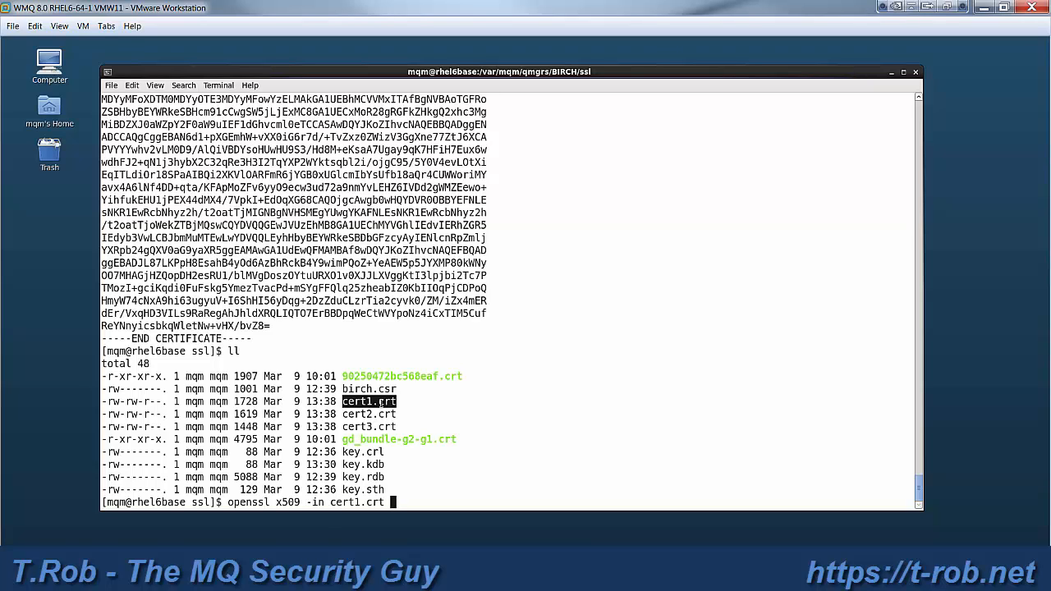
{"action": "type", "text": "-text"}
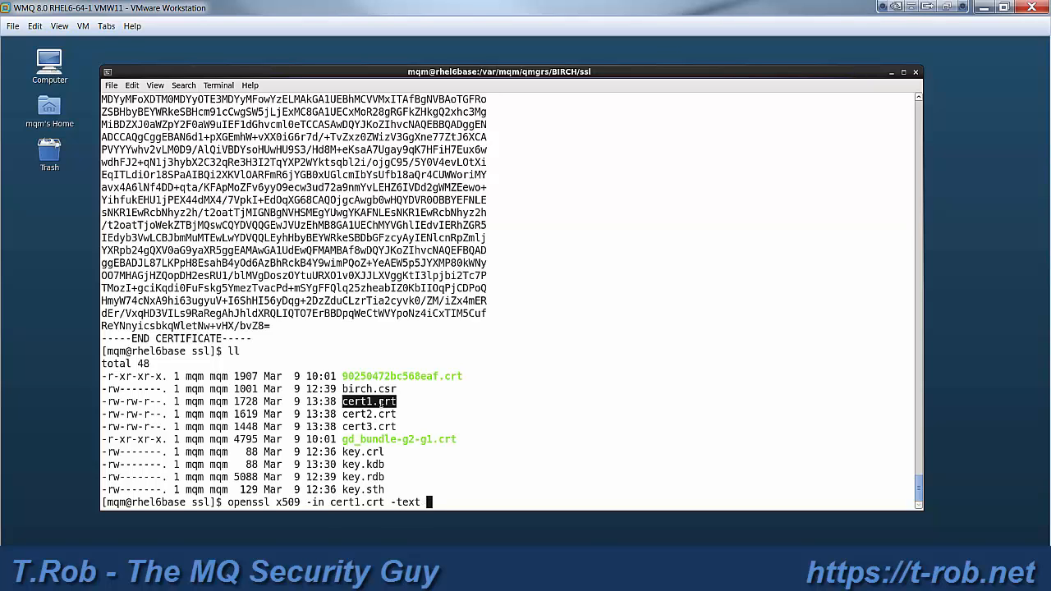
{"action": "type", "text": "-noout"}
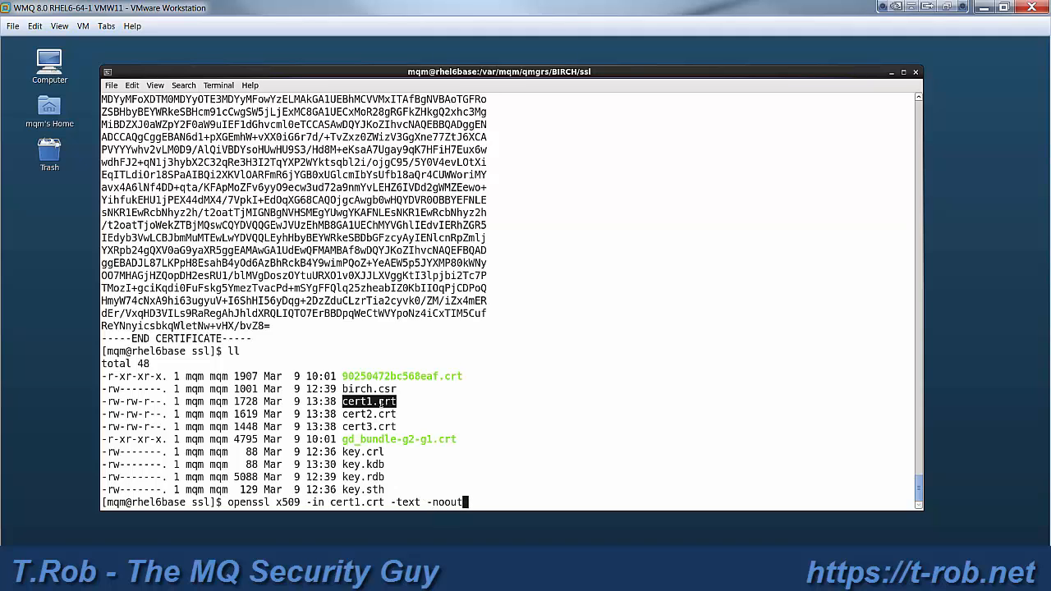
{"action": "key", "text": "Return"}
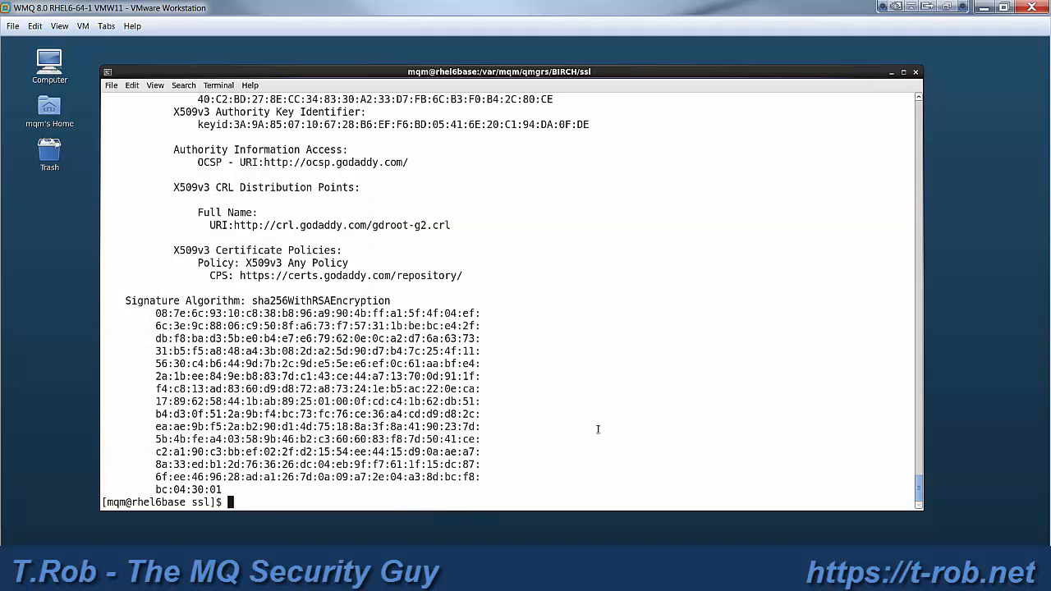
{"action": "scroll", "scroll_direction": "up", "scroll_amount": 3}
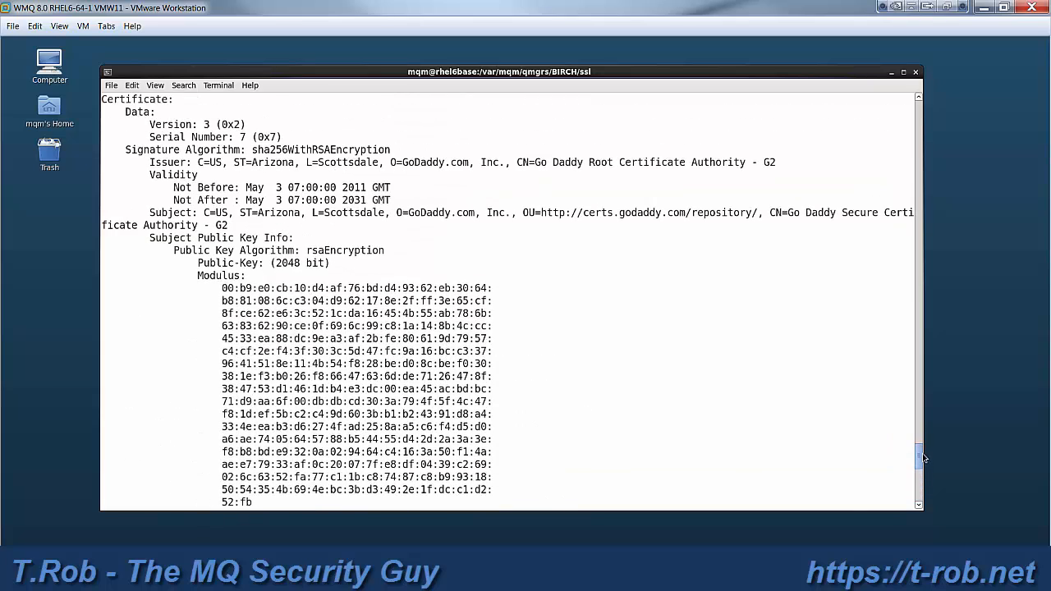
{"action": "scroll", "scroll_direction": "up", "scroll_amount": 3}
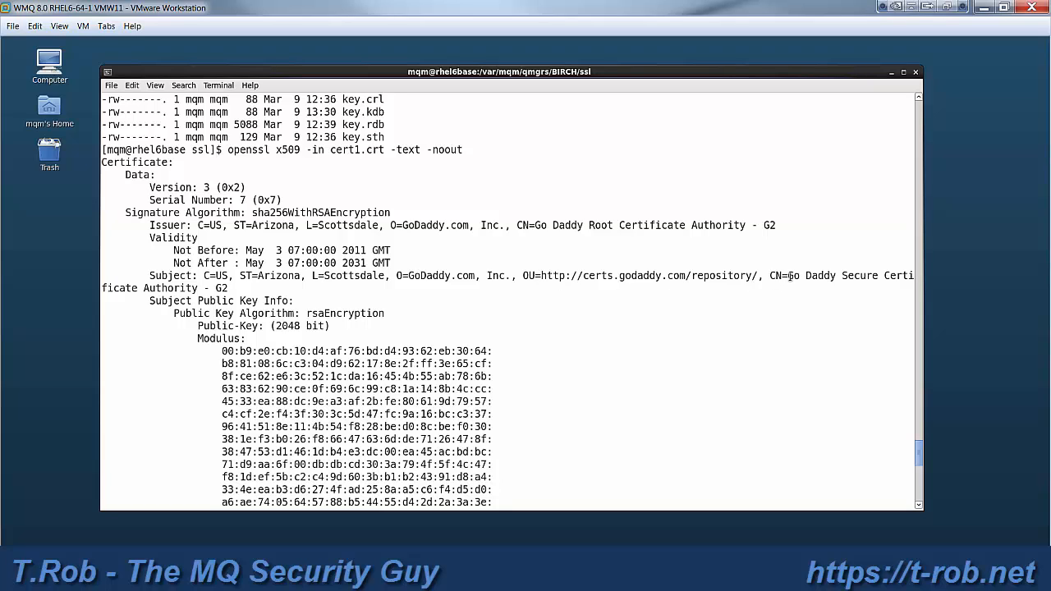
{"action": "double_click", "coordinate": [850, 275]}
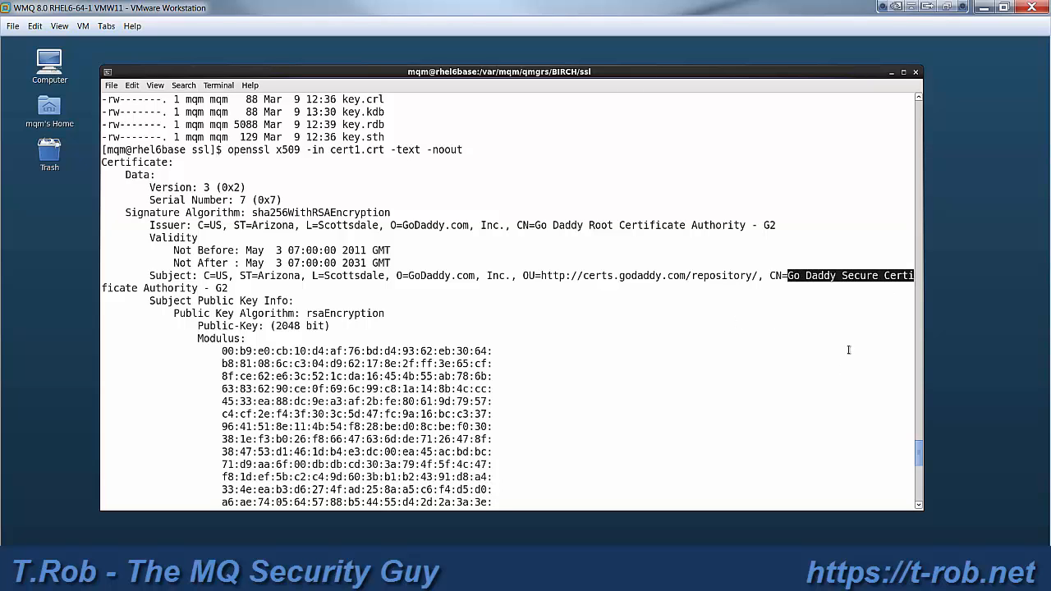
{"action": "scroll", "scroll_direction": "down", "scroll_amount": 3}
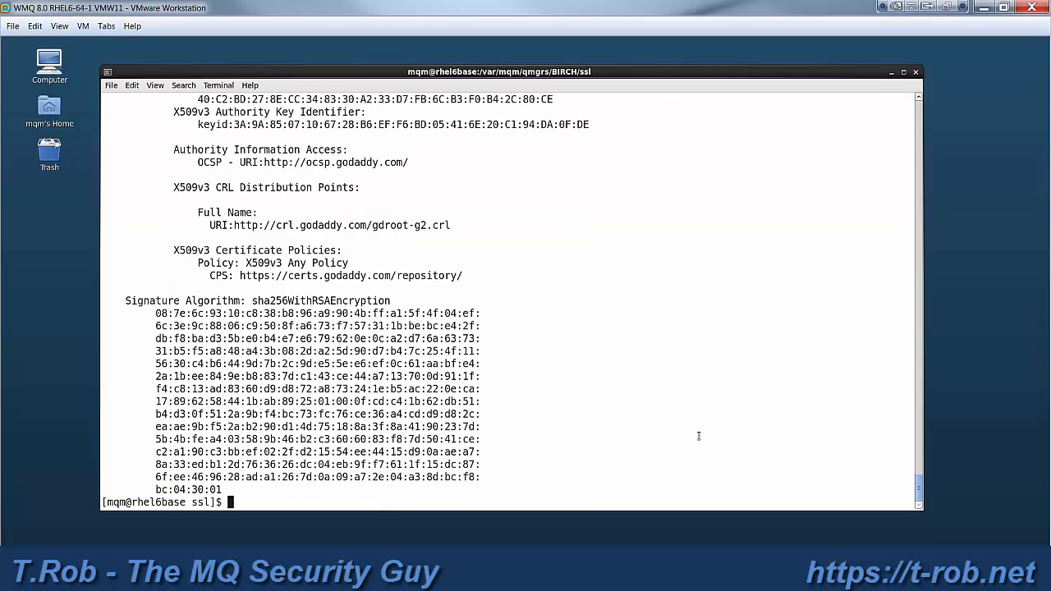
- Compose runmqakm -cert -add -db key.kdb -stashed -file cert1.txt -label with an opening quote
{"action": "type", "text": "runm"}
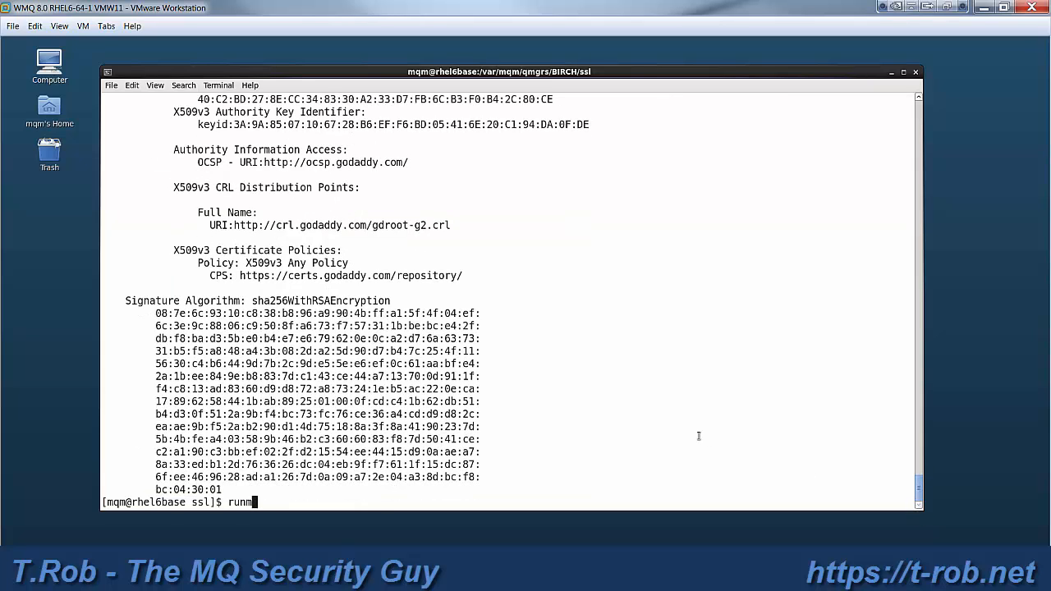
{"action": "type", "text": "qakm -ce"}
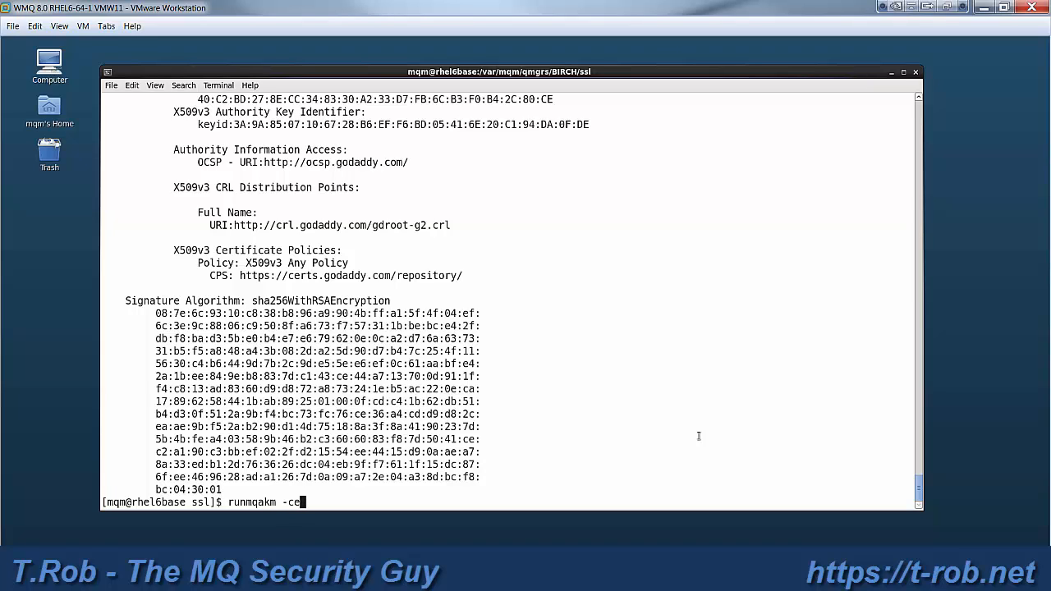
{"action": "type", "text": "rt -add"}
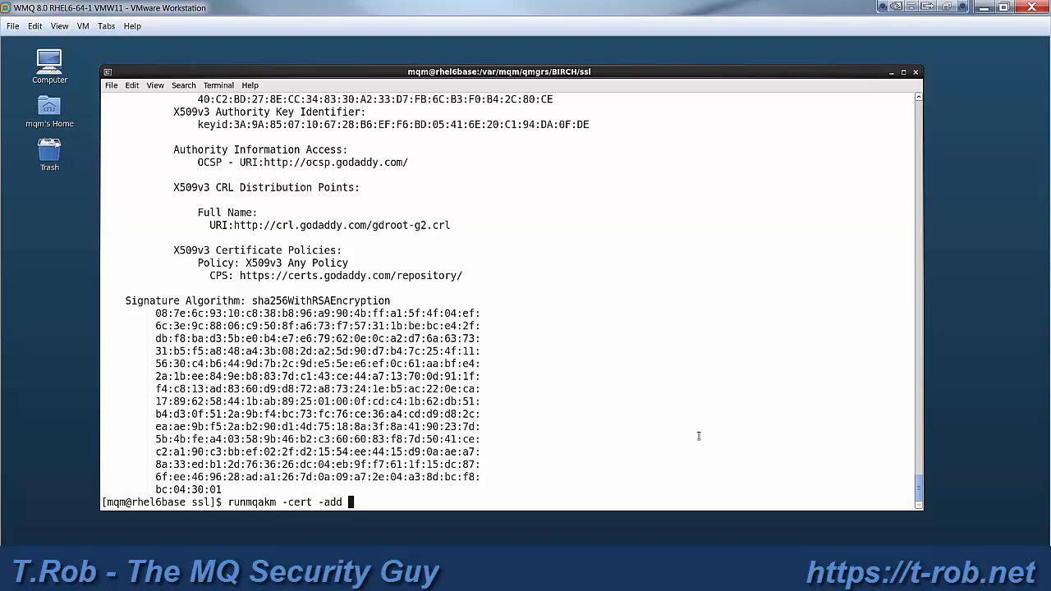
{"action": "type", "text": "-"}
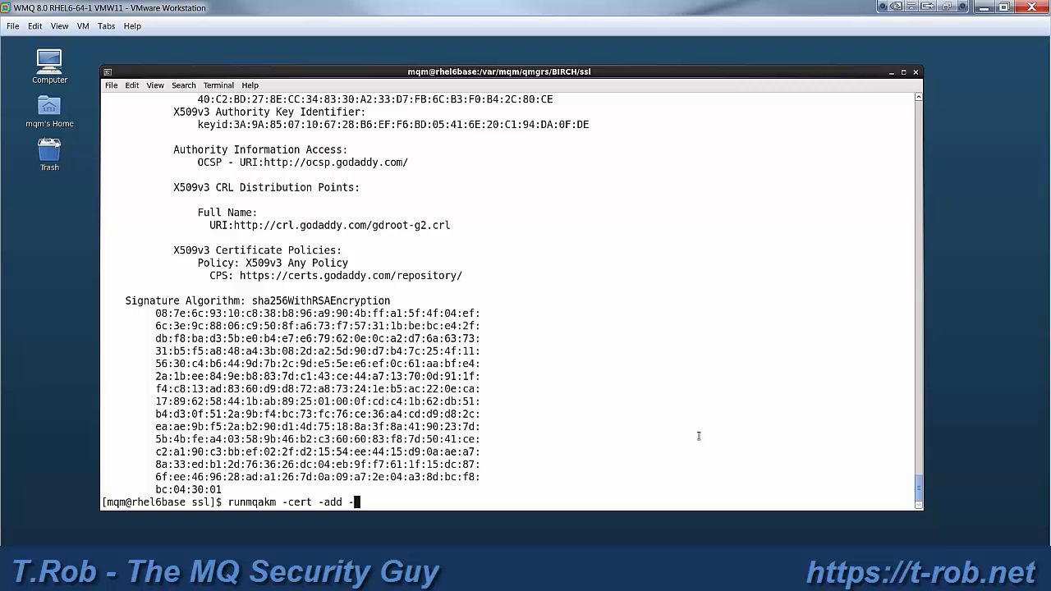
{"action": "type", "text": "db"}
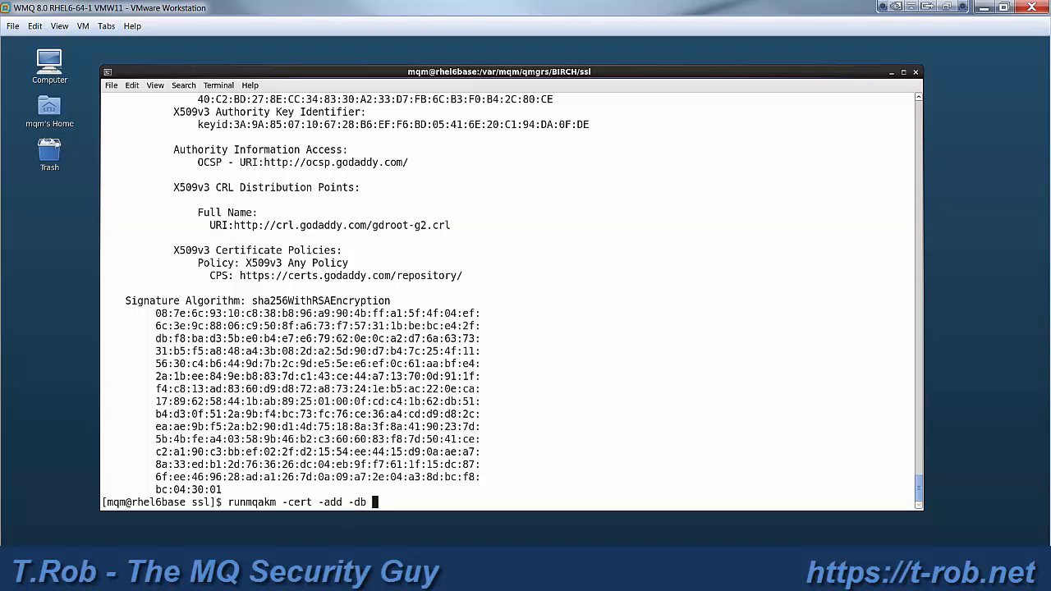
{"action": "type", "text": "key.k"}
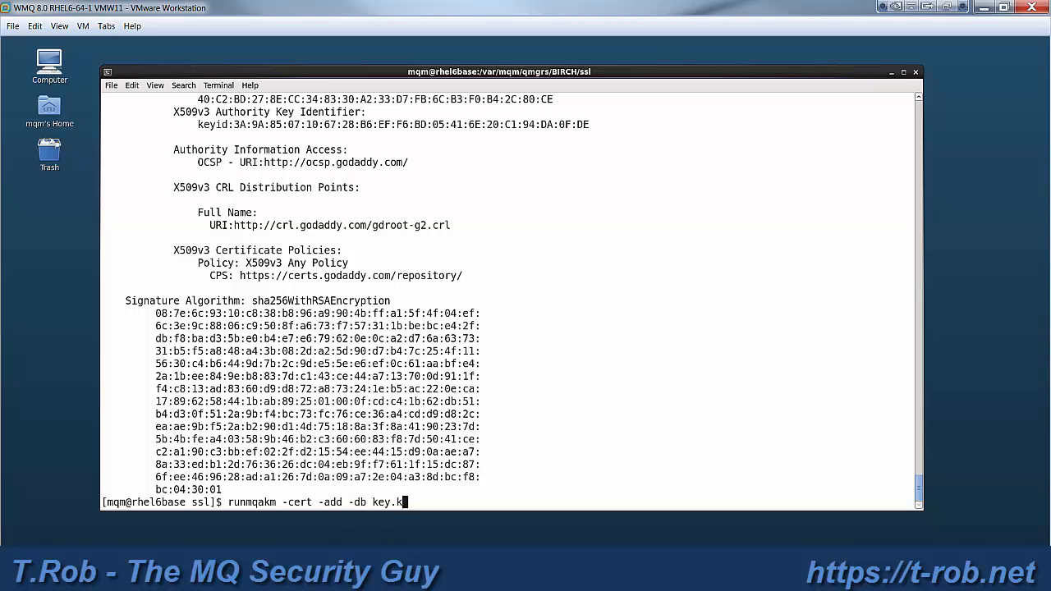
{"action": "type", "text": "db"}
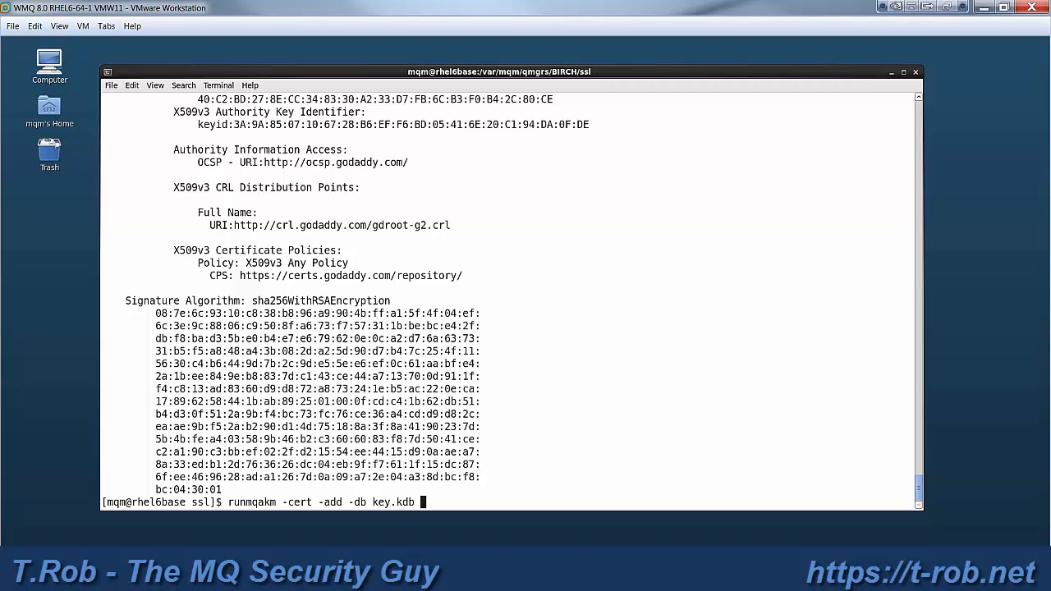
{"action": "type", "text": "-stas"}
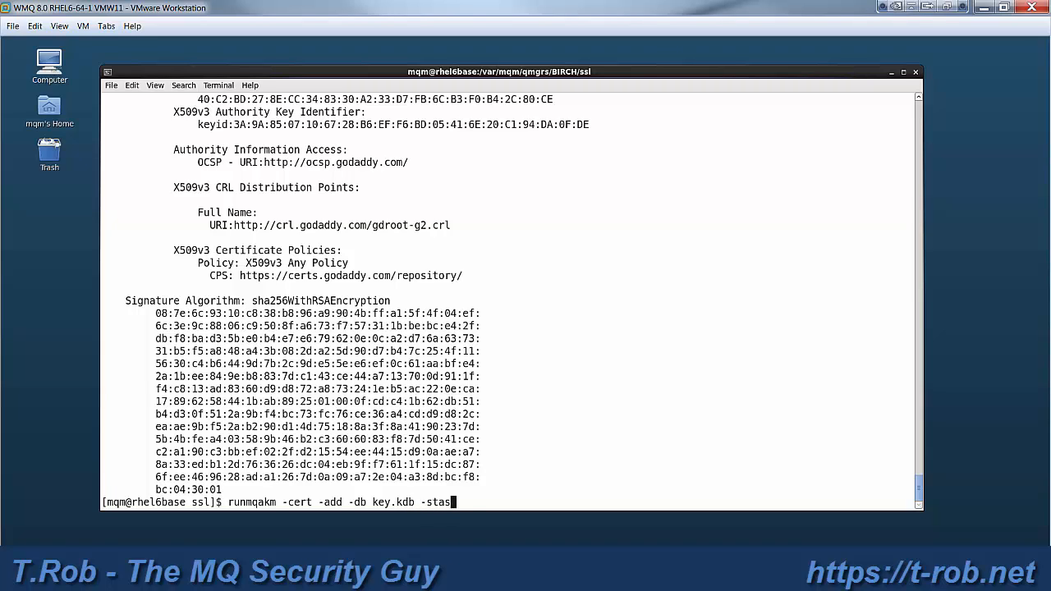
{"action": "type", "text": "hed -"}
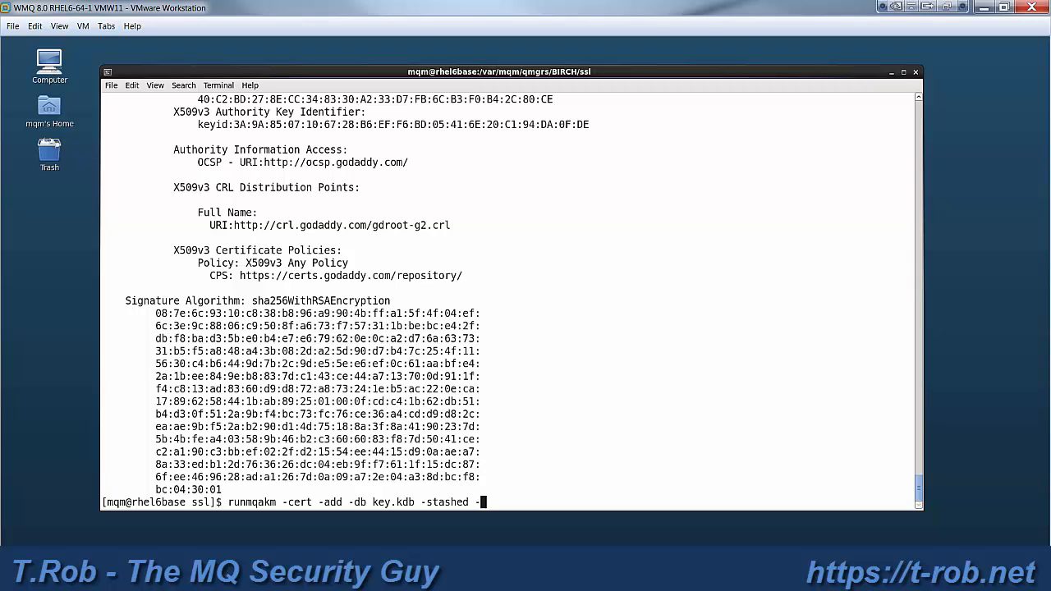
{"action": "type", "text": "file"}
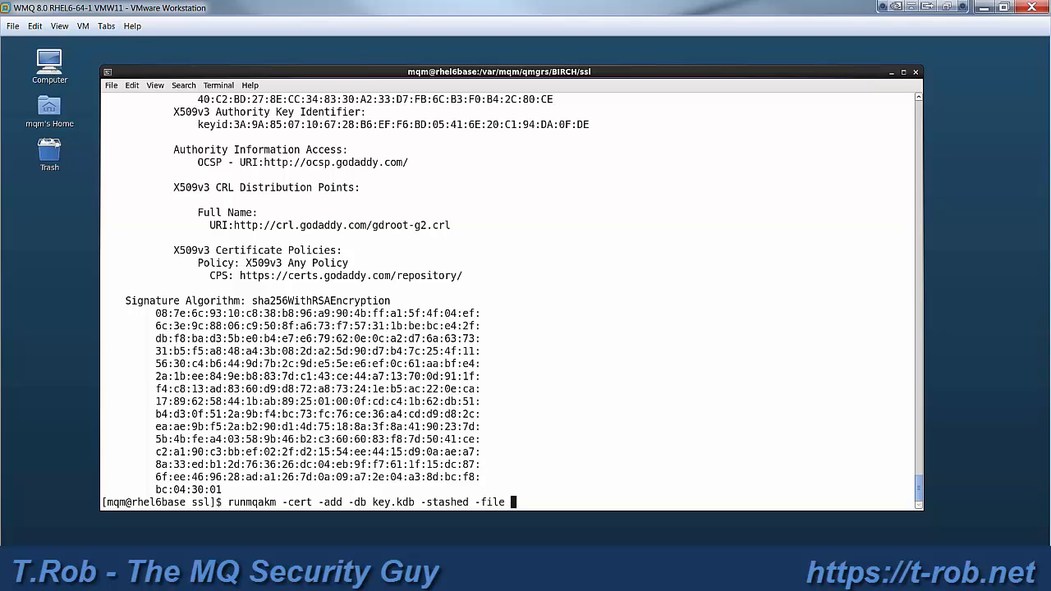
{"action": "type", "text": "ce"}
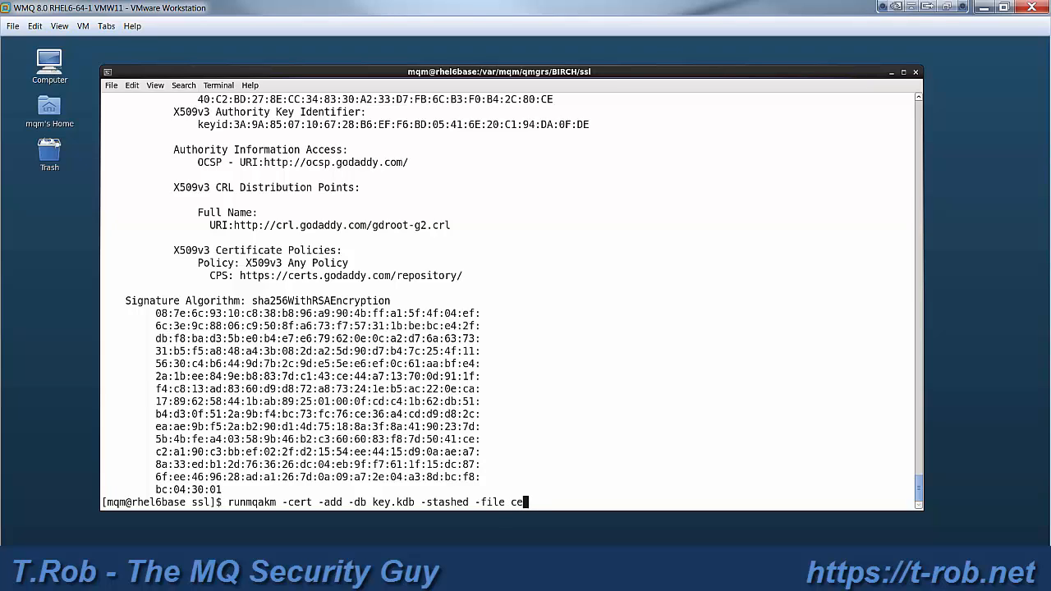
{"action": "type", "text": "rt1.tx"}
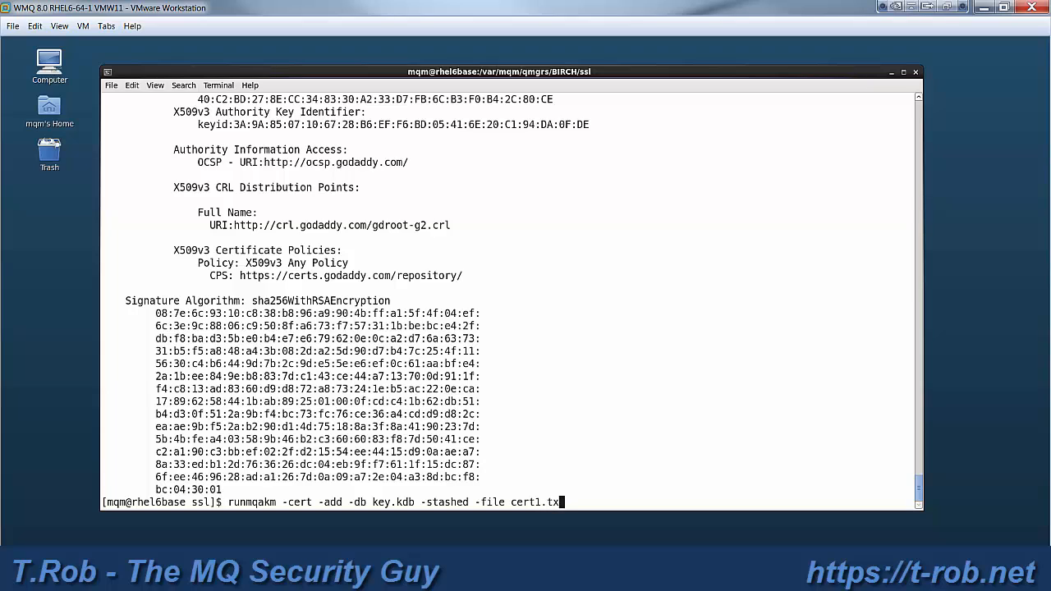
{"action": "type", "text": "t"}
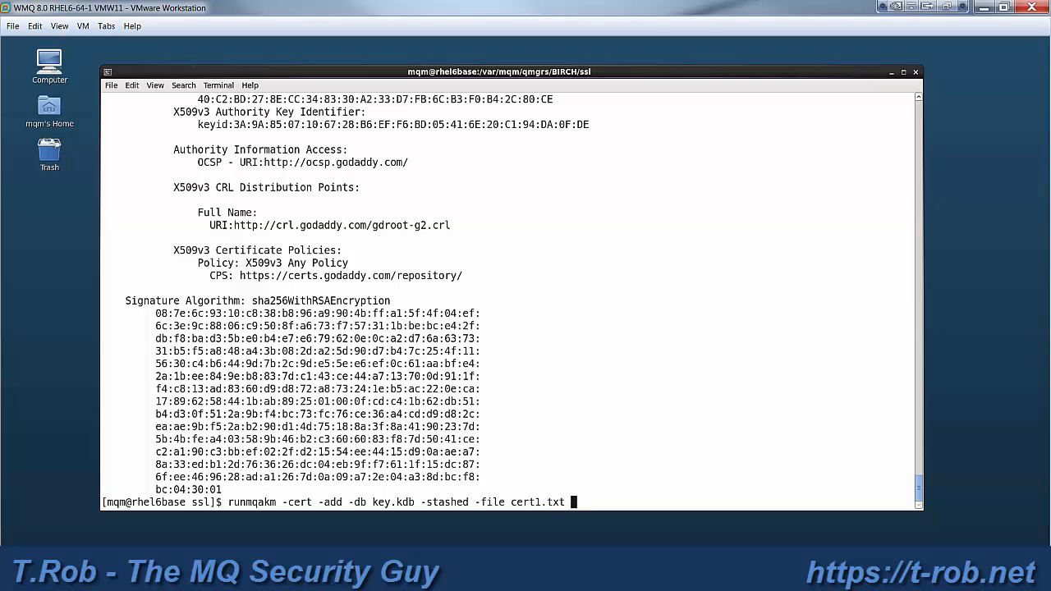
{"action": "type", "text": "-label"}
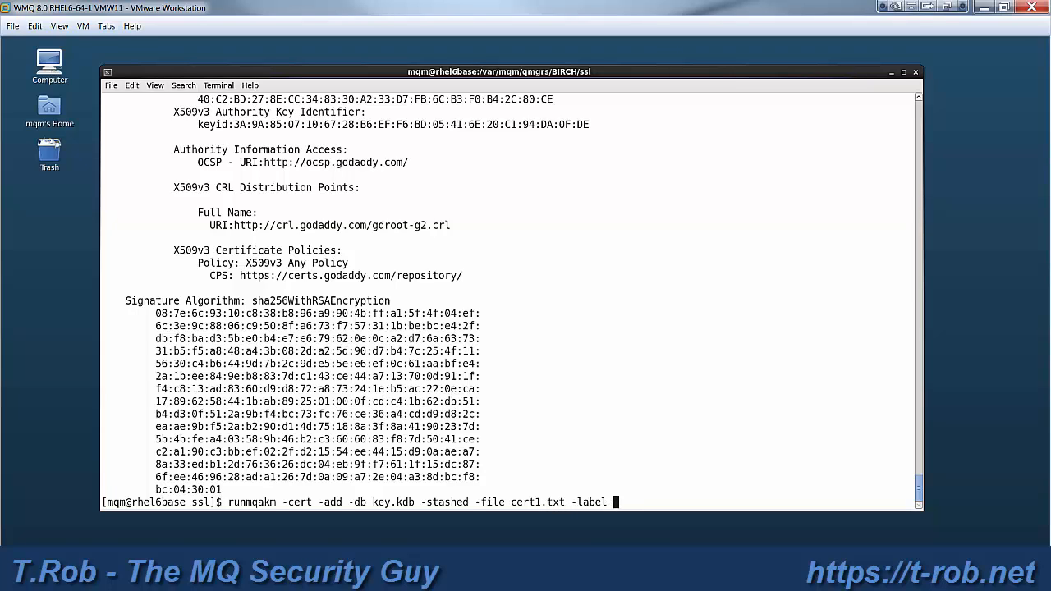
{"action": "type", "text": "\""}
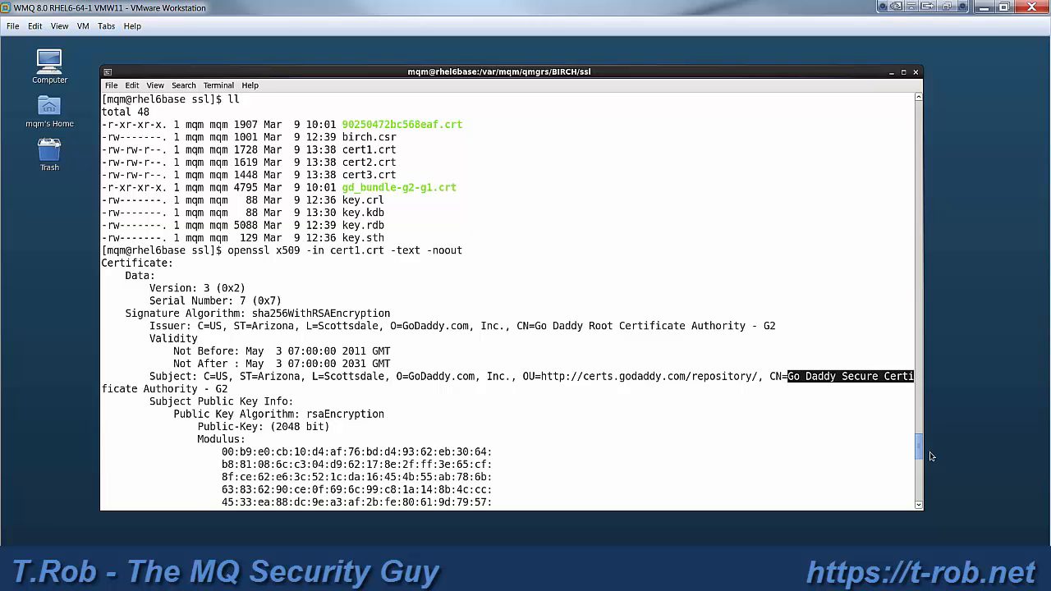
{"action": "mouse_move", "coordinate": [918, 450]}
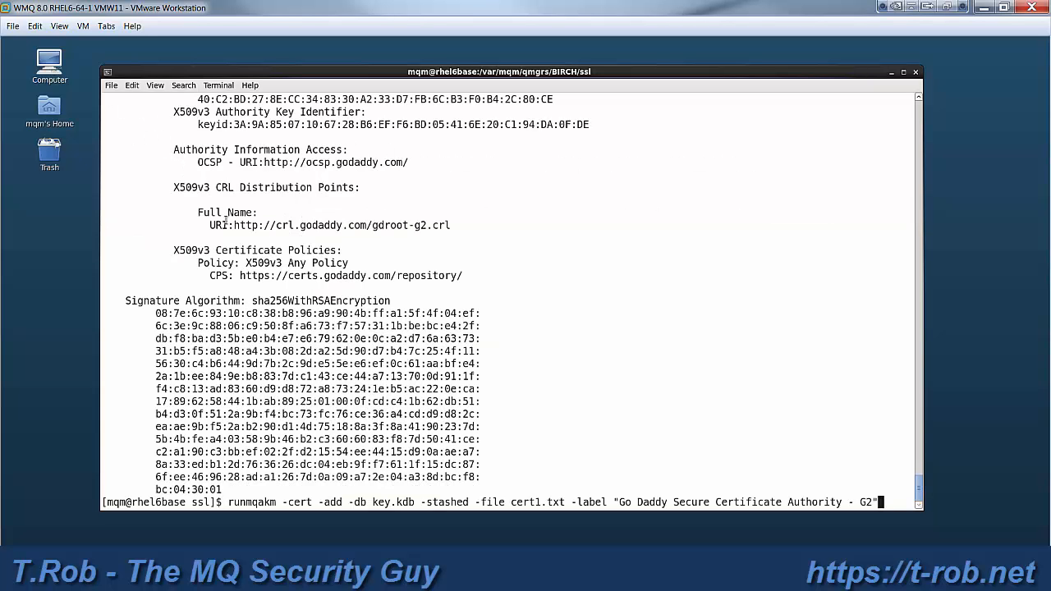
- Run the cert1.txt add (fails, not found), then rerun it successfully with cert1.crt
{"action": "key", "text": "Return"}
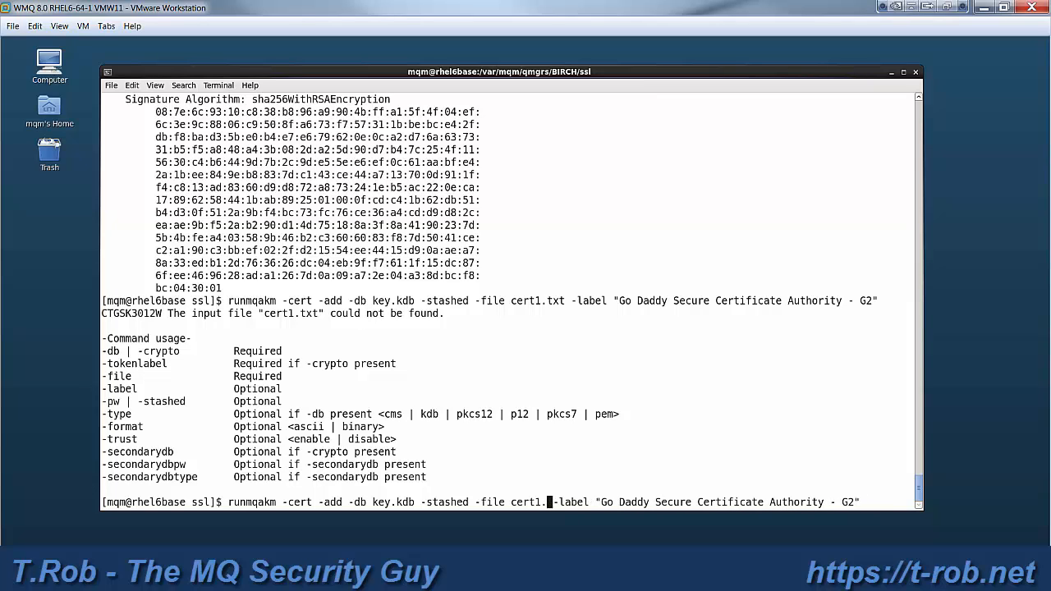
{"action": "type", "text": "crt "}
{"action": "key", "text": "Return"}
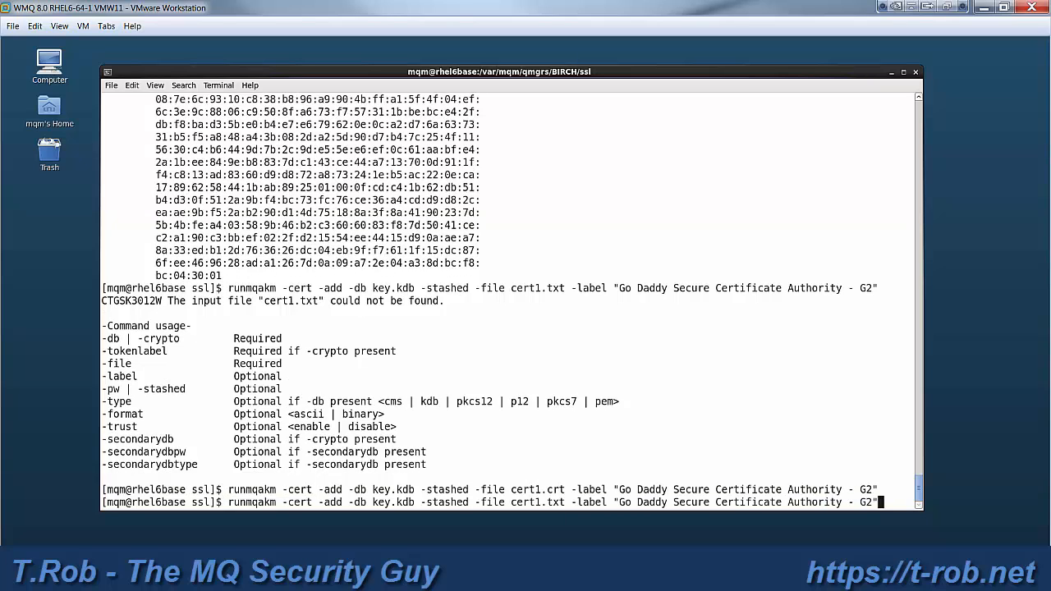
{"action": "type", "text": "openssl x509 -in cert1.crt -text -noout"}
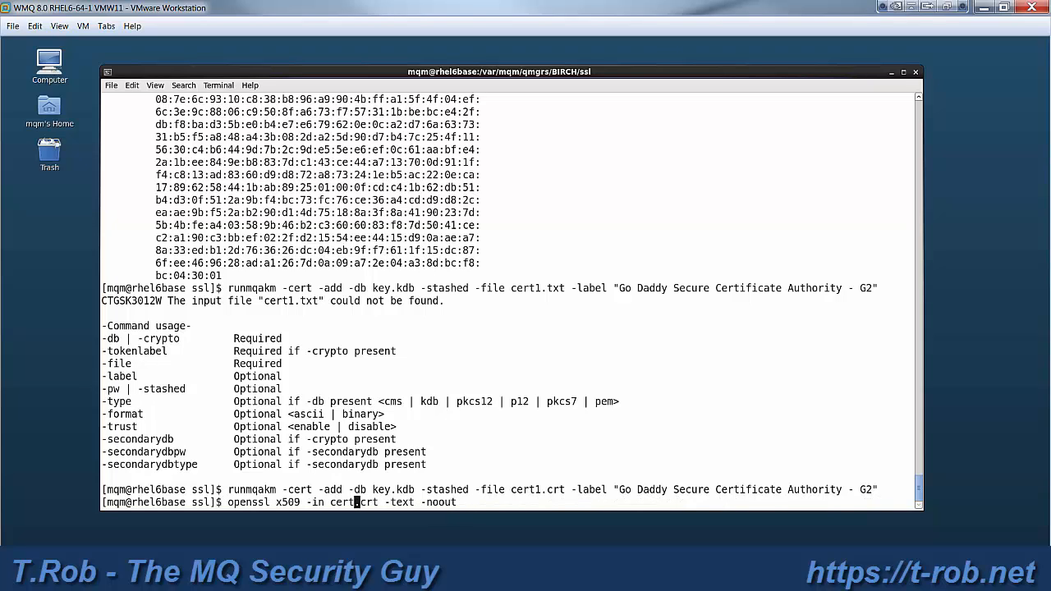
- Decode cert2.crt and clear the old label from the recalled runmqakm add command
{"action": "key", "text": "Return"}
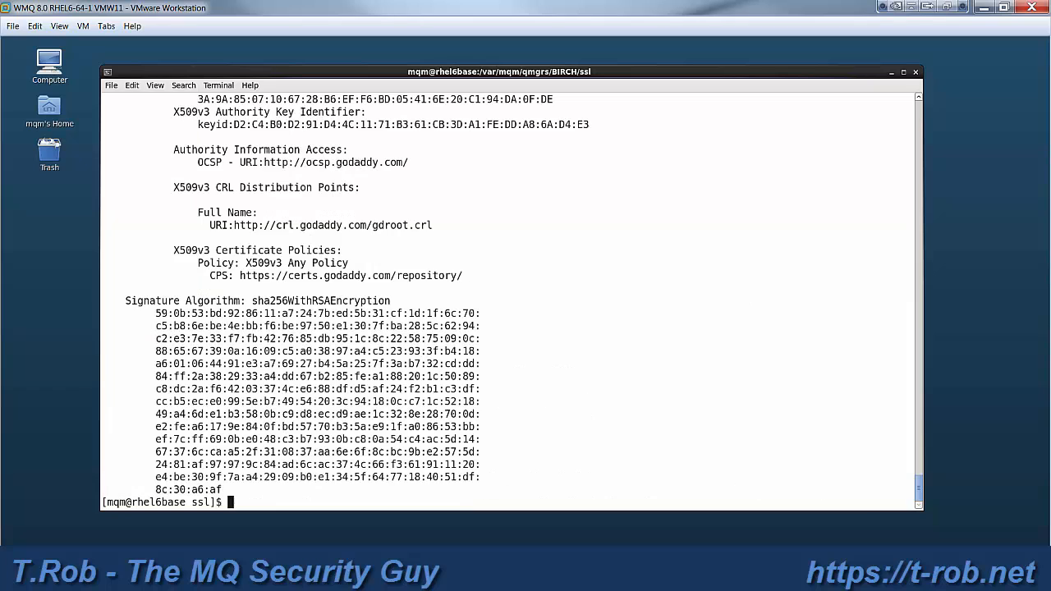
{"action": "type", "text": "openssl x509 -in cert2.crt -text -noout"}
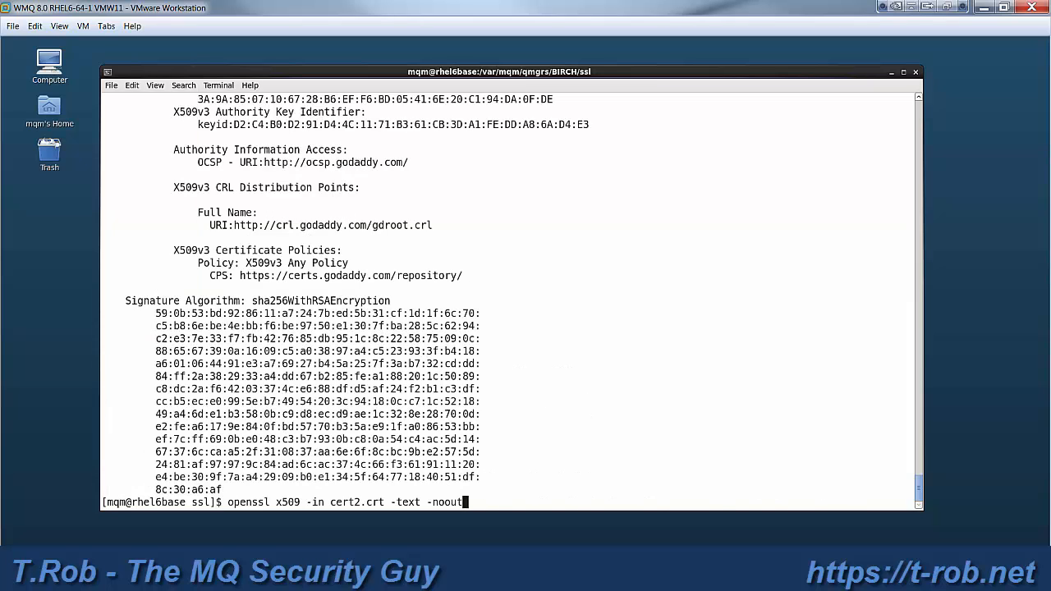
{"action": "type", "text": "runmqakm -cert -add -db key.kdb -stashed -file cert1.crt -label \"Go Daddy Secure Certificate Authority - G2\""}
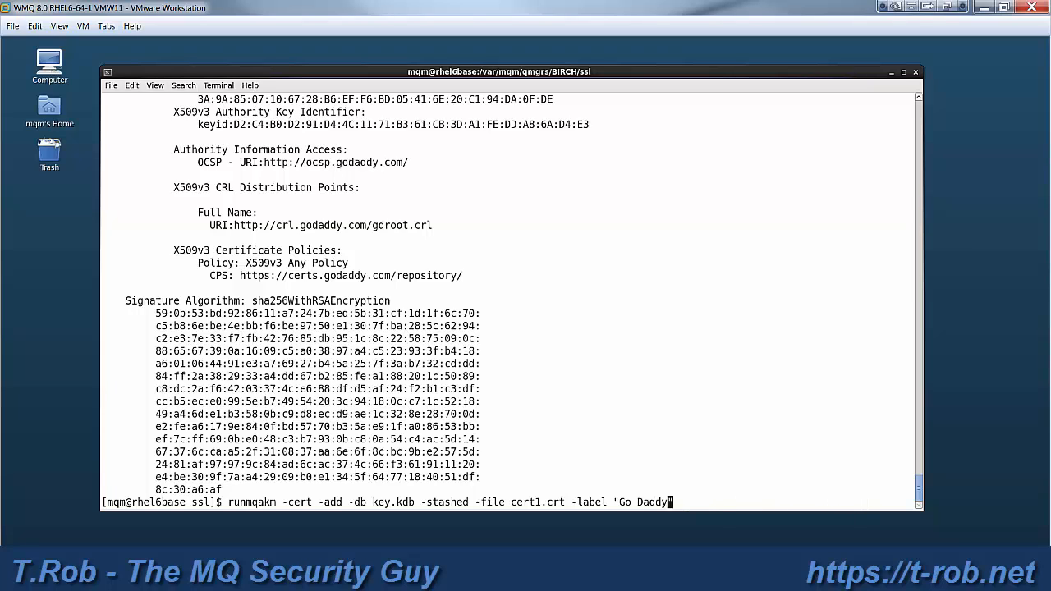
{"action": "key", "text": "BackSpace"}
{"action": "type", "text": "2"}
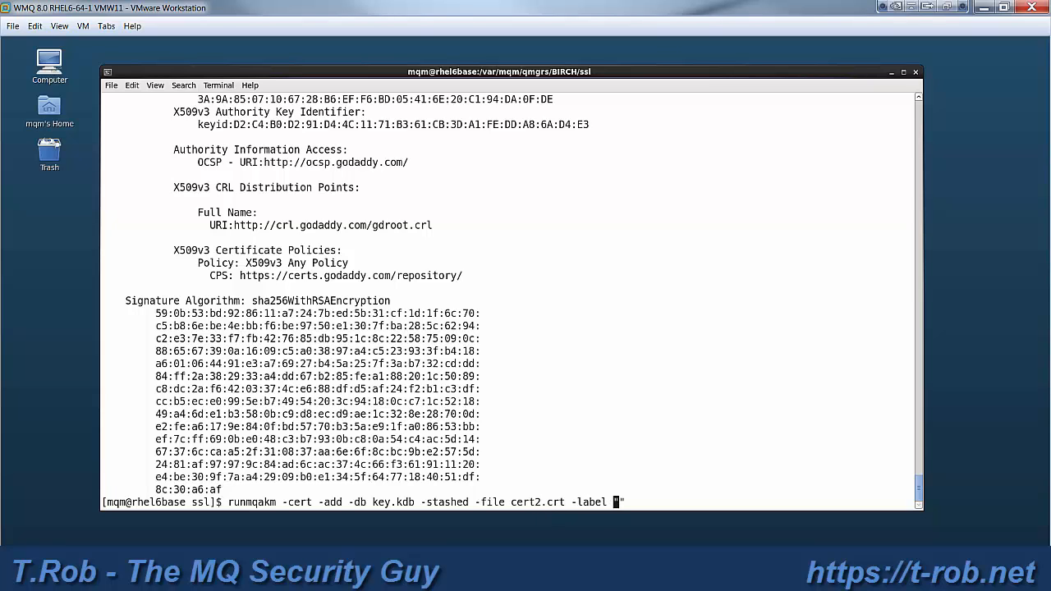
{"action": "type", "text": "\""}
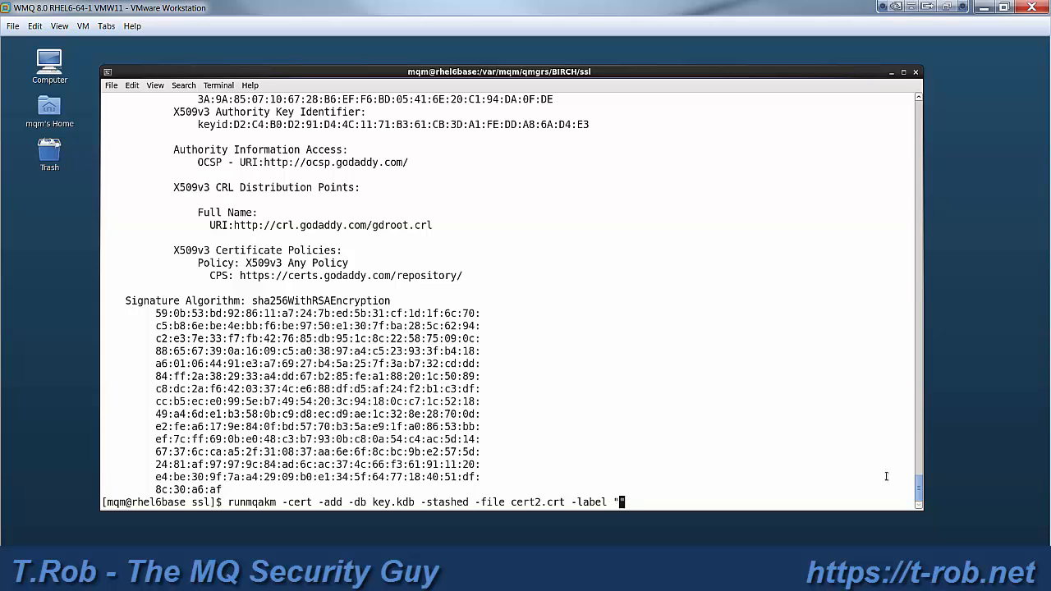
- Add cert2.crt to key.kdb labelled "Go Daddy Root Certificate Authority - G2"
{"action": "scroll", "scroll_direction": "up", "scroll_amount": 3}
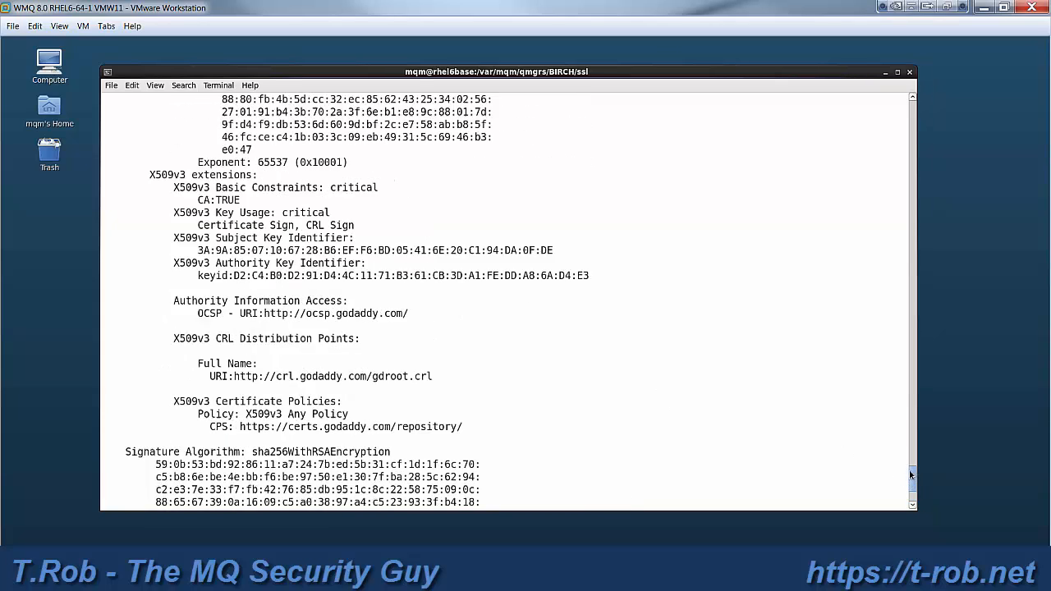
{"action": "scroll", "scroll_direction": "up", "scroll_amount": 3}
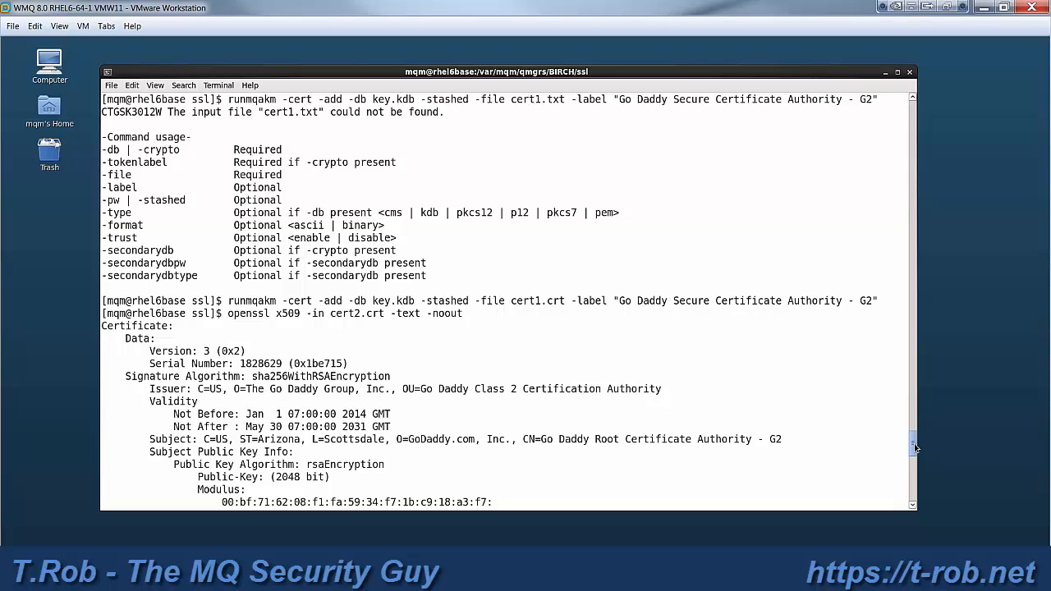
{"action": "mouse_move", "coordinate": [548, 326]}
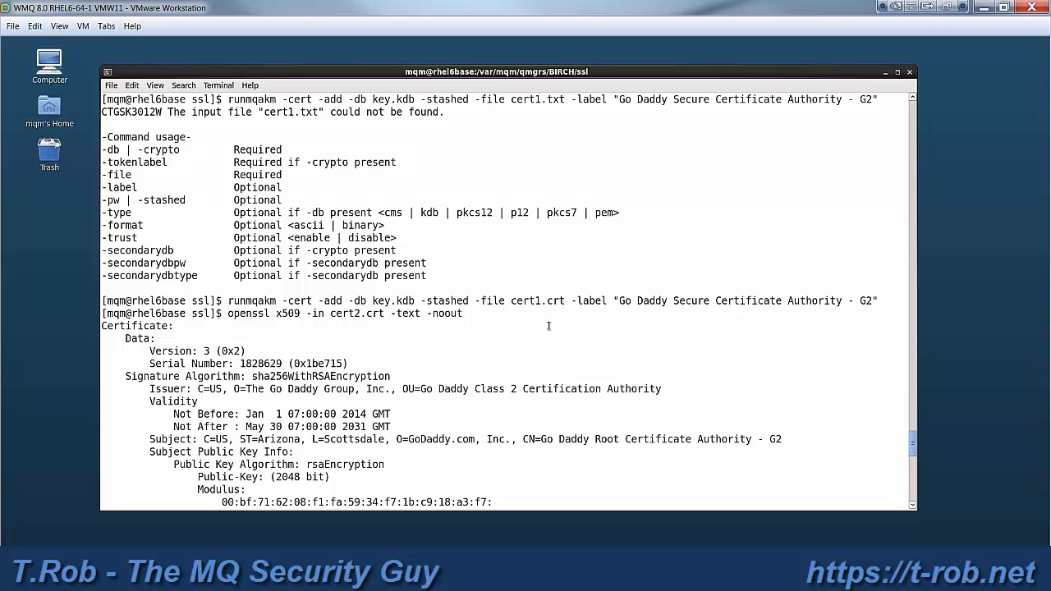
{"action": "mouse_move", "coordinate": [746, 410]}
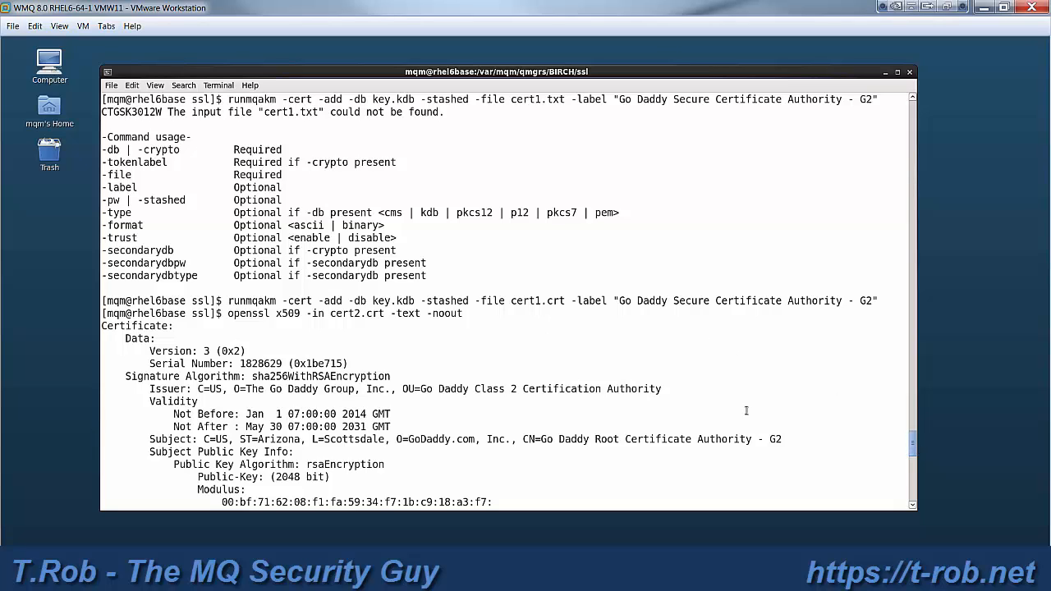
{"action": "mouse_move", "coordinate": [522, 445]}
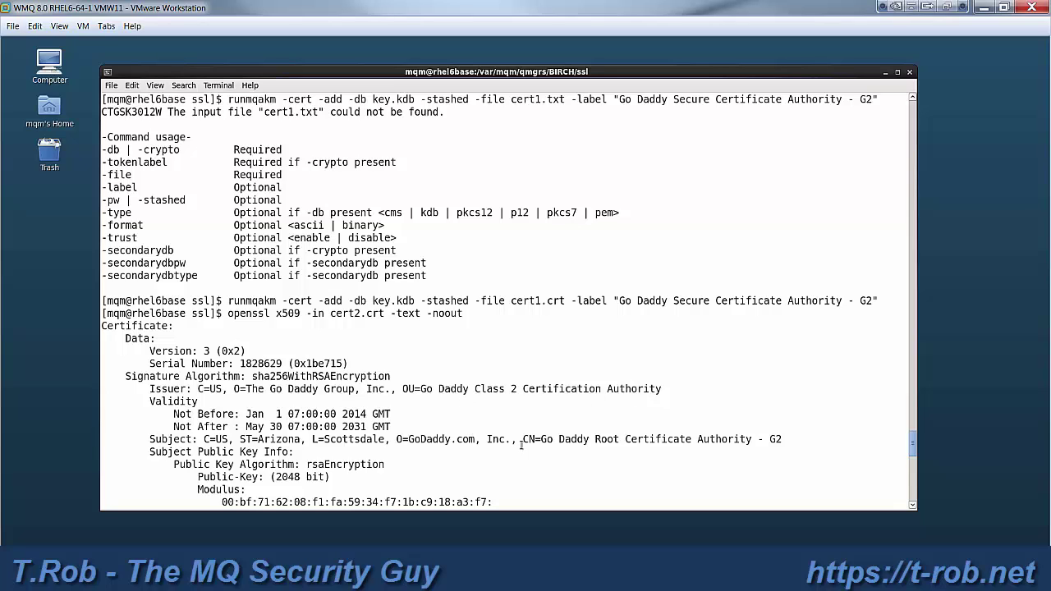
{"action": "double_click", "coordinate": [573, 440]}
{"action": "type", "text": "runmqakm -cert -add -db key.kdb -stashed -file cert2.crt -label \"Go Daddy Root Certificate Authority - G2"}
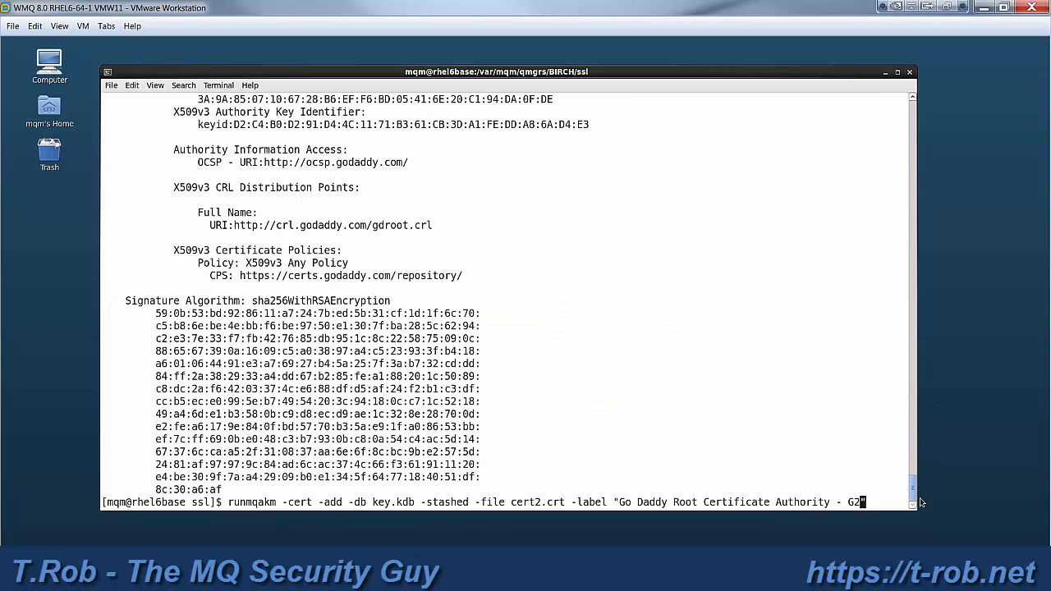
{"action": "type", "text": "\""}
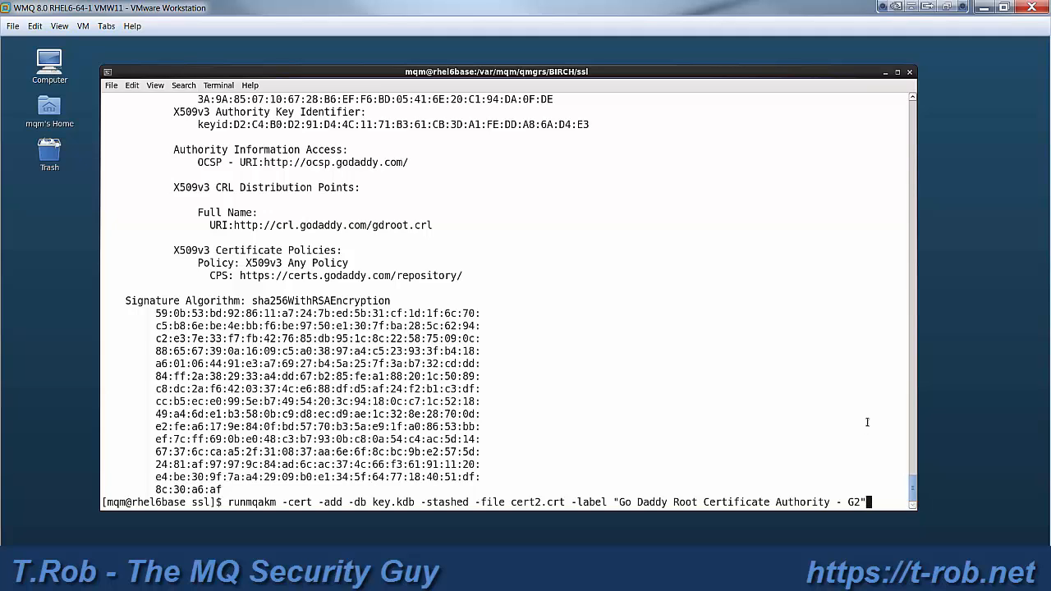
{"action": "key", "text": "Return"}
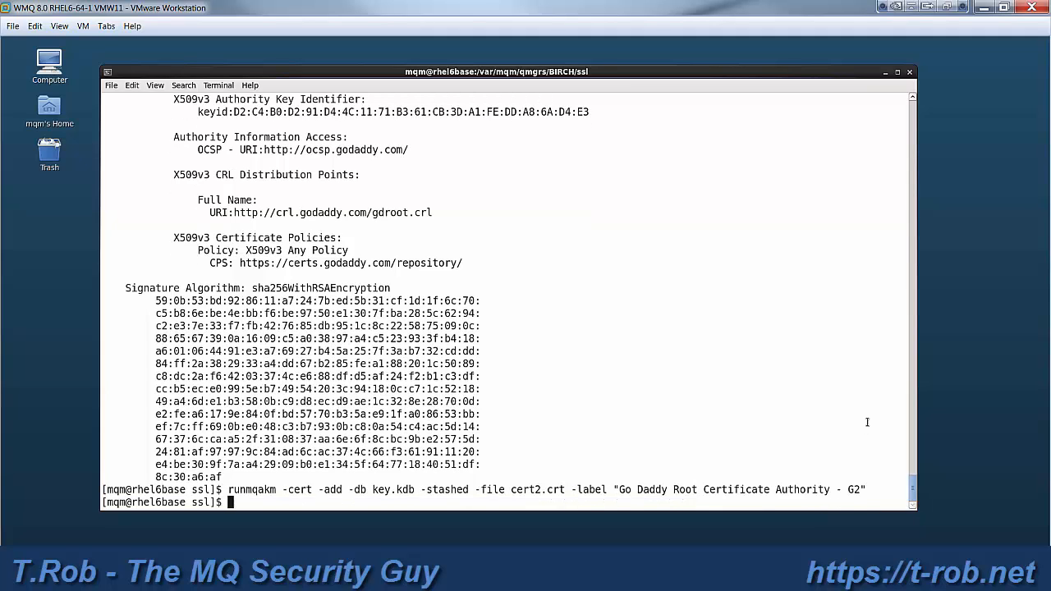
{"action": "type", "text": "openssl x509 -in cert2.crt -text -noout"}
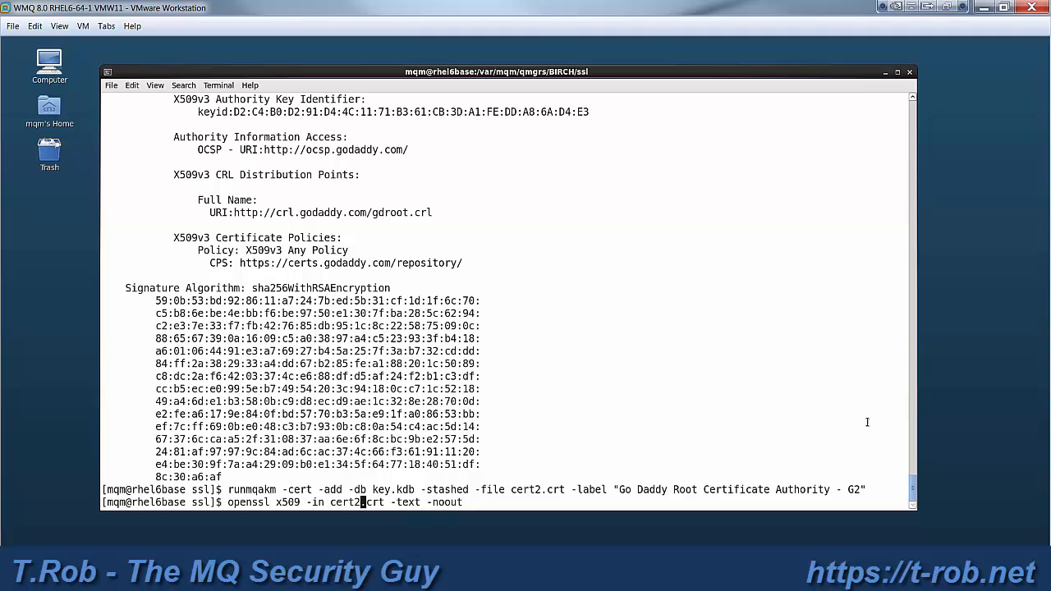
- Decode cert3.crt and add it to key.kdb labelled "Go Daddy Class 2 Certification Authority"
{"action": "key", "text": "Return"}
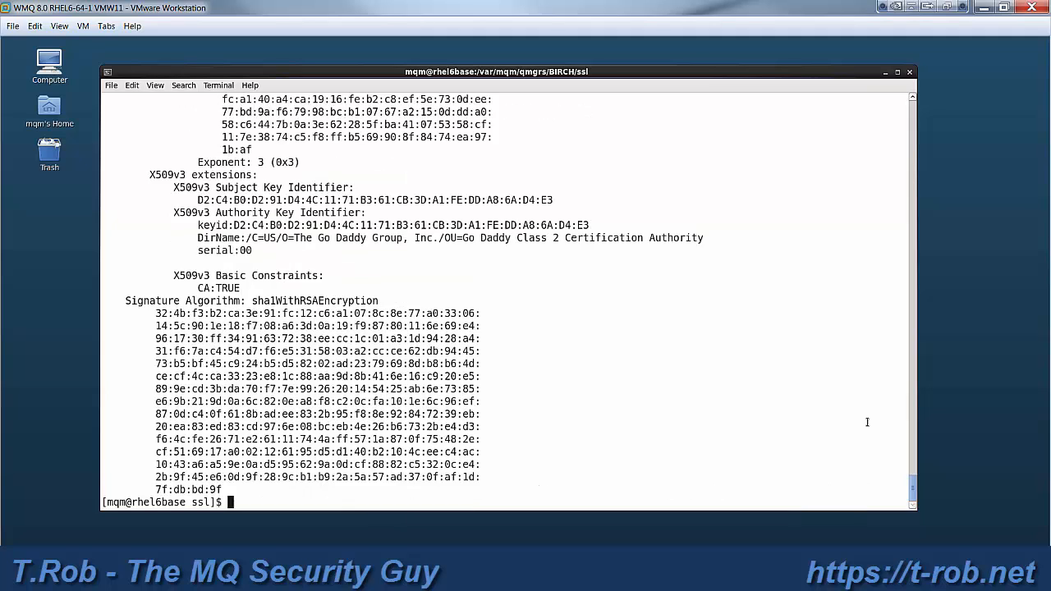
{"action": "type", "text": "runmqakm -cert -add -db key.kdb -stashed -file cert2.crt -label \"Go Daddy Root Certificate Authority - G2\""}
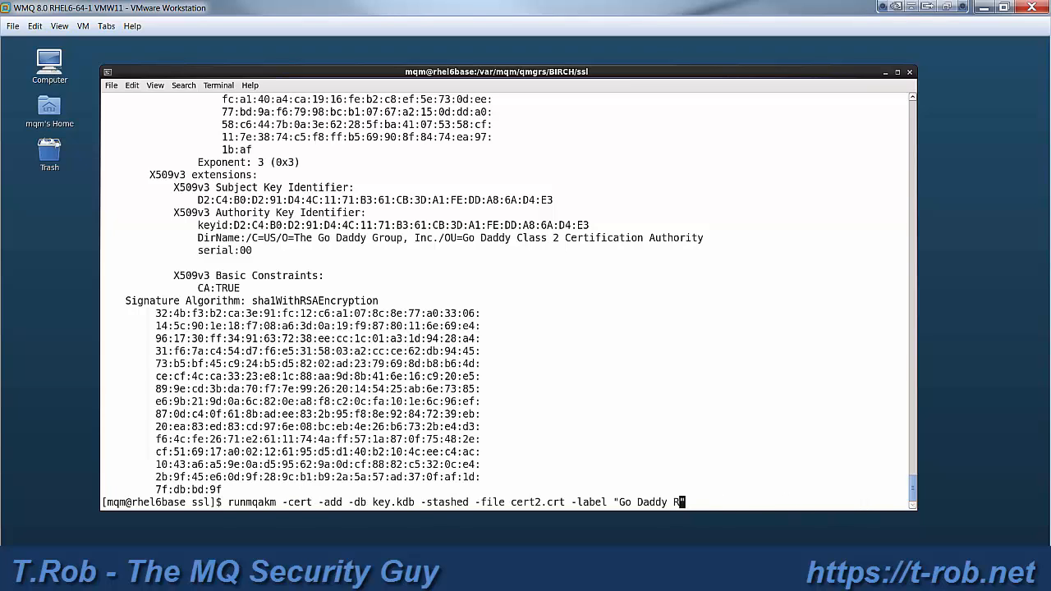
{"action": "key", "text": "BackSpace"}
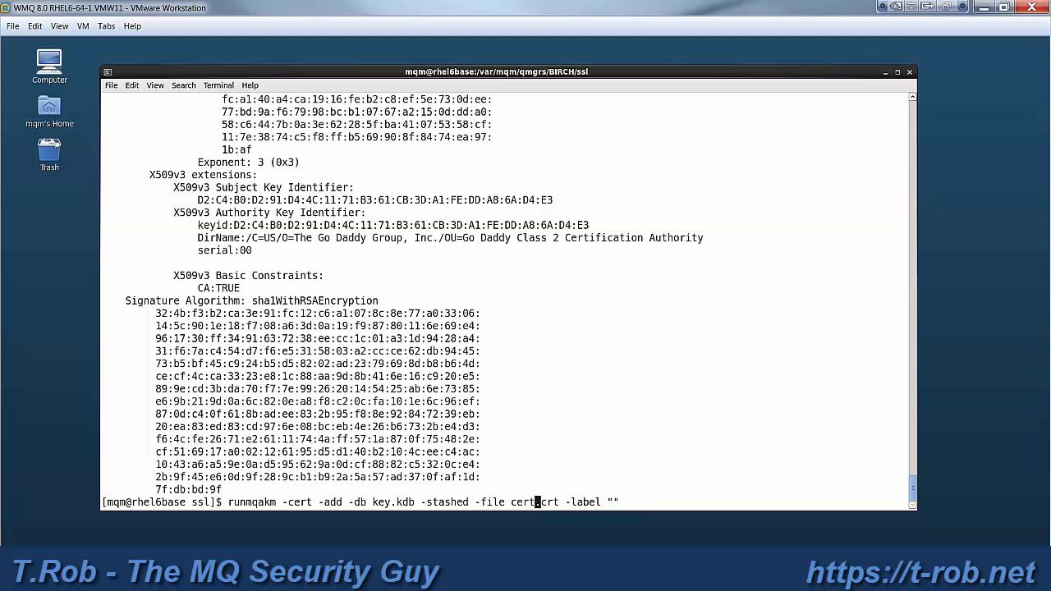
{"action": "type", "text": "3"}
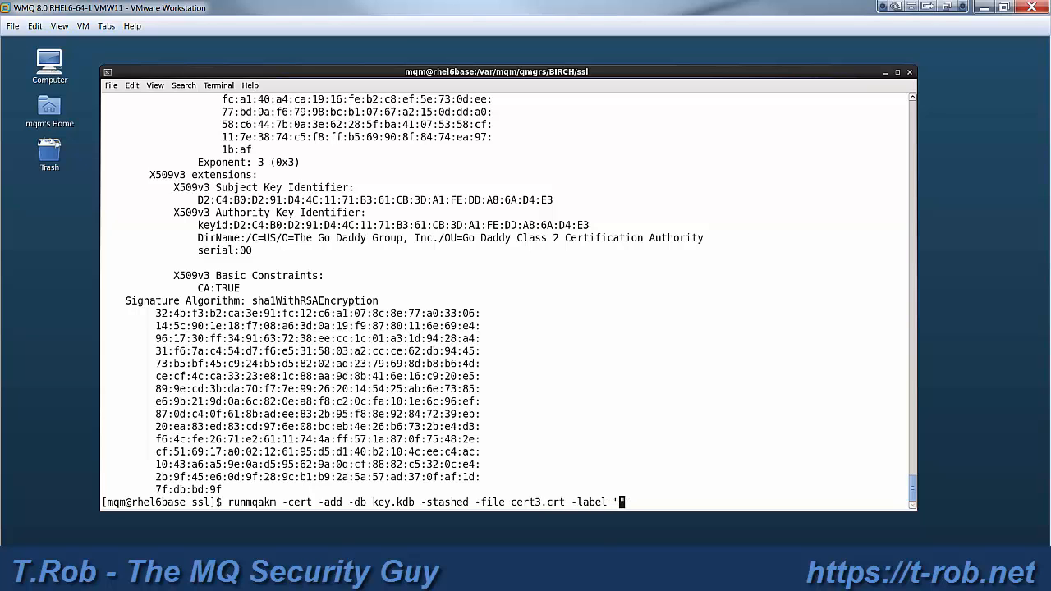
{"action": "scroll", "scroll_direction": "up", "scroll_amount": 3}
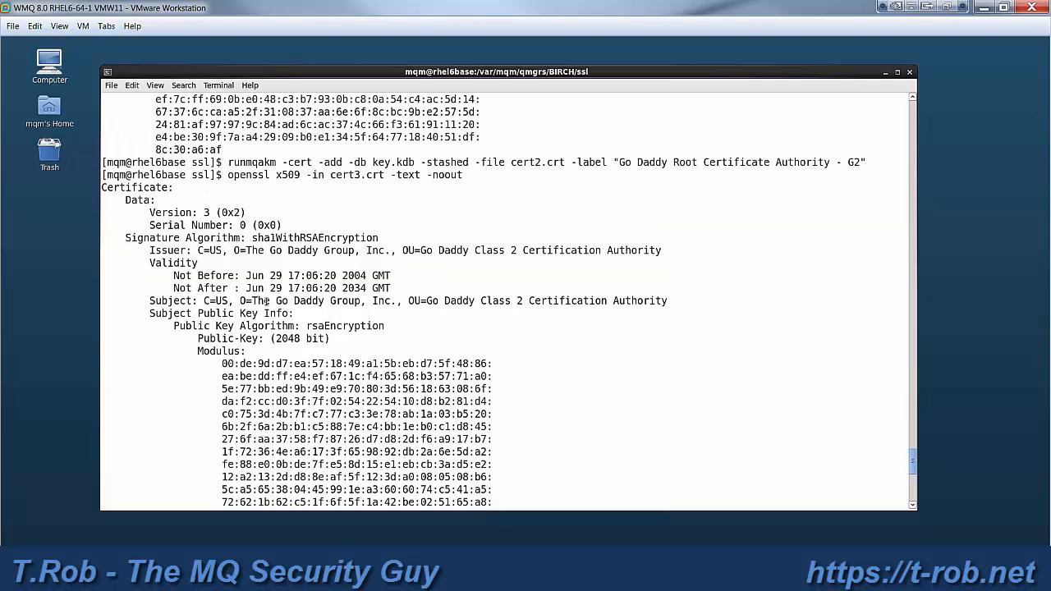
{"action": "double_click", "coordinate": [443, 301]}
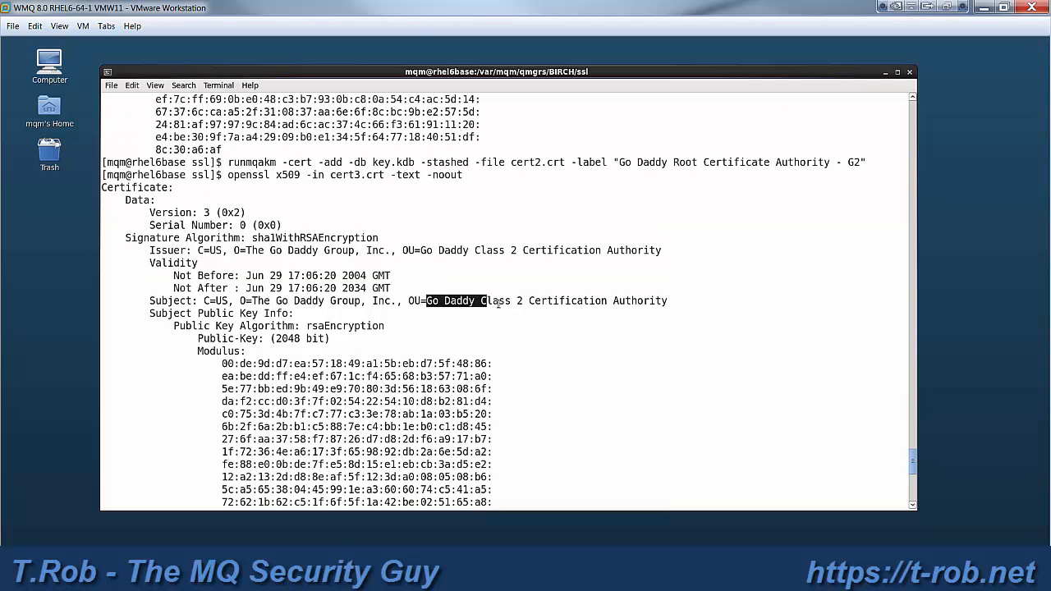
{"action": "left_click_drag", "start_coordinate": [427, 301], "coordinate": [667, 301]}
{"action": "type", "text": "runmqakm -cert -add -db key.kdb -stashed -file cert3.crt -label \"Go Daddy Class 2 Certification Authority\""}
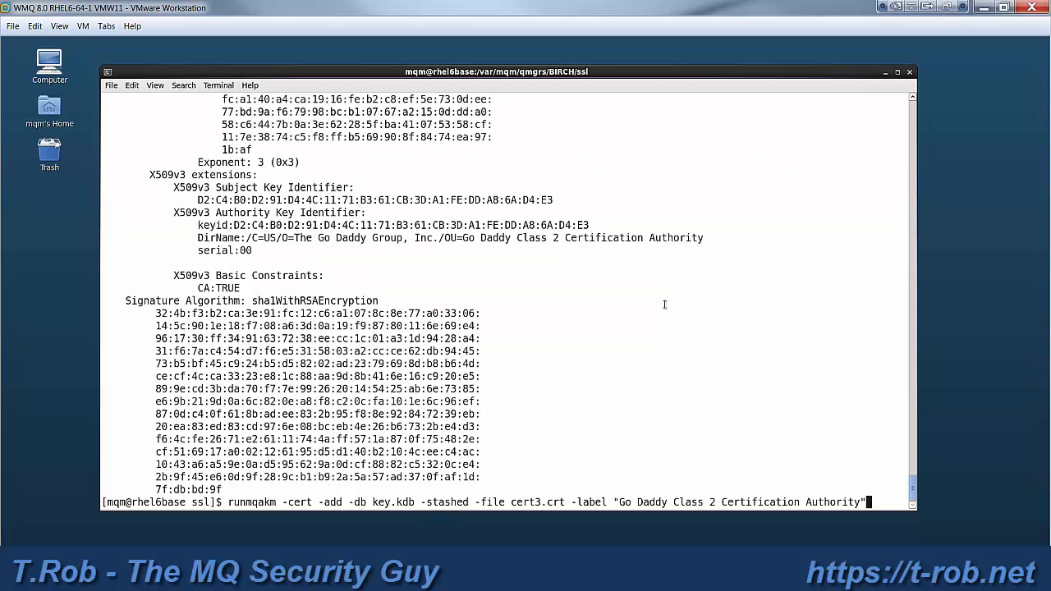
{"action": "key", "text": "Return"}
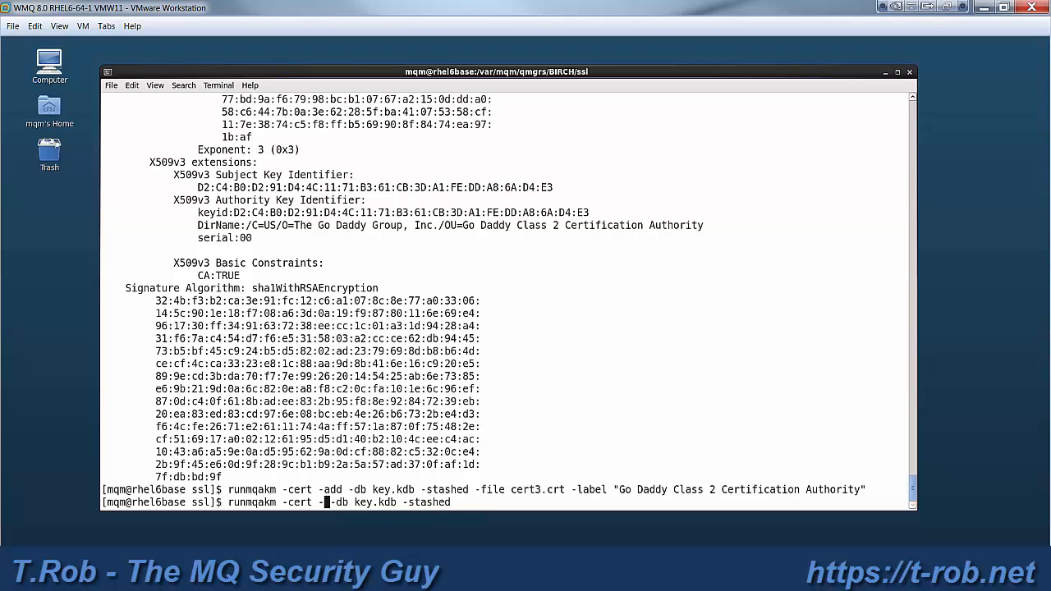
- List key.kdb's certificates with runmqakm -cert -list, showing the three Go Daddy CAs
{"action": "type", "text": "-list"}
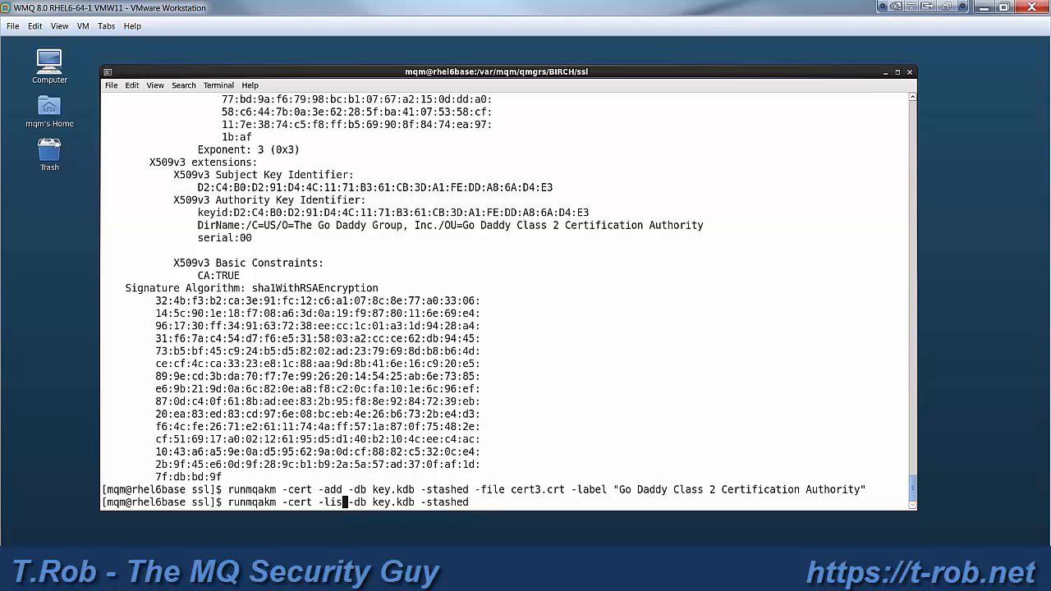
{"action": "key", "text": "Return"}
{"action": "type", "text": "ll"}
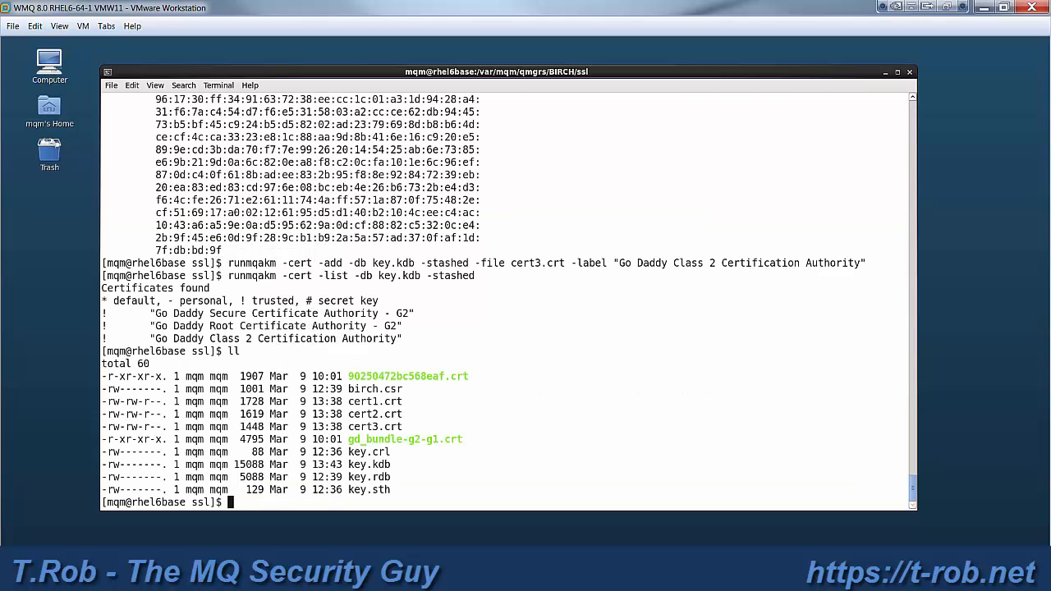
{"action": "type", "text": "runmqakm -cert -list -db key.kdb -stashed"}
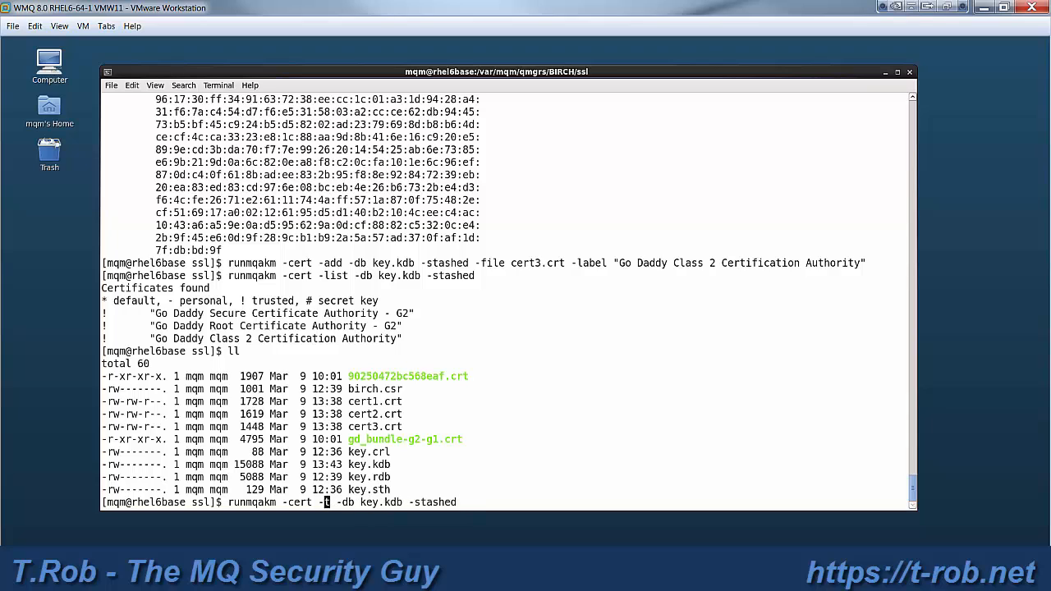
- Start a runmqakm receive command for 90250472bc568eaf.crt, then abandon it with Ctrl+C
{"action": "type", "text": "receive"}
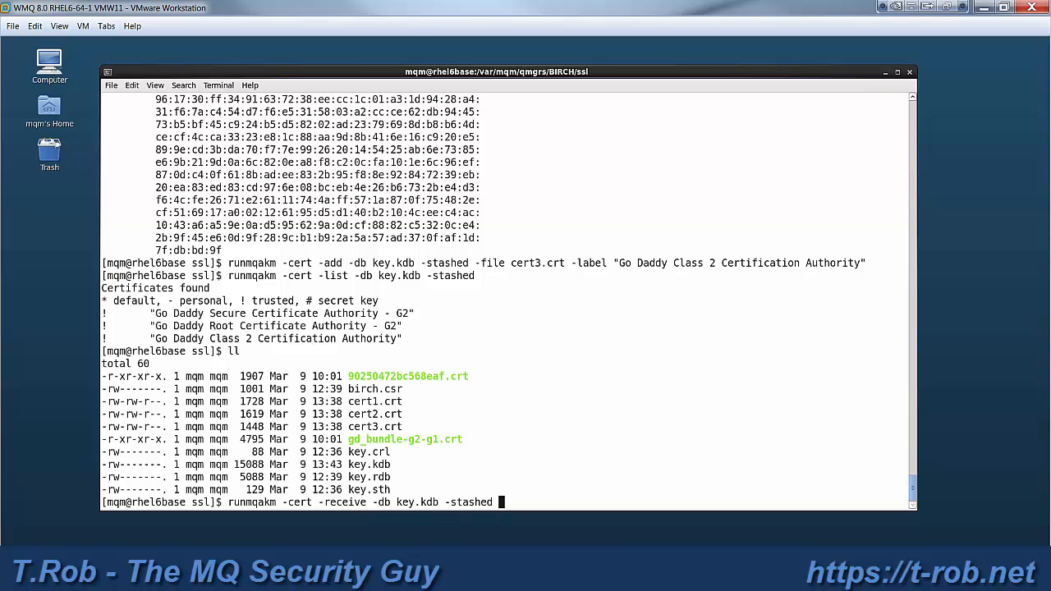
{"action": "type", "text": "-file"}
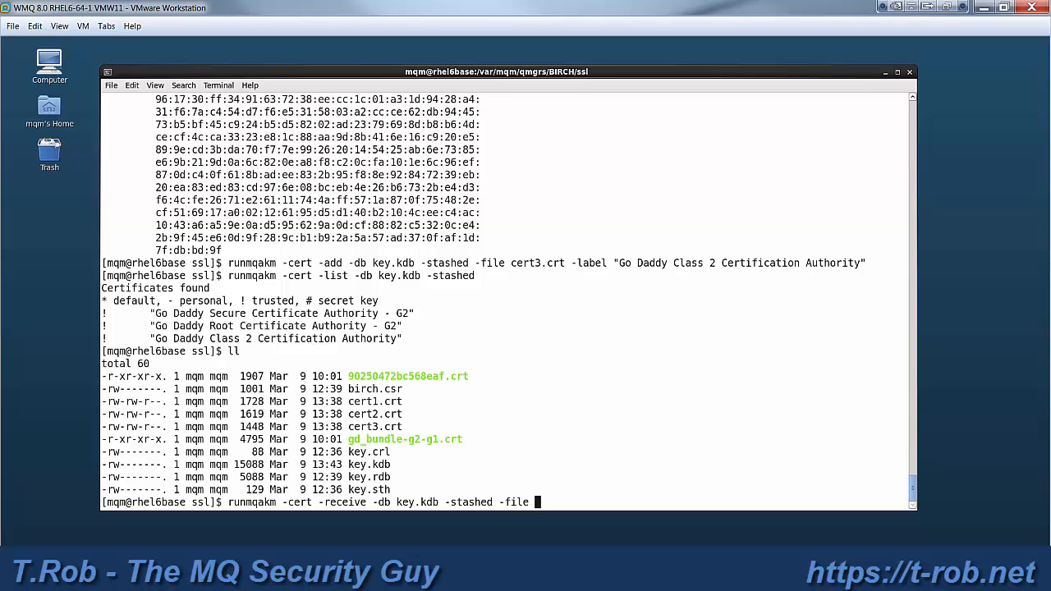
{"action": "double_click", "coordinate": [408, 377]}
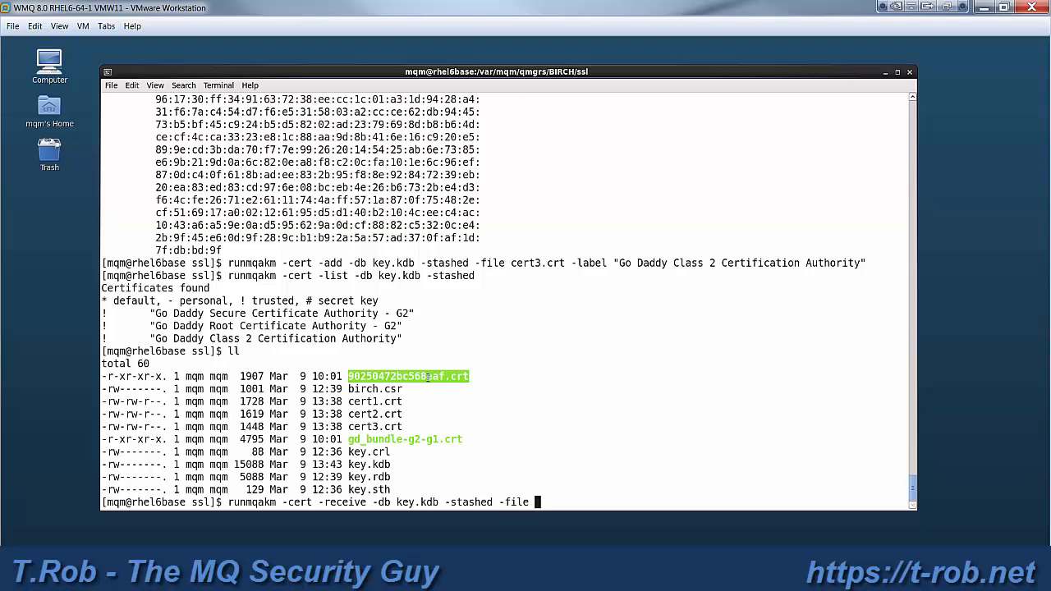
{"action": "type", "text": "90250472bc568eaf.crt"}
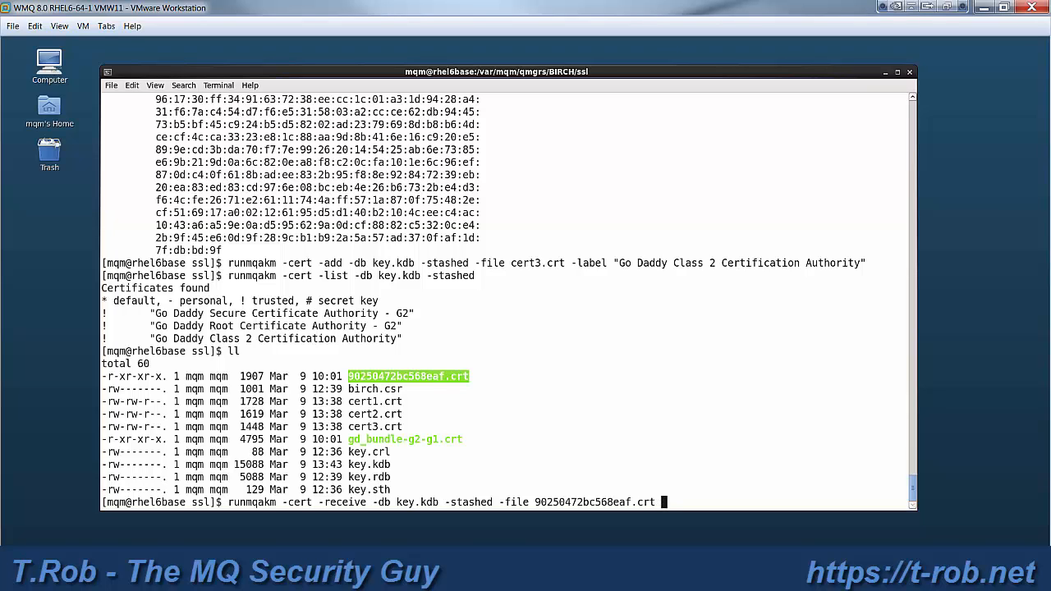
{"action": "type", "text": "-label"}
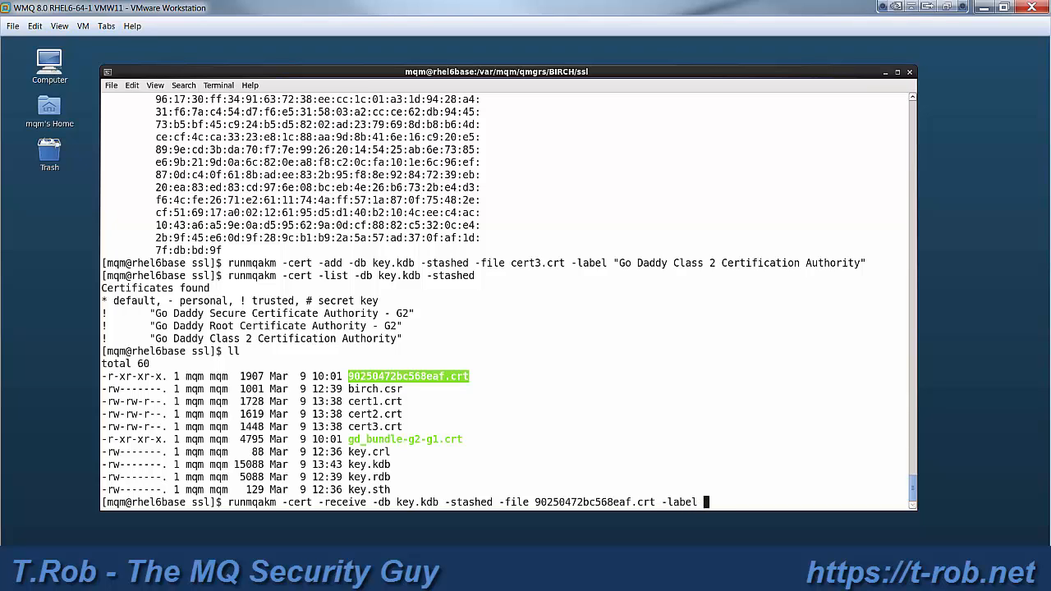
{"action": "type", "text": "ibmwebsp"}
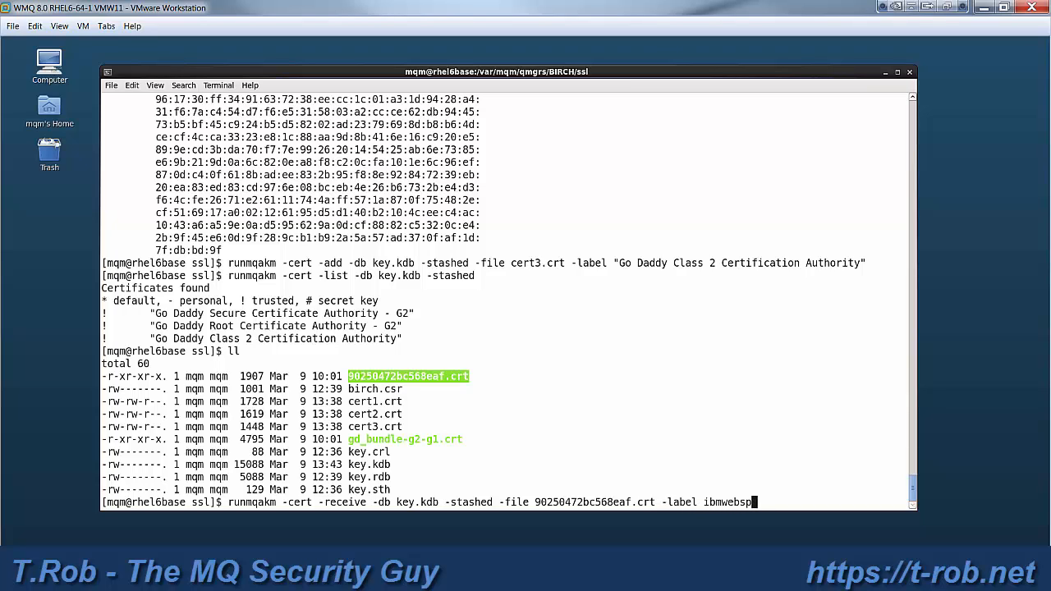
{"action": "key", "text": "BackSpace"}
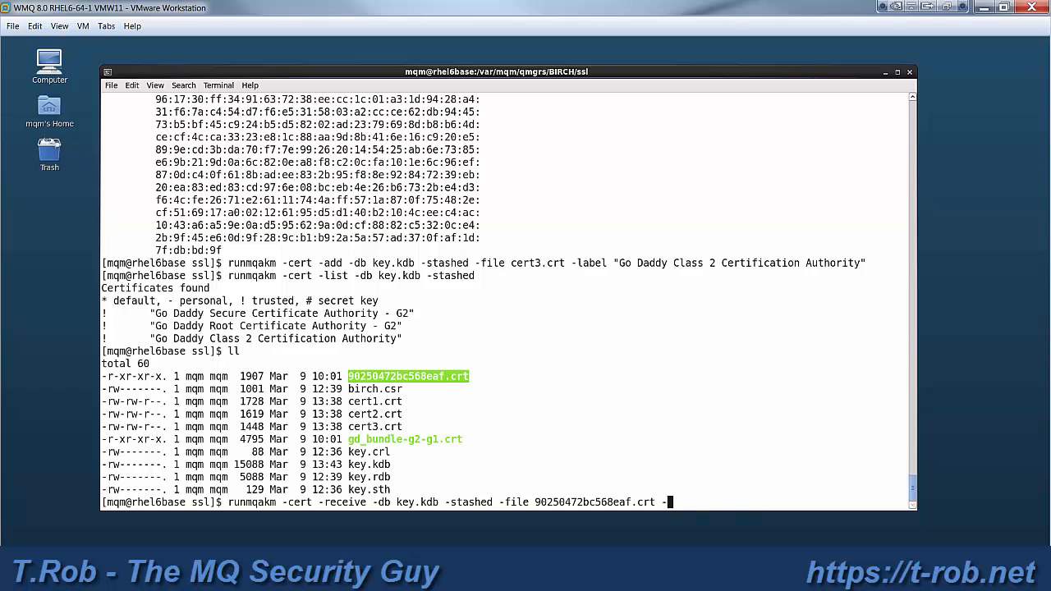
{"action": "key", "text": "BackSpace"}
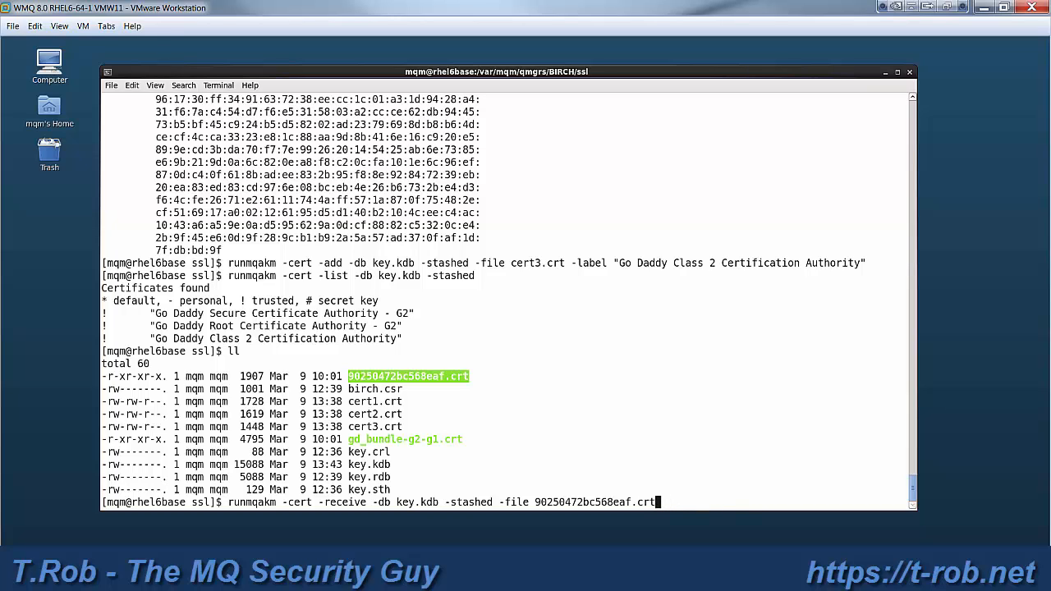
{"action": "key", "text": "ctrl+c"}
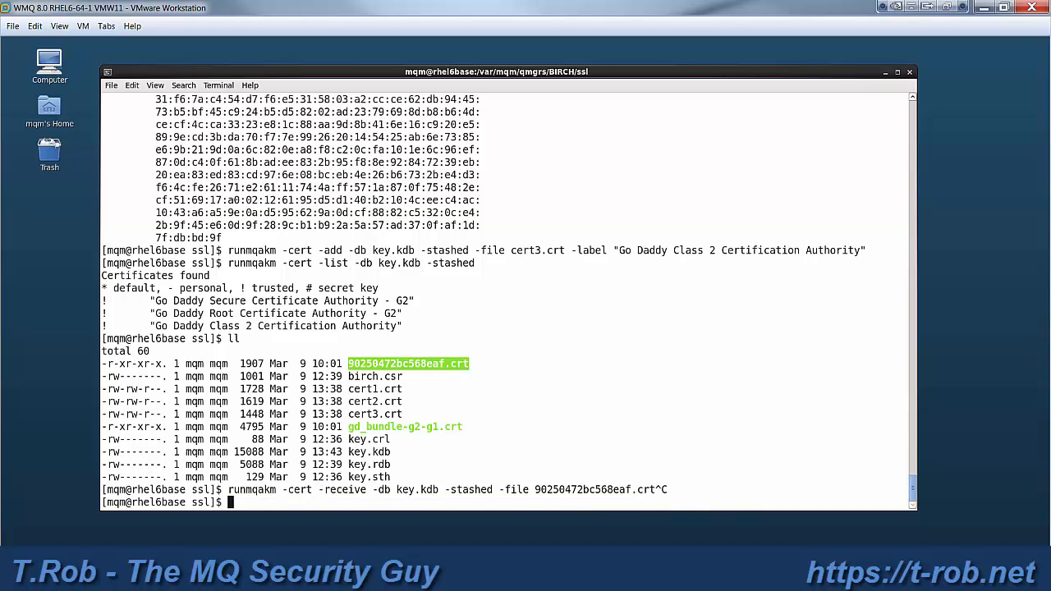
- List key.kdb's pending certificate requests with runmqakm -certreq -list, showing ibmwebspheremqbirch
{"action": "type", "text": "runmqakm -cert -list -db key.kdb -stashed"}
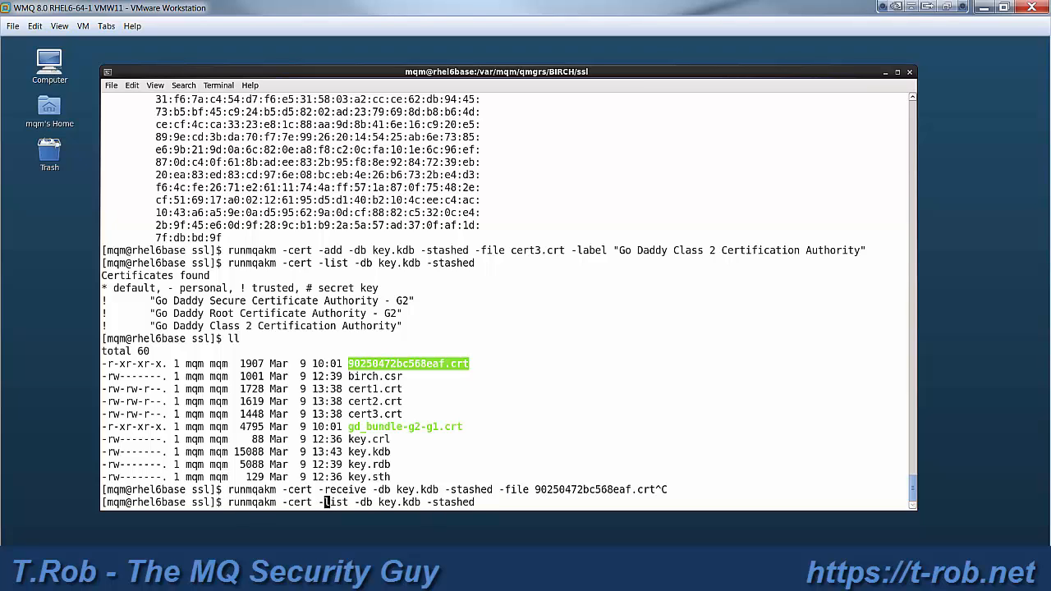
{"action": "type", "text": "req"}
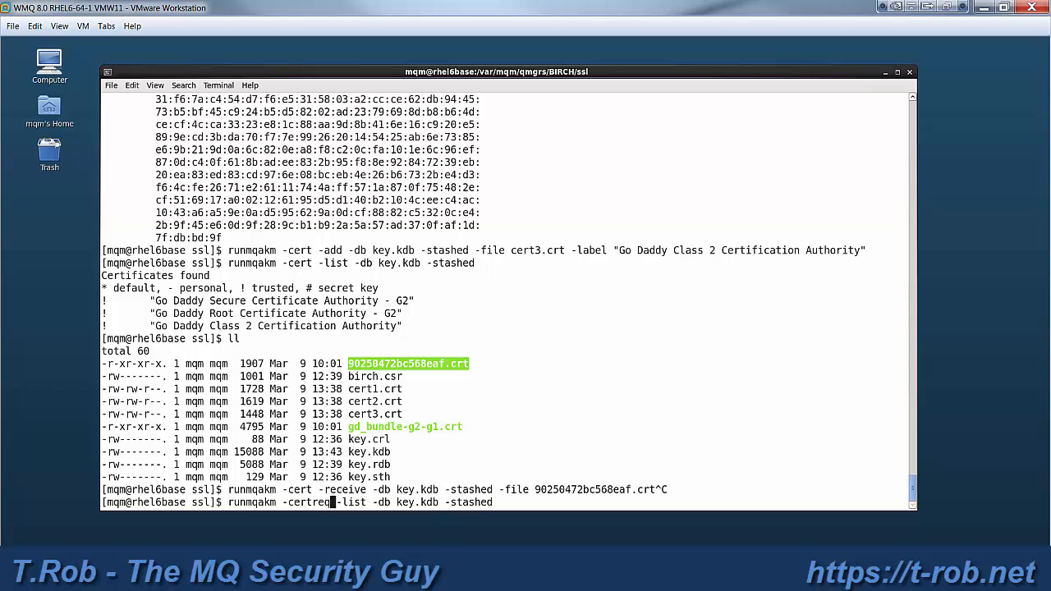
{"action": "key", "text": "Return"}
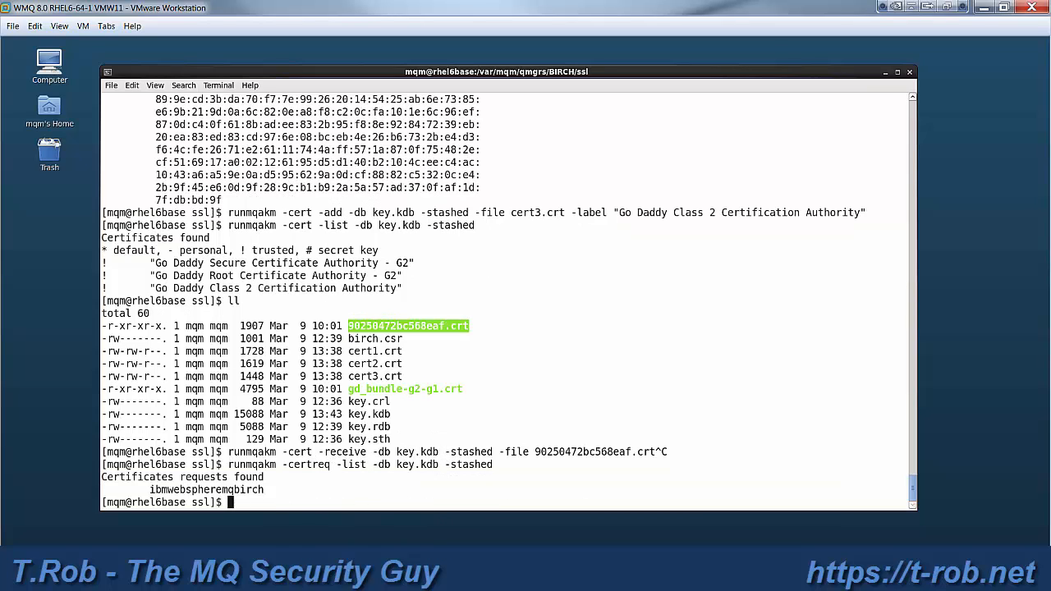
- Receive the signed certificate 90250472bc568eaf.crt into key.kdb
{"action": "type", "text": "90250472bc568eaf.crt^C"}
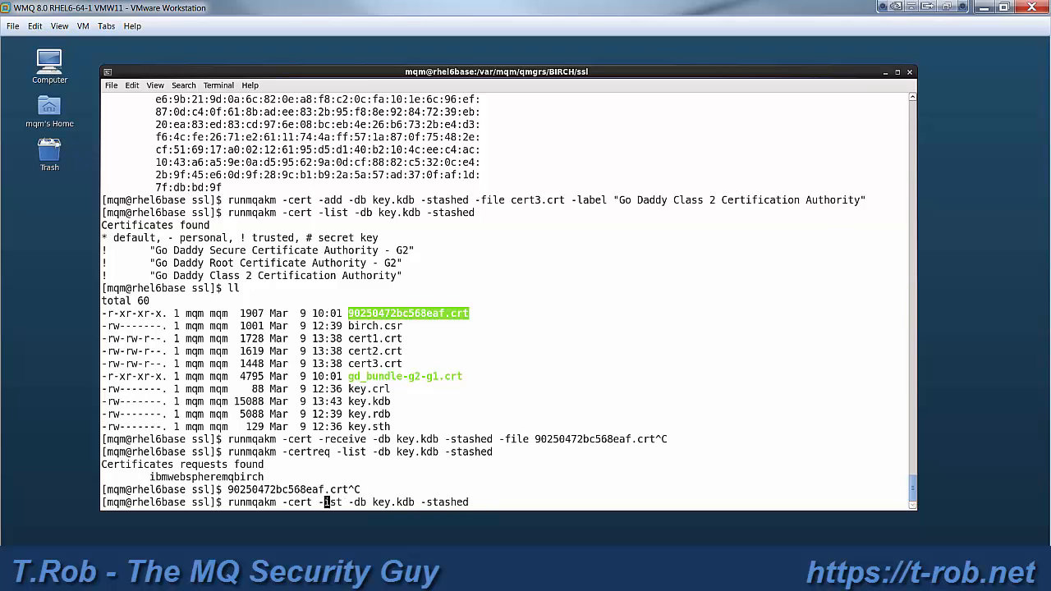
{"action": "type", "text": "receive"}
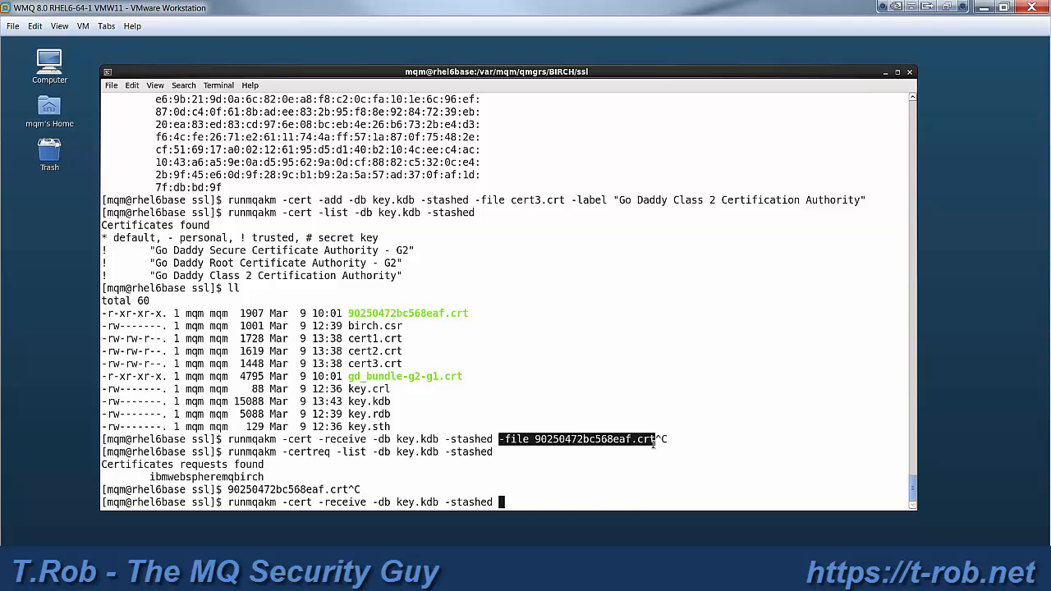
{"action": "key", "text": "Return"}
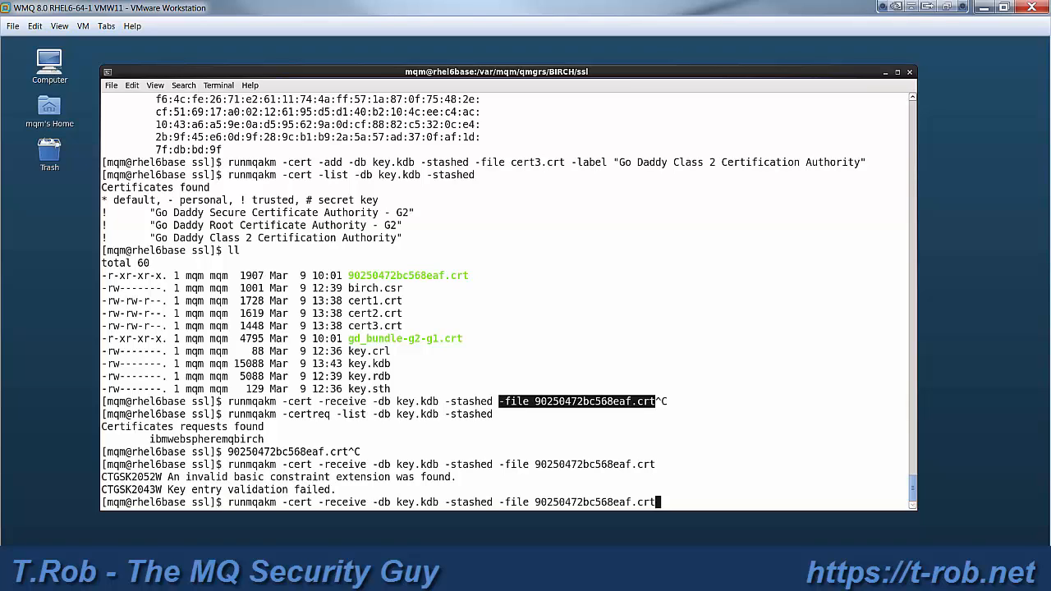
- Verify no requests remain and ibmwebspheremqbirch is listed as a personal certificate
{"action": "key", "text": "Return"}
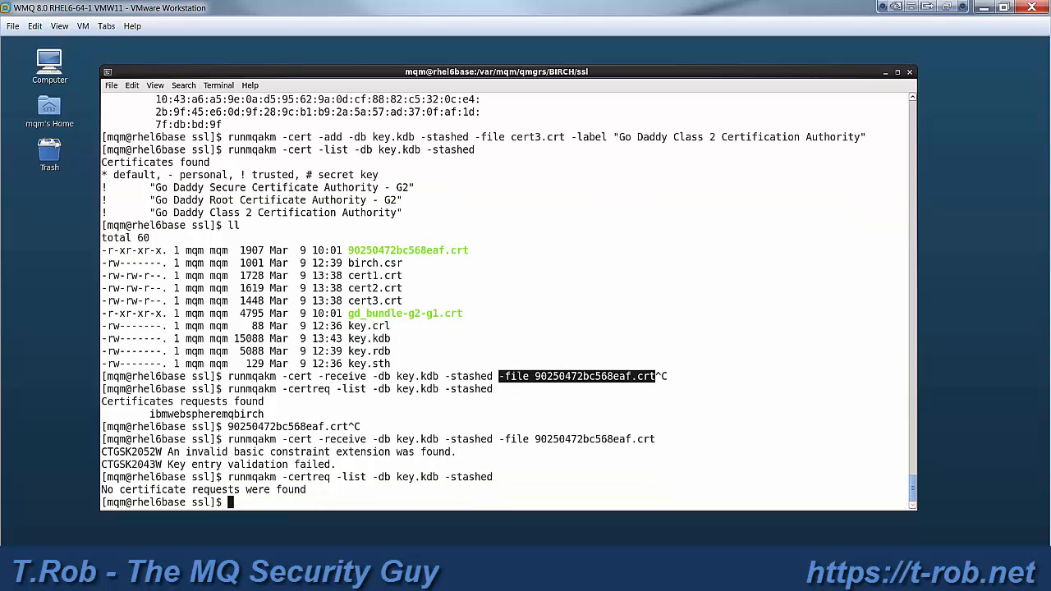
{"action": "type", "text": "runmqakm -cert -receive -db key.kdb -stashed -file 90250472bc568eaf.crt"}
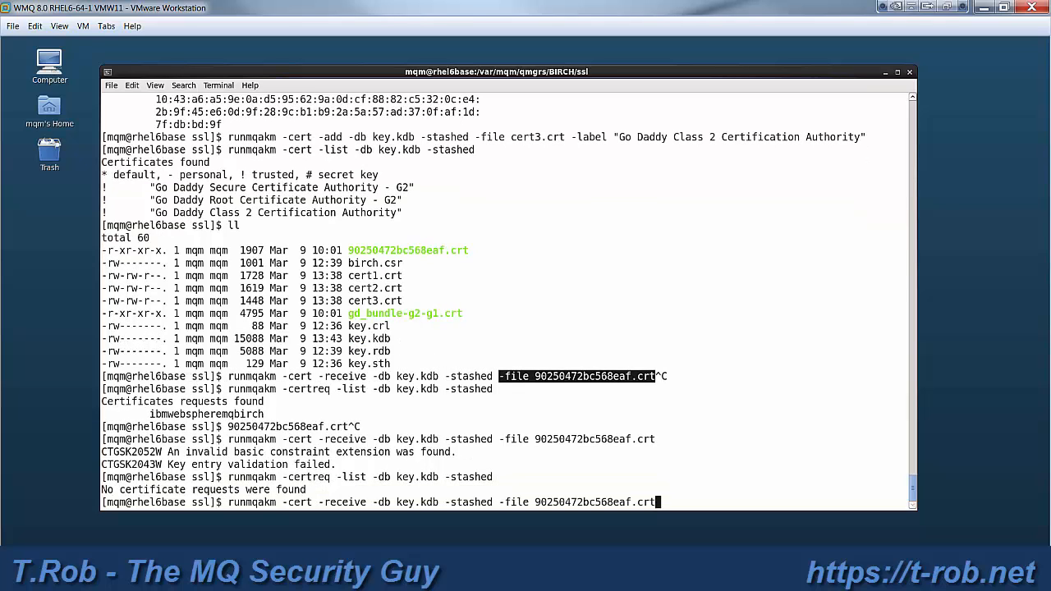
{"action": "key", "text": "Return"}
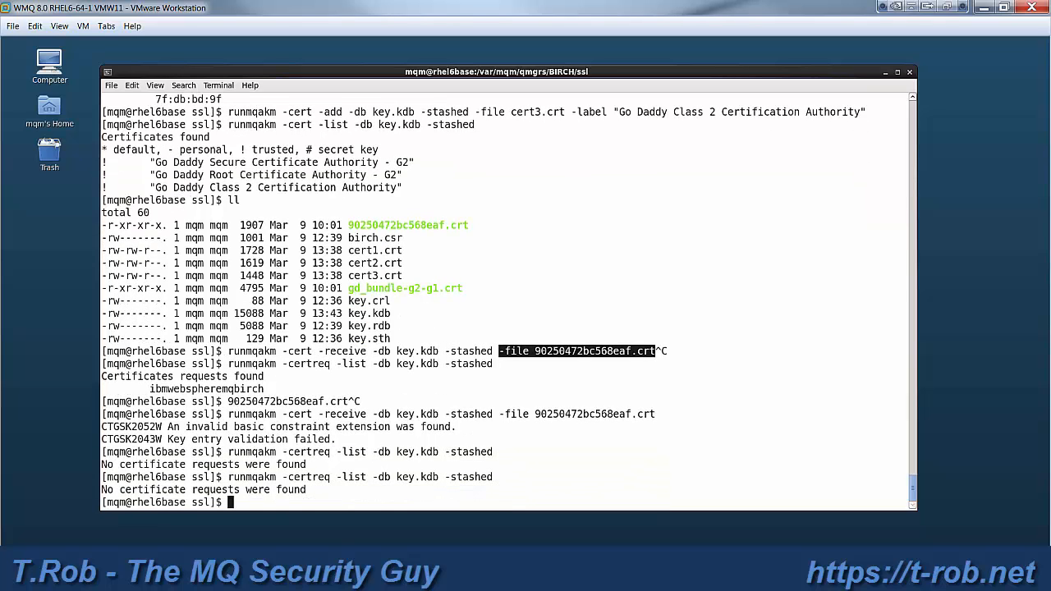
{"action": "type", "text": "runmqakm -certreq -list -db key.kdb -stashed"}
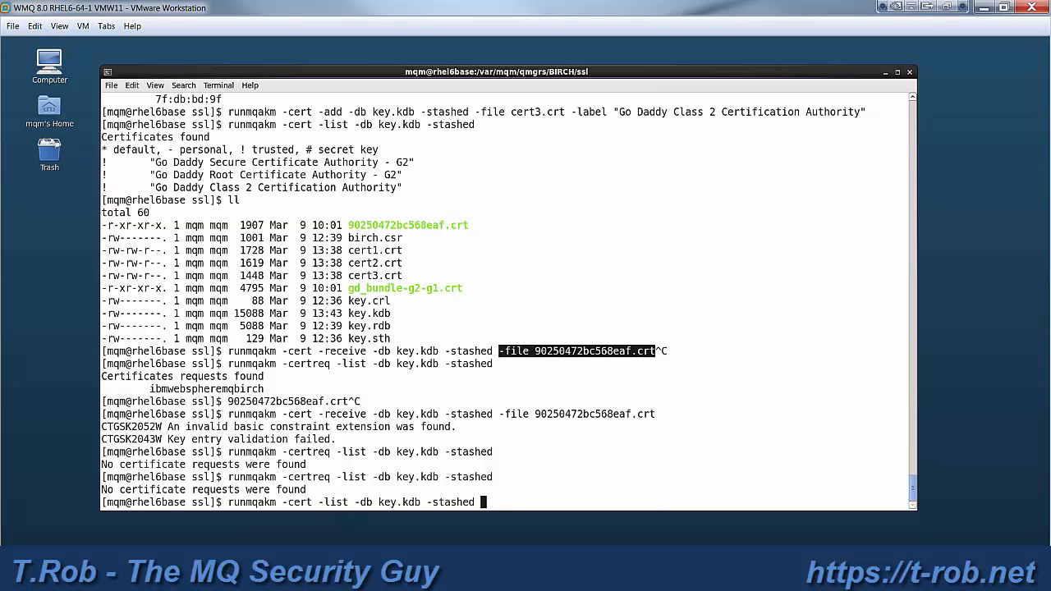
{"action": "key", "text": "Return"}
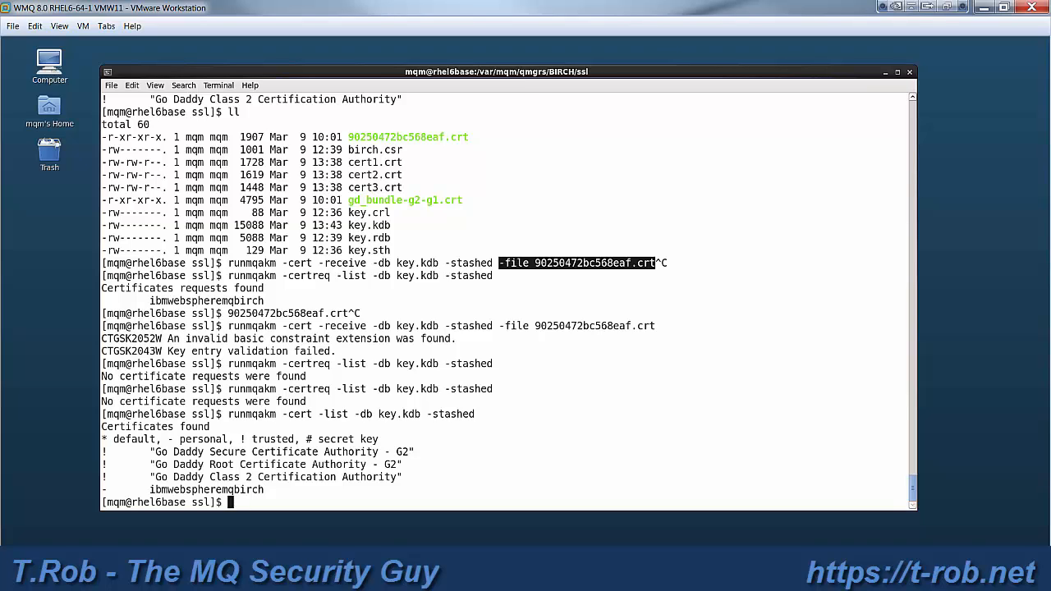
- Type a runmqakm -cert -detail command against key.kdb, fixing the /kdb typo
{"action": "type", "text": "runm"}
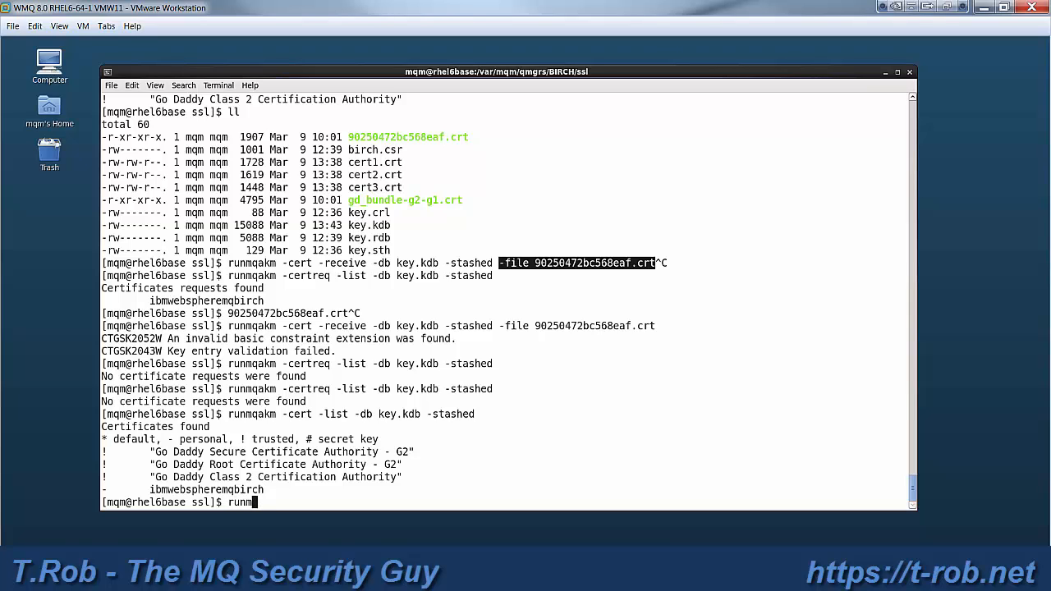
{"action": "type", "text": "qakm"}
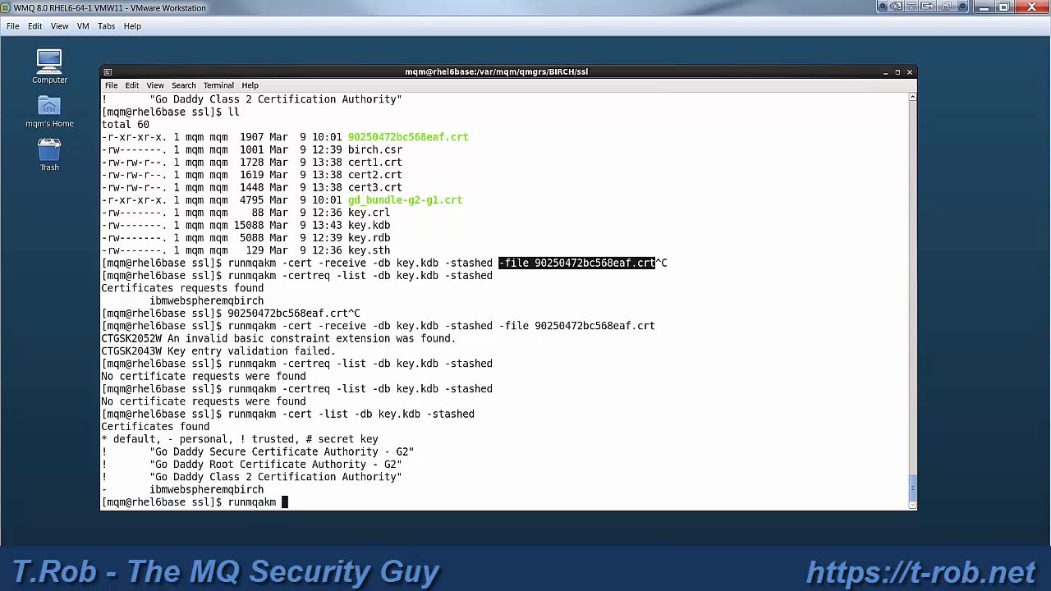
{"action": "type", "text": "-cert"}
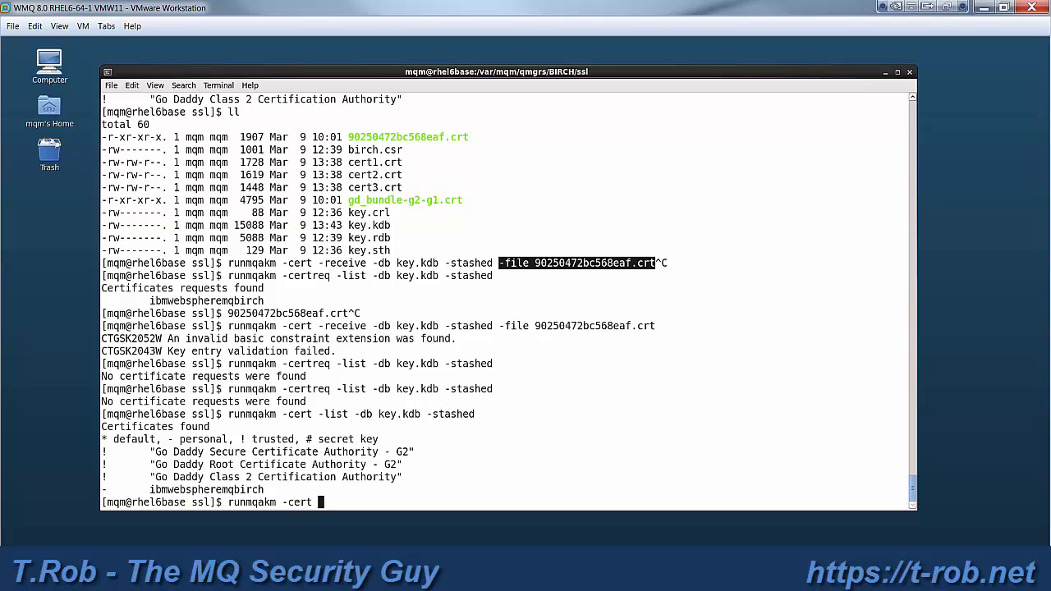
{"action": "type", "text": "det"}
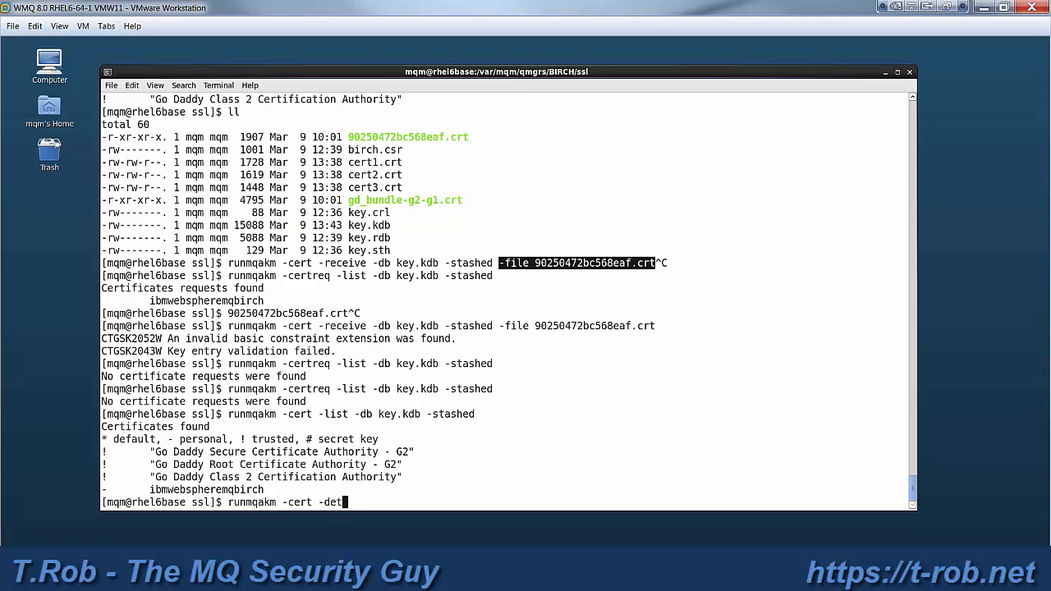
{"action": "type", "text": "ail -"}
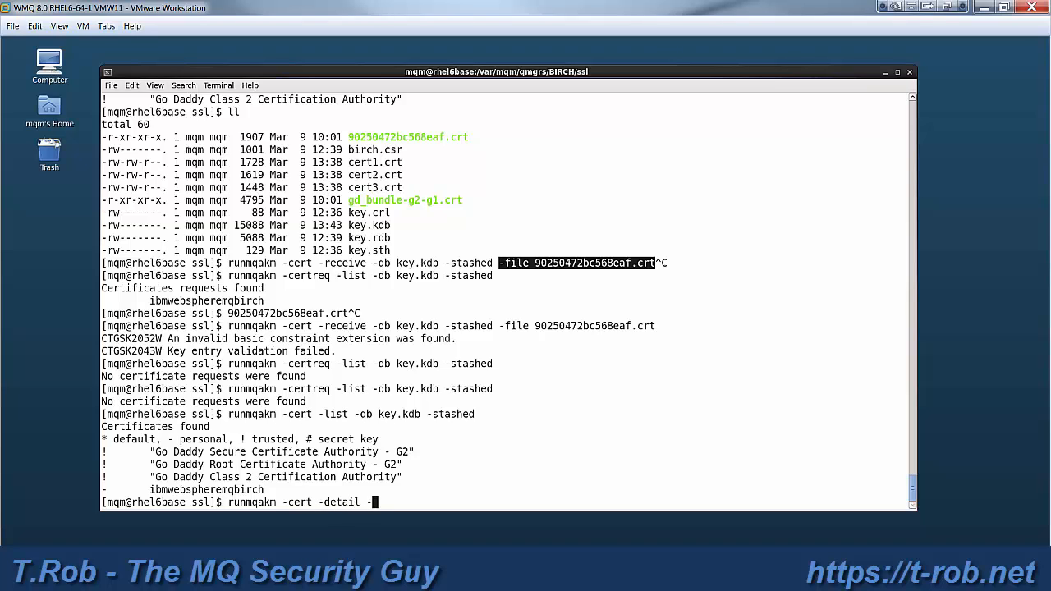
{"action": "type", "text": "-db key"}
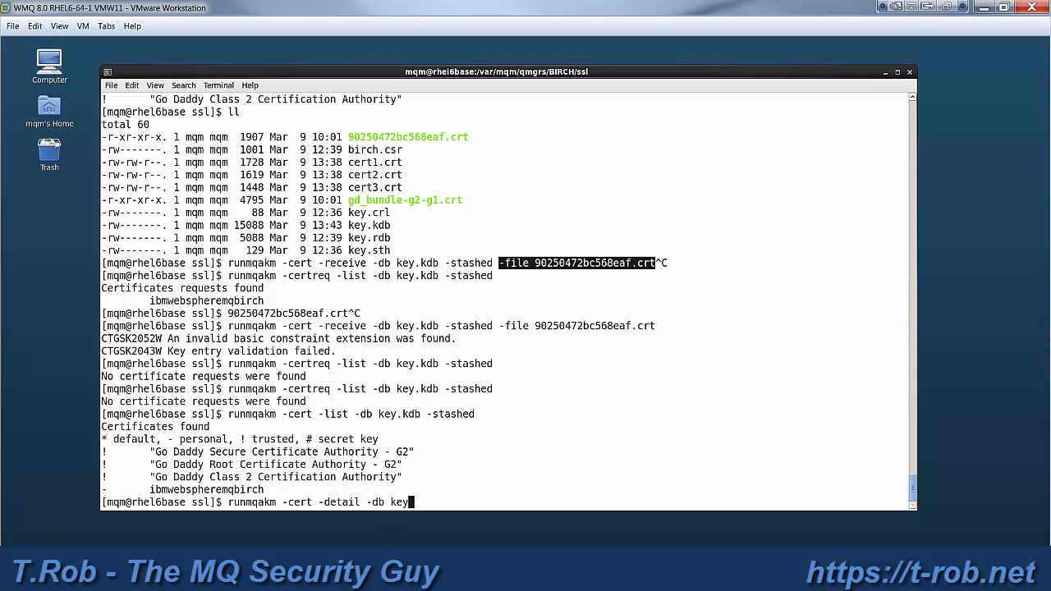
{"action": "type", "text": "/kdb"}
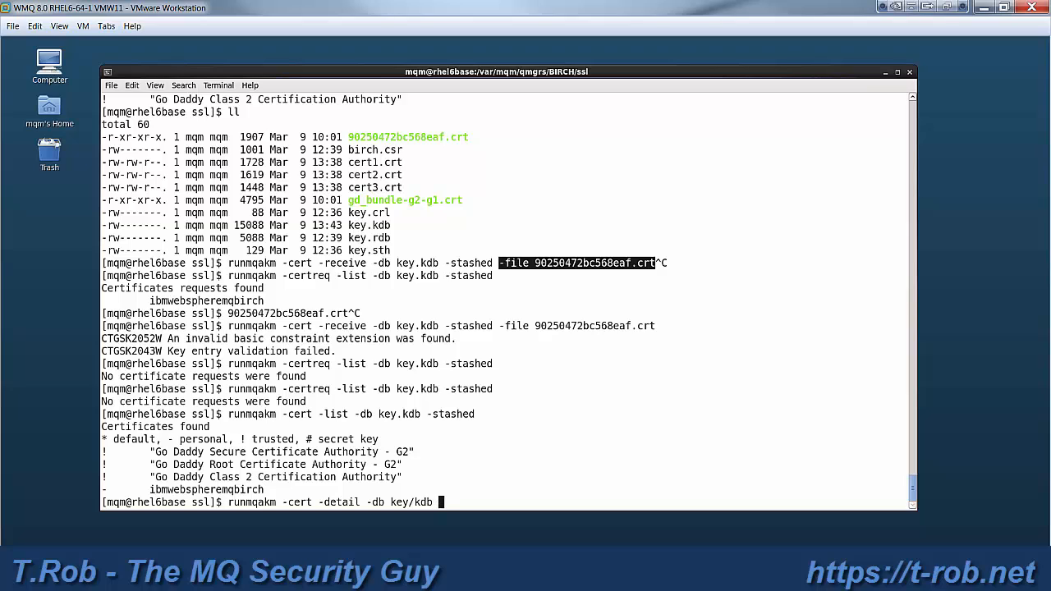
{"action": "key", "text": "BackSpace"}
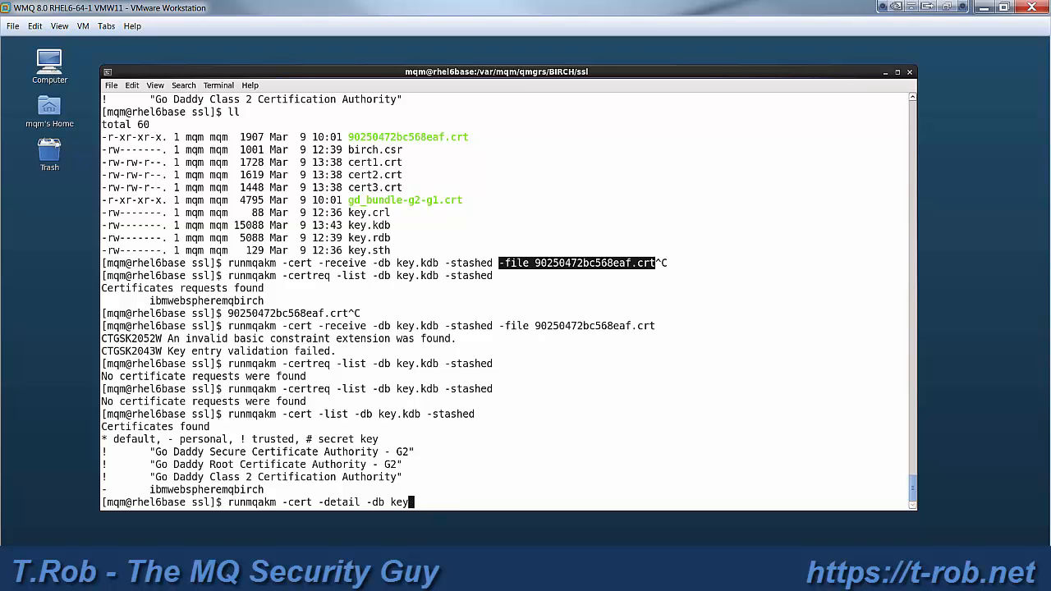
{"action": "type", "text": ".kdb"}
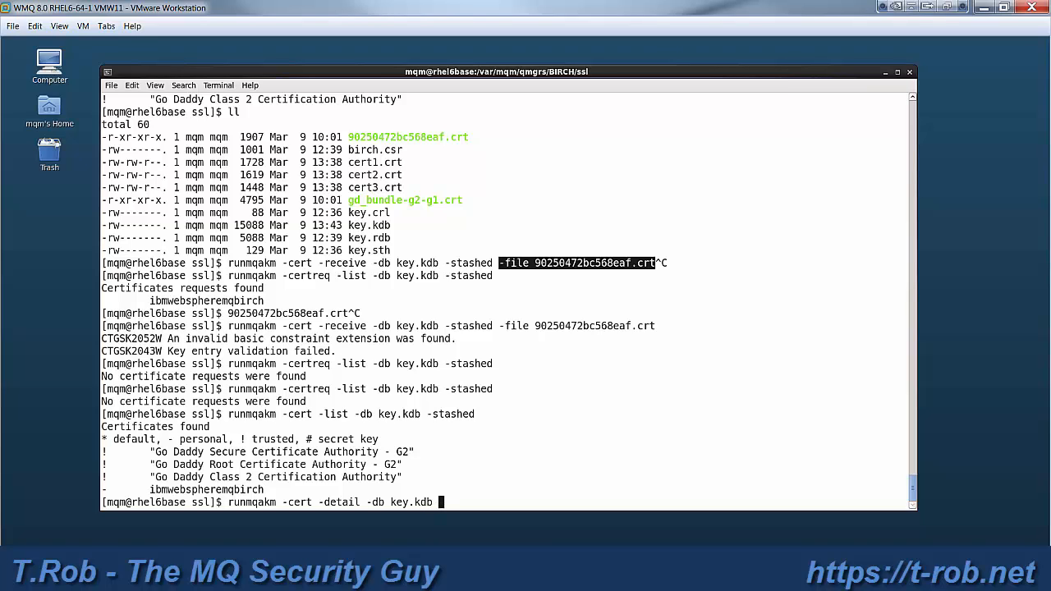
- Add -stashed and -label ibmwebspheremqbirch, run it, then re-enter the command for correction
{"action": "type", "text": "-stashed"}
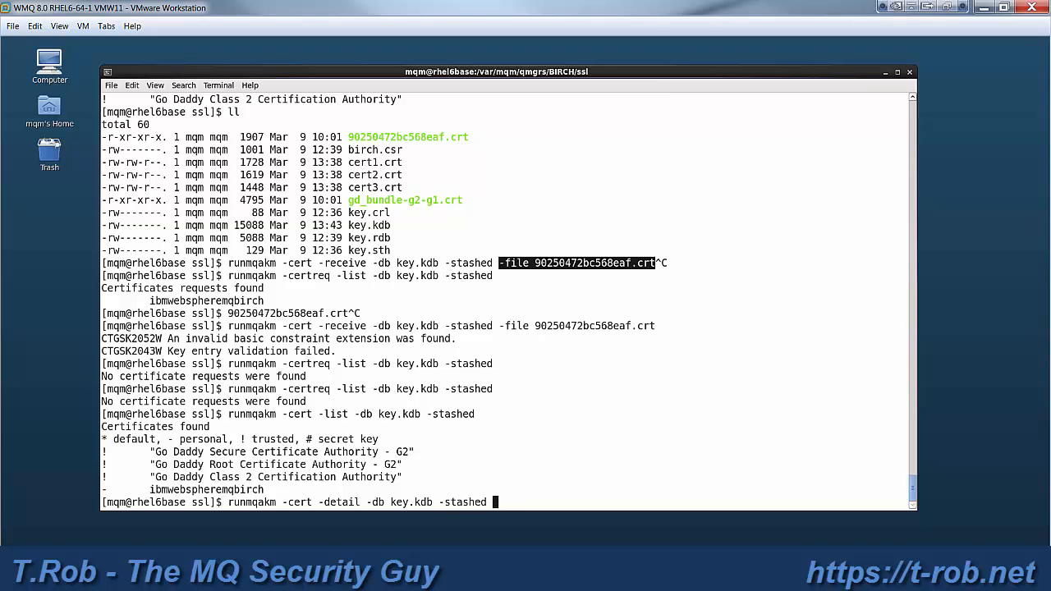
{"action": "type", "text": "-label ibmwebspheremqbirch"}
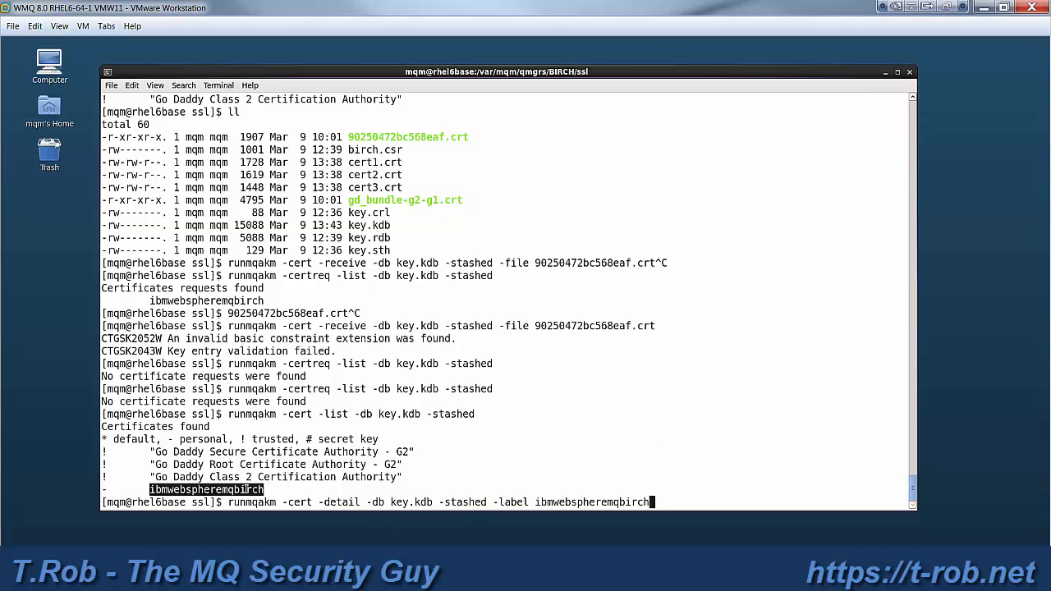
{"action": "key", "text": "Return"}
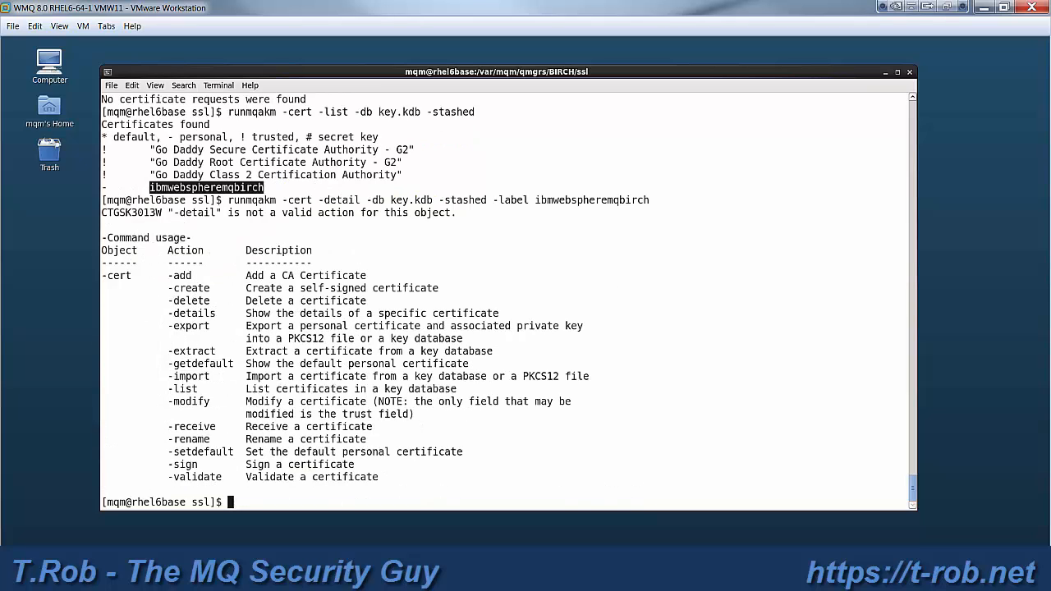
{"action": "type", "text": "runmqakm -cert -detail -db key.kdb -stashed -label ibmwebspheremqbirch"}
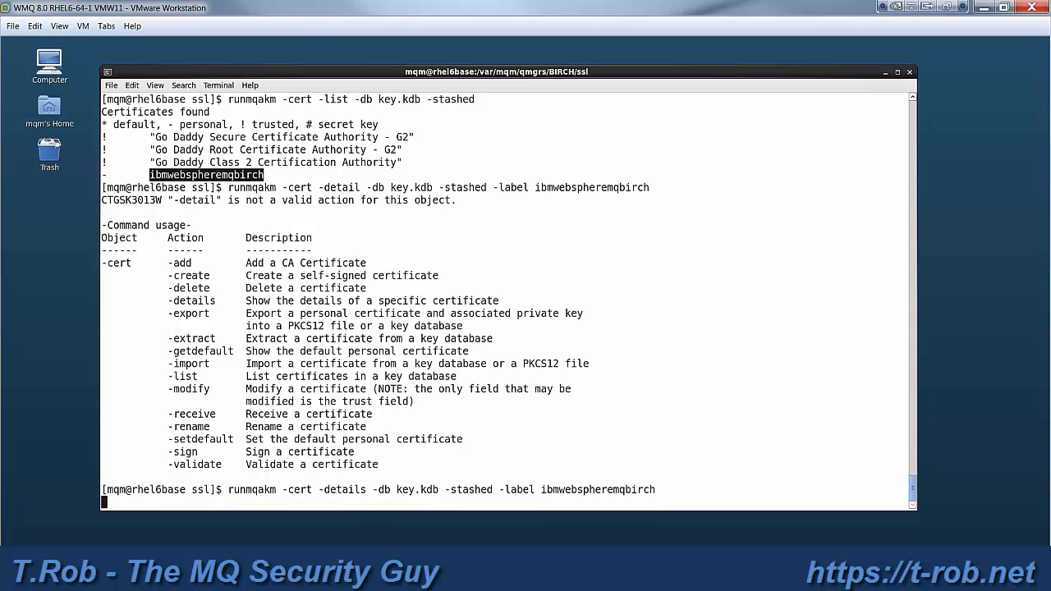
- Run the -details query and scroll through ibmwebspheremqbirch's Go Daddy G2 certificate fields
{"action": "key", "text": "Return"}
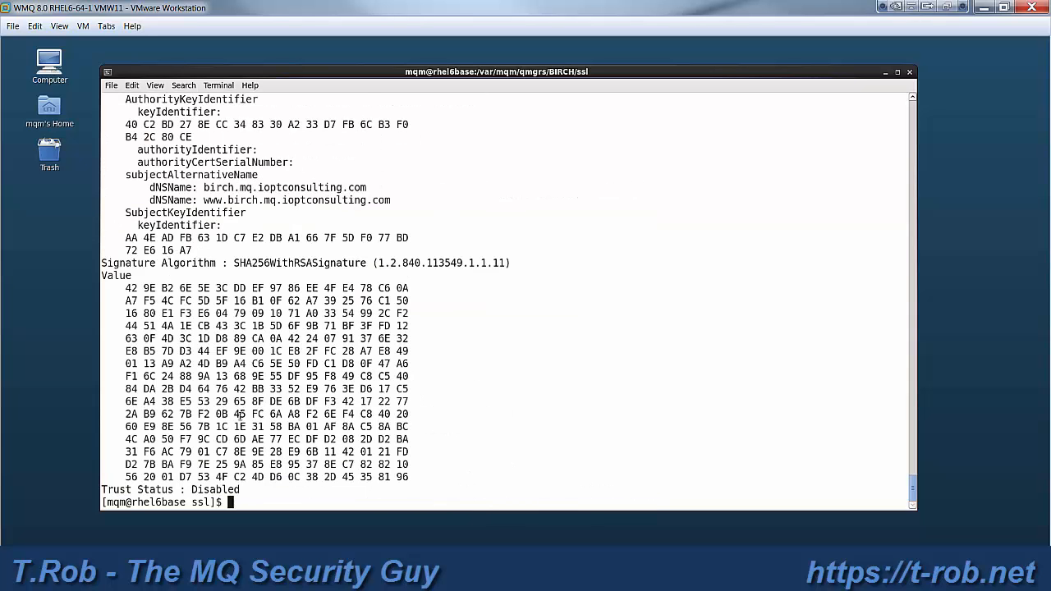
{"action": "scroll", "scroll_direction": "up", "scroll_amount": 3}
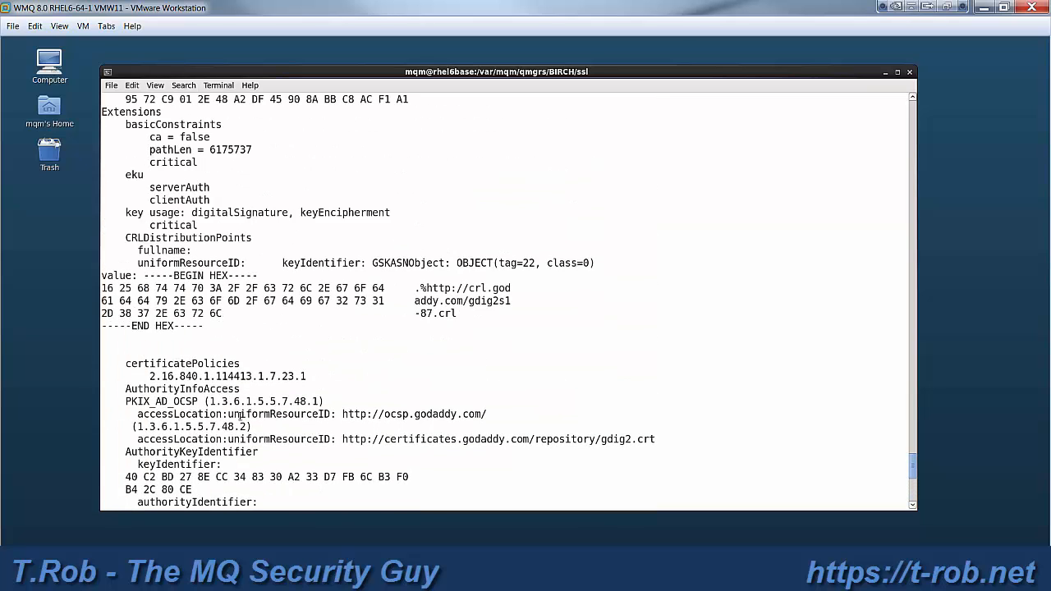
{"action": "scroll", "scroll_direction": "up", "scroll_amount": 3}
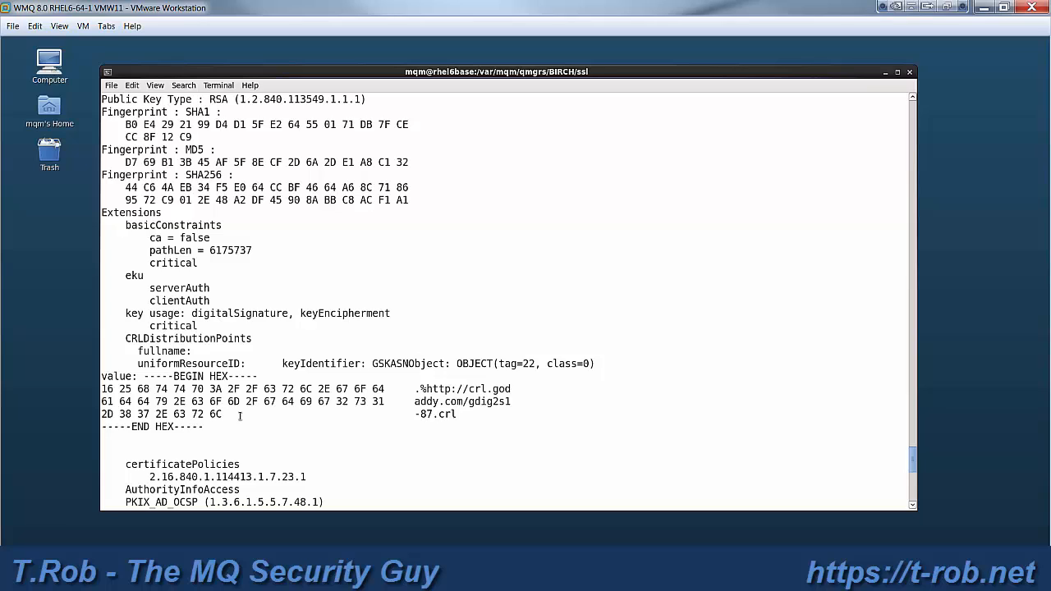
{"action": "mouse_move", "coordinate": [166, 245]}
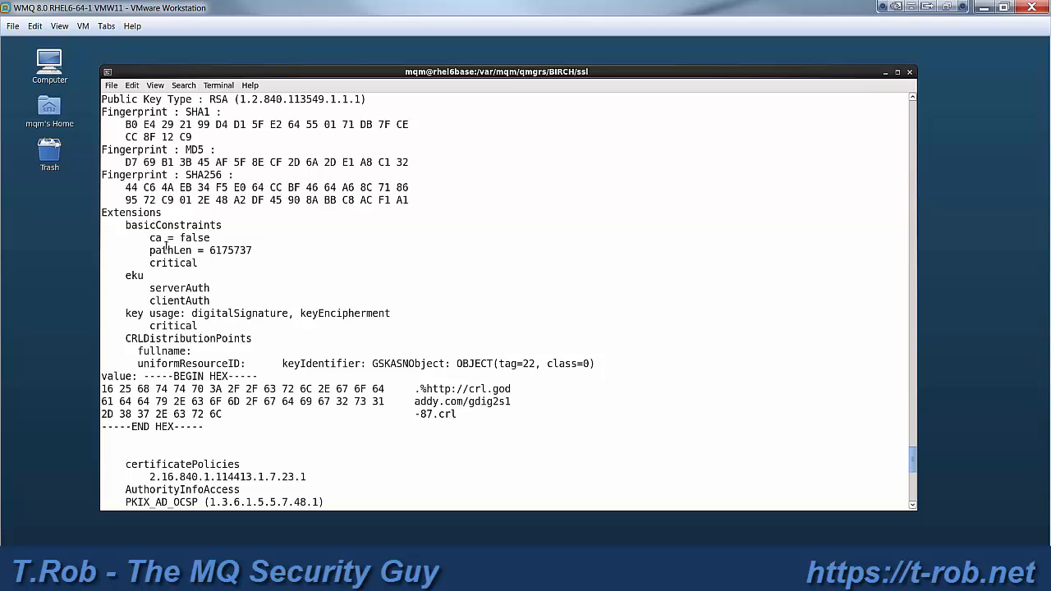
{"action": "mouse_move", "coordinate": [228, 284]}
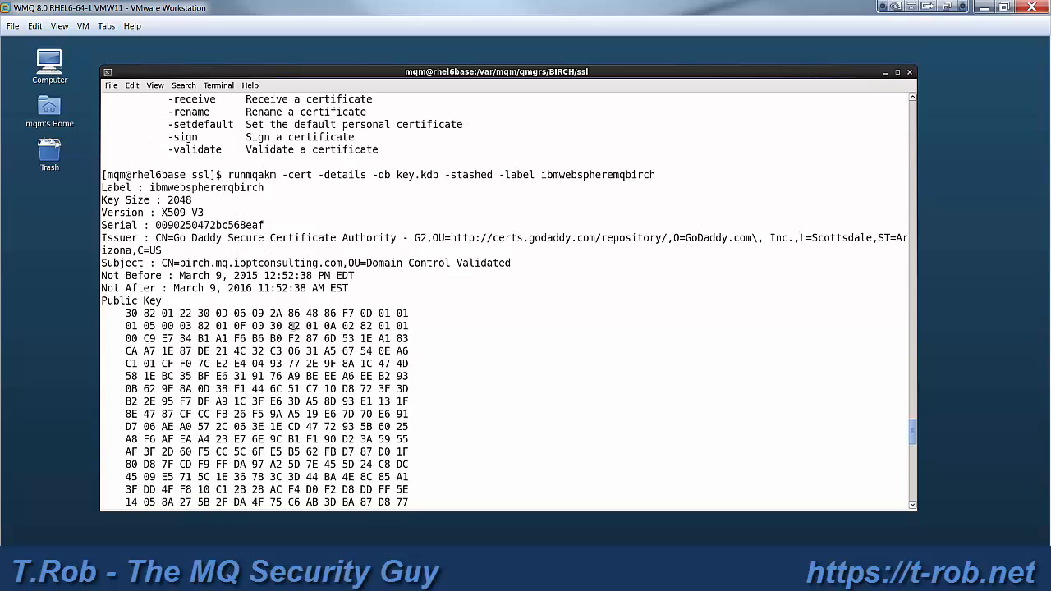
{"action": "scroll", "scroll_direction": "up", "scroll_amount": 3}
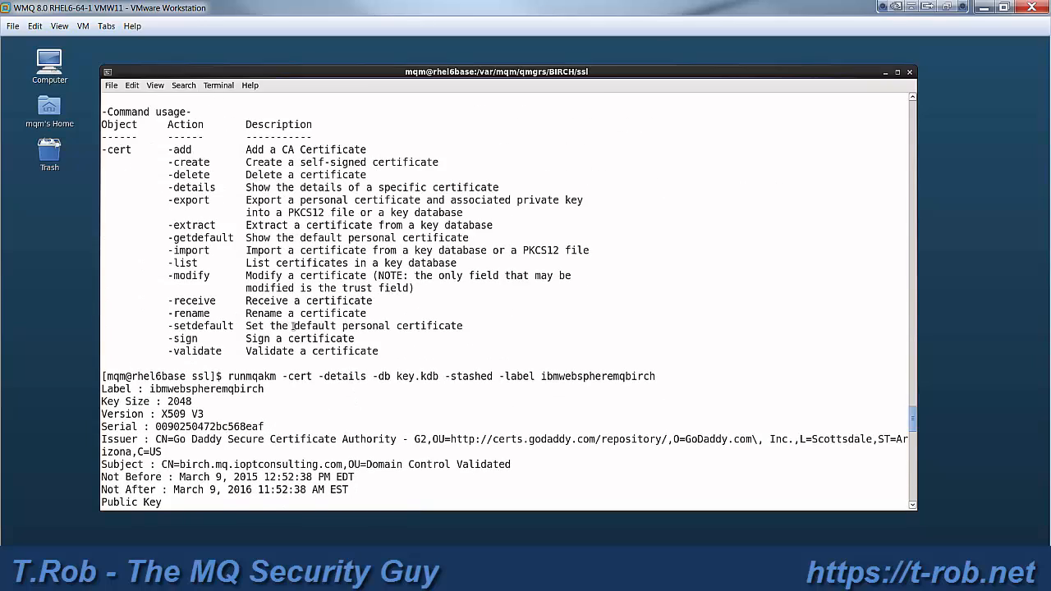
{"action": "scroll", "scroll_direction": "down", "scroll_amount": 3}
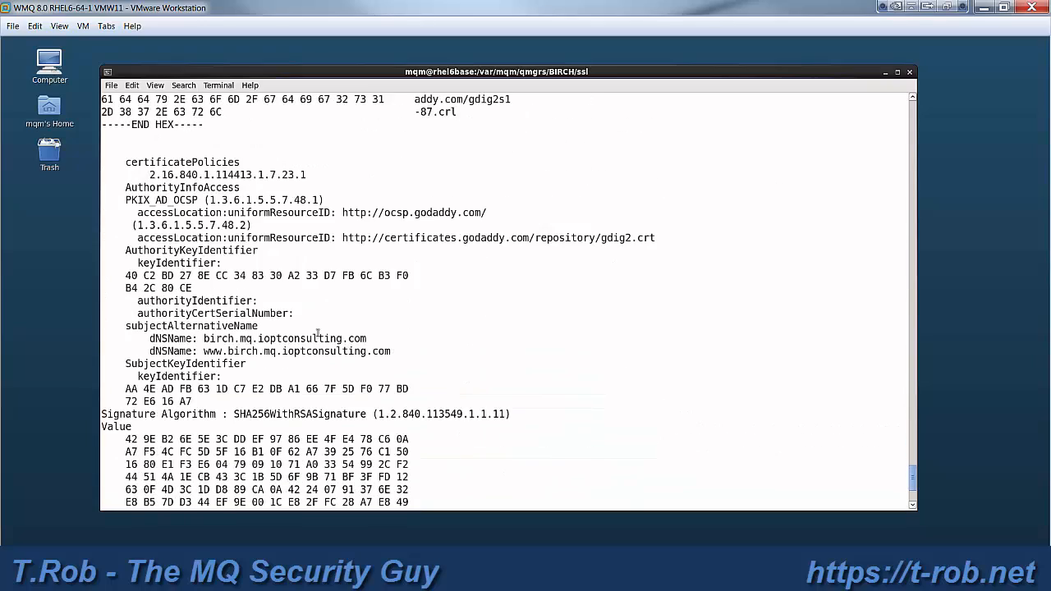
{"action": "scroll", "scroll_direction": "down", "scroll_amount": 3}
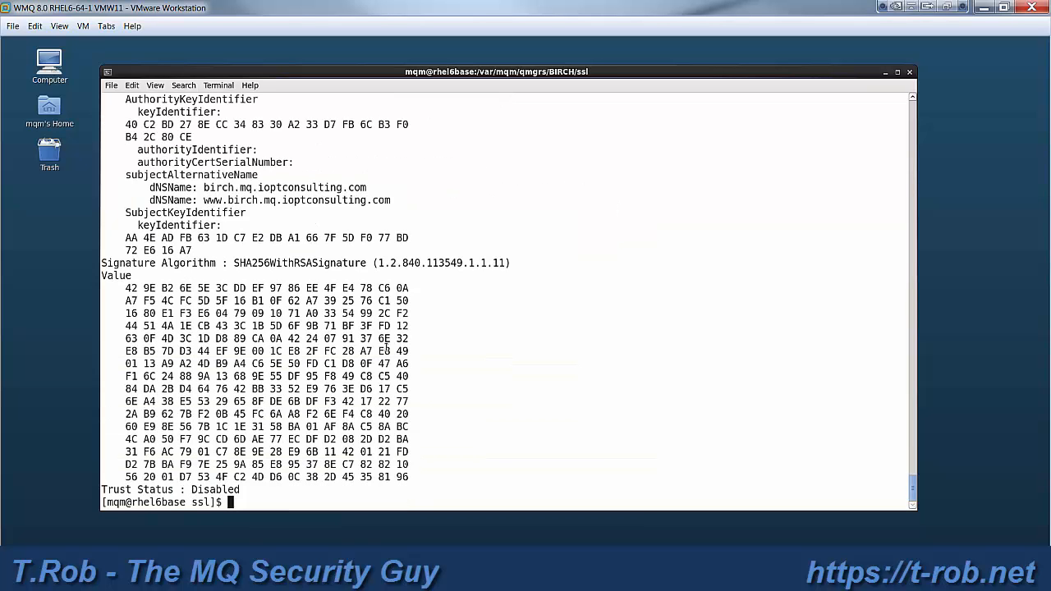
- List the ssl directory with ll, showing key.kdb at 20088 bytes, then type runmqsc BIRCH
{"action": "type", "text": "ll"}
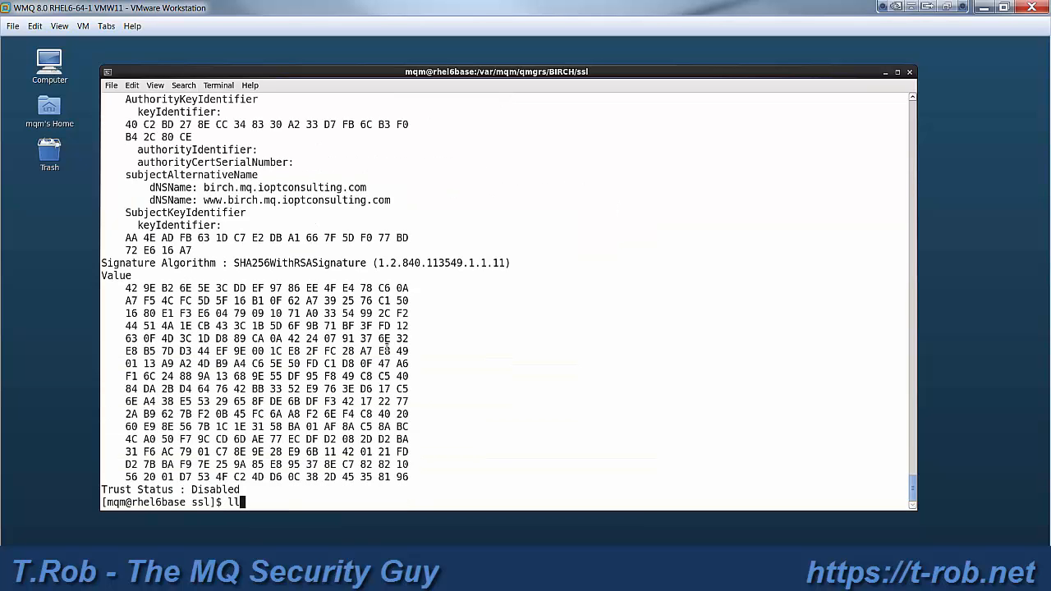
{"action": "key", "text": "Return"}
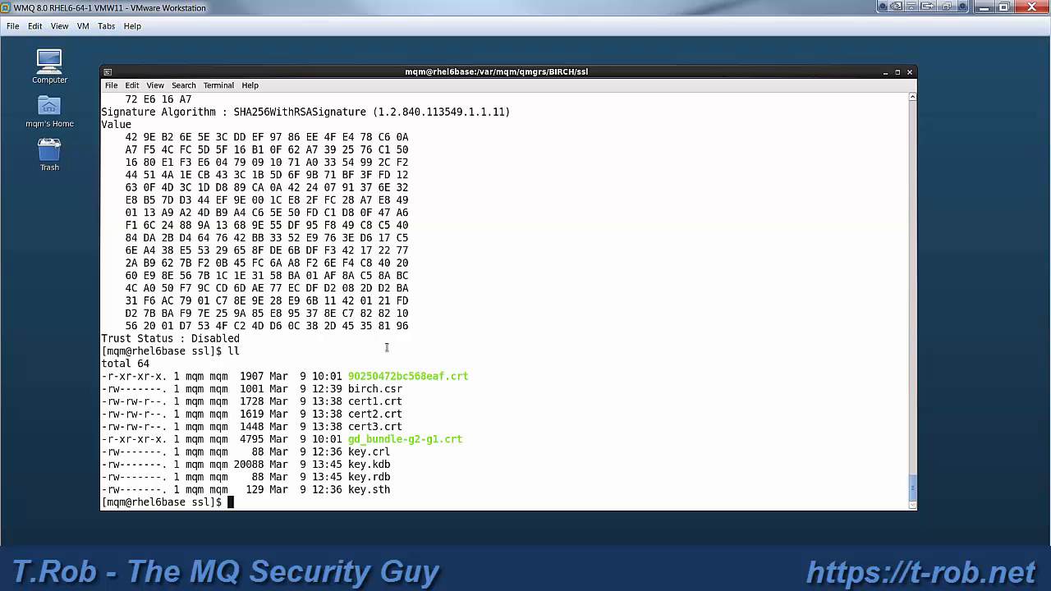
{"action": "mouse_move", "coordinate": [362, 343]}
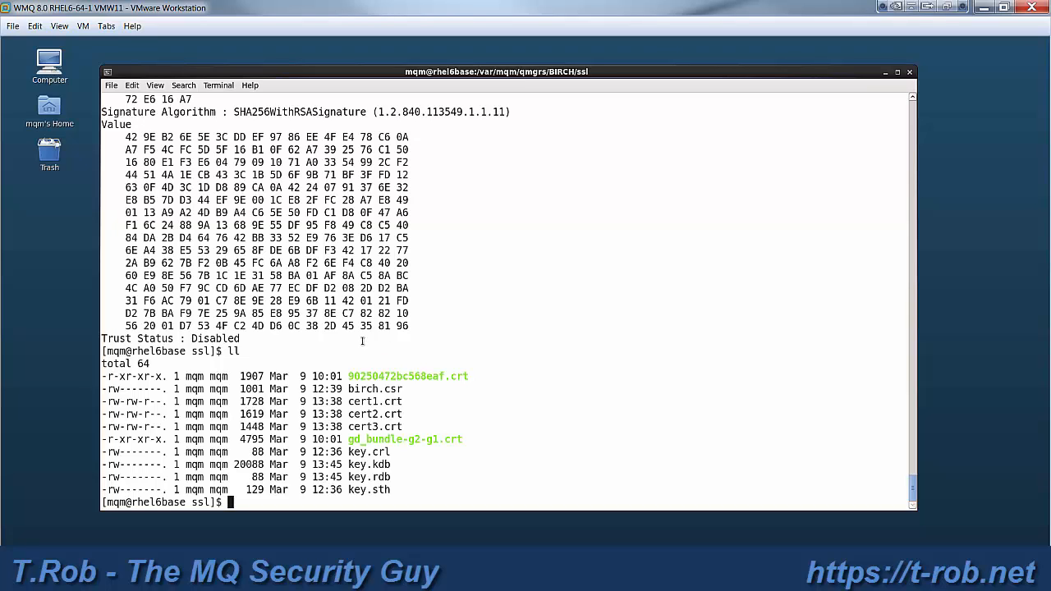
{"action": "type", "text": "str"}
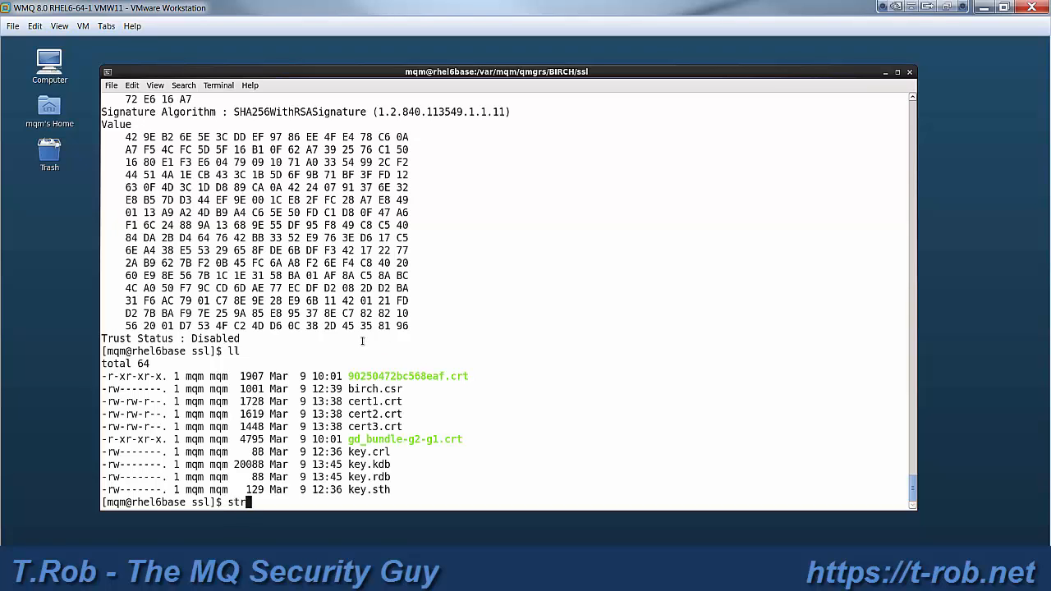
{"action": "type", "text": "mqc"}
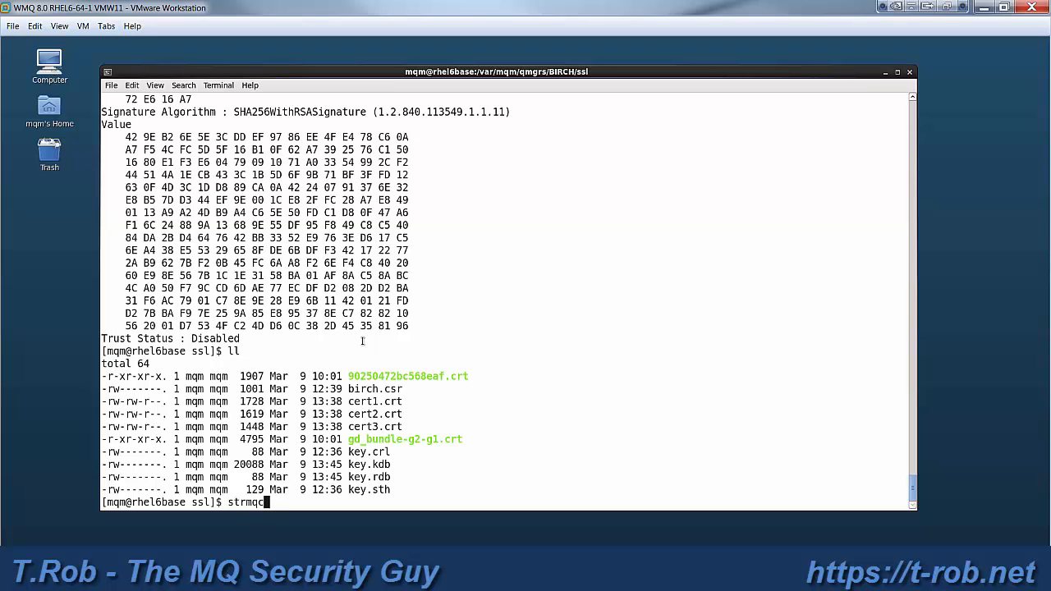
{"action": "type", "text": "fg"}
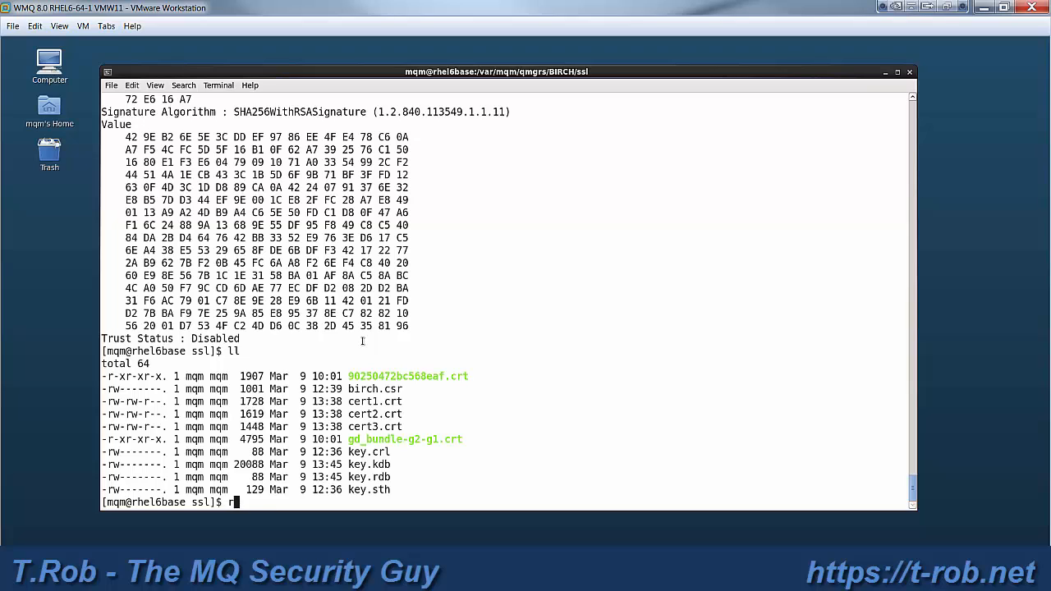
{"action": "type", "text": "unmqsc BI"}
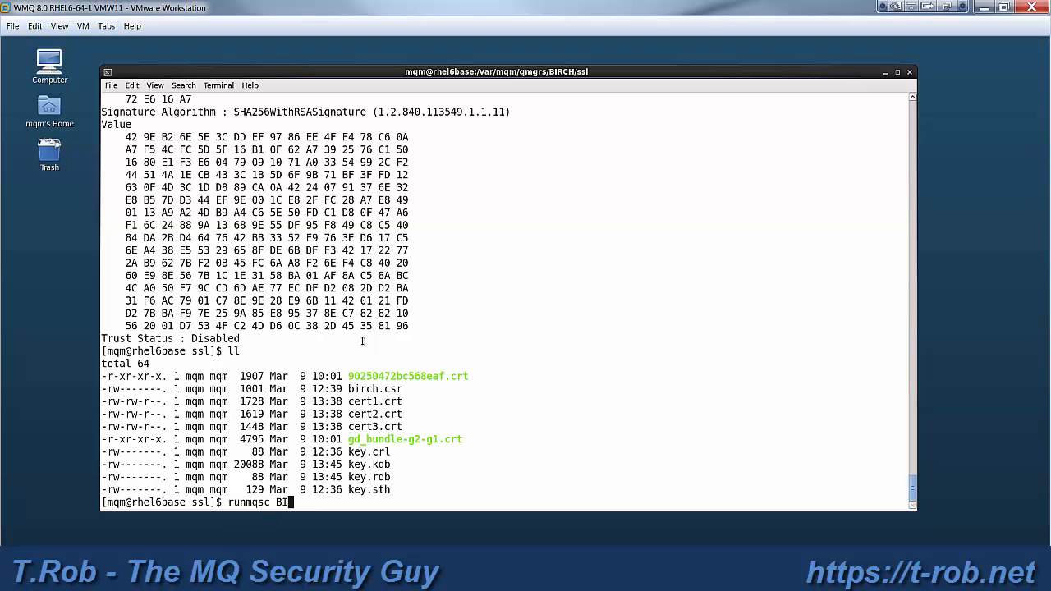
{"action": "type", "text": "RCH"}
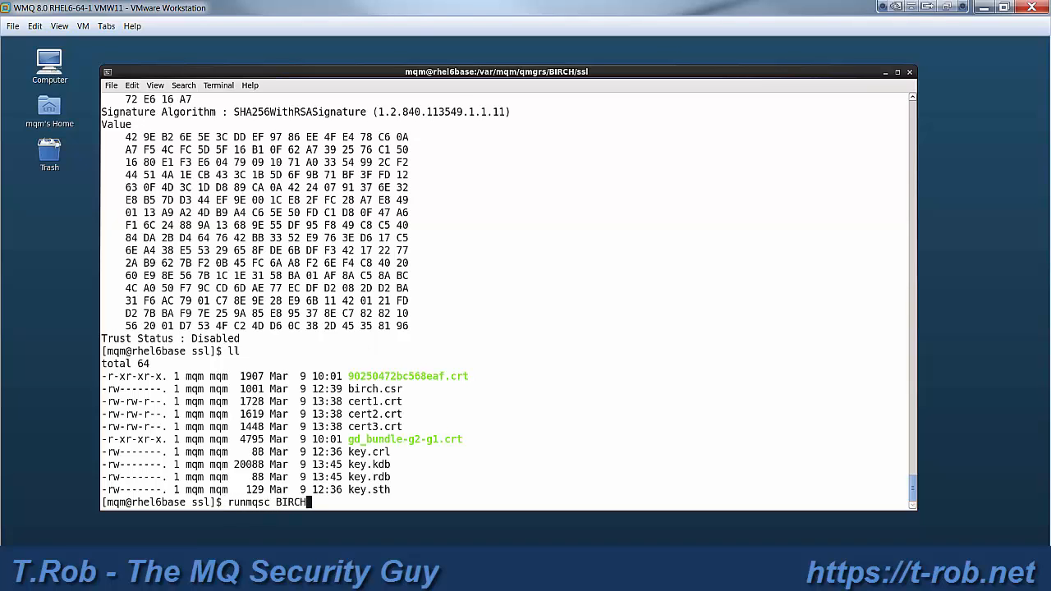
- Start runmqsc for BIRCH and run refresh security type(ssl), returning AMQ8560
{"action": "key", "text": "Return"}
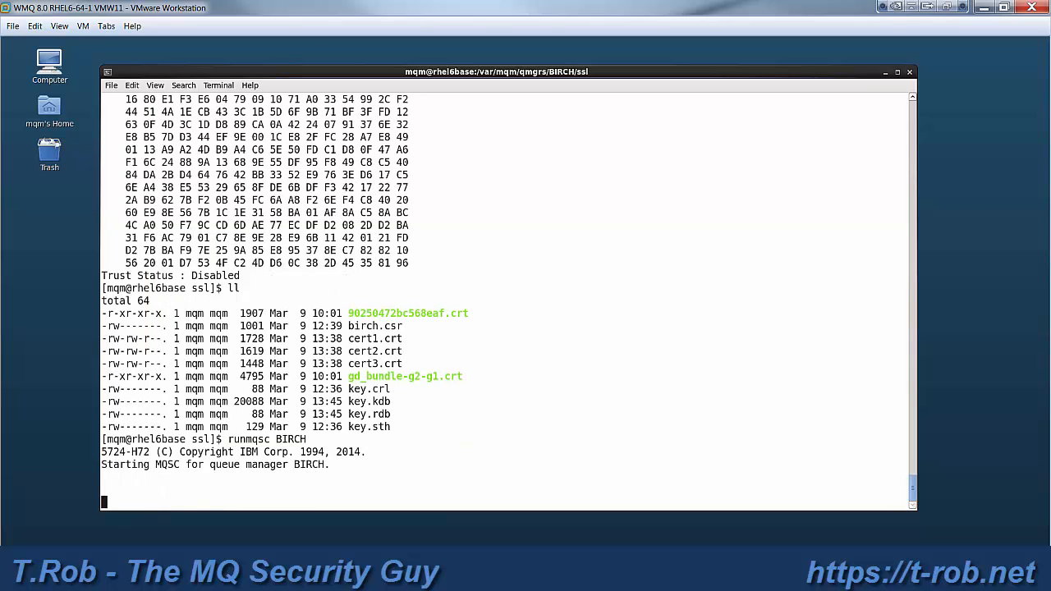
{"action": "type", "text": "refresh se"}
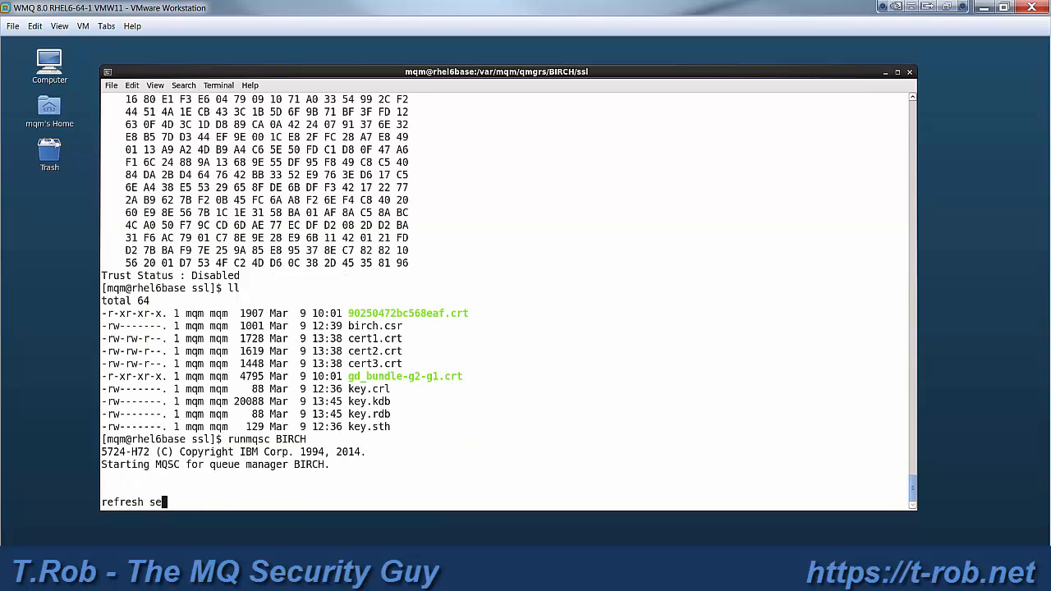
{"action": "type", "text": "curity typ"}
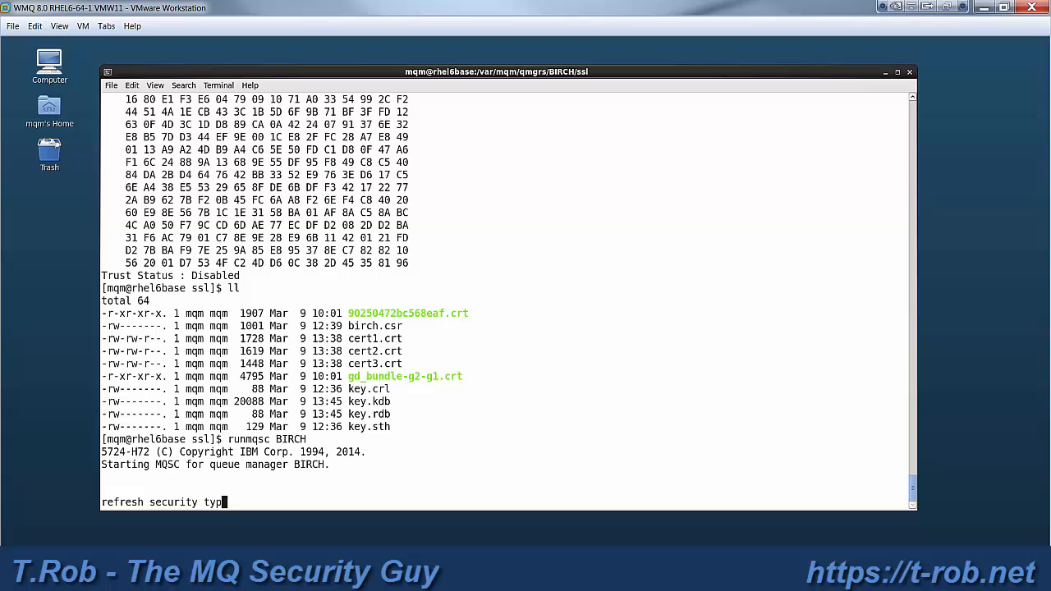
{"action": "type", "text": "(s"}
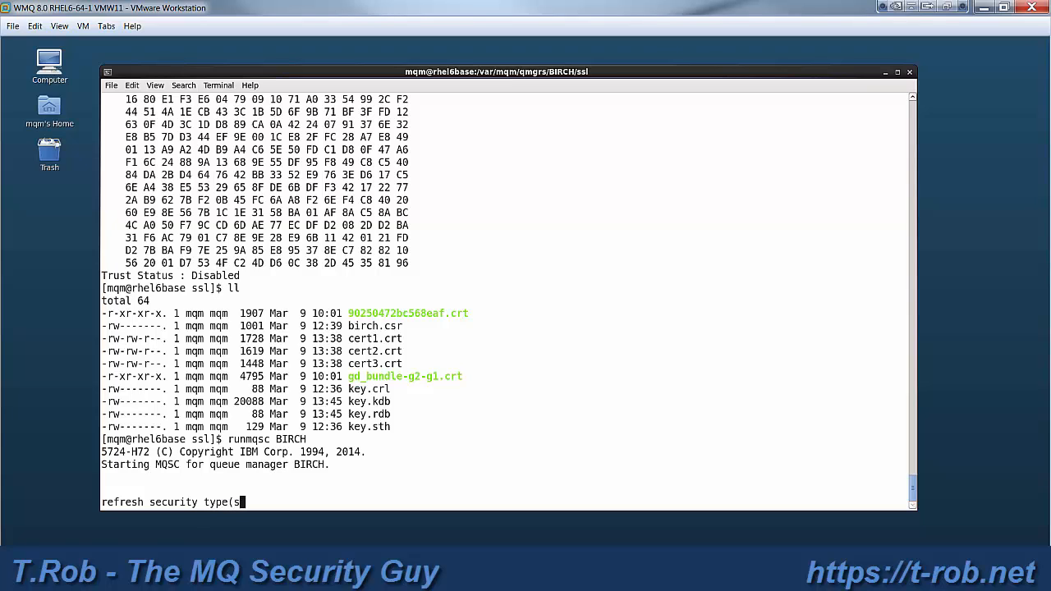
{"action": "type", "text": "sl)"}
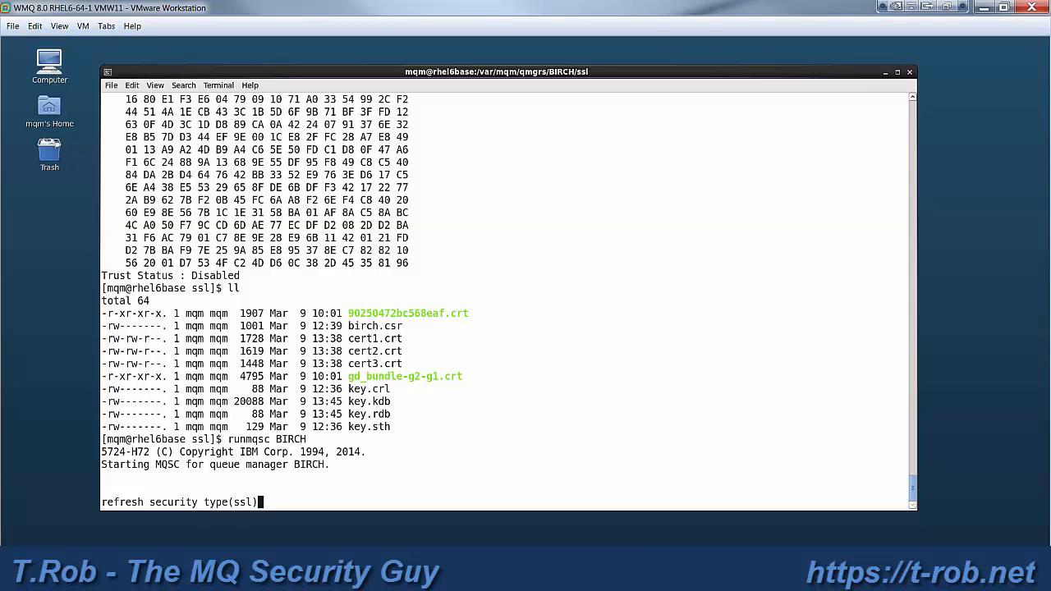
{"action": "key", "text": "Return"}
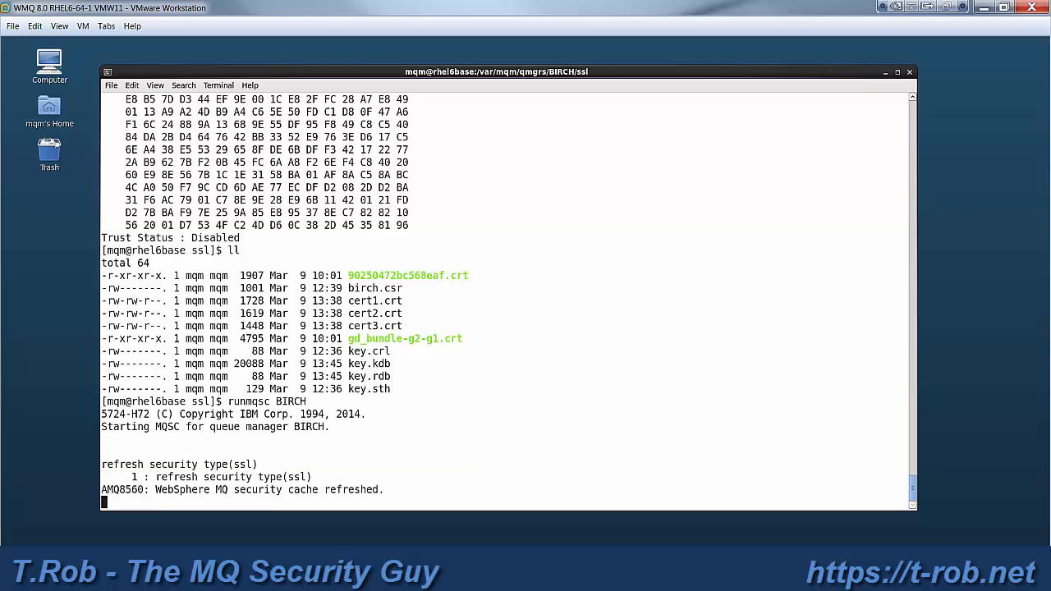